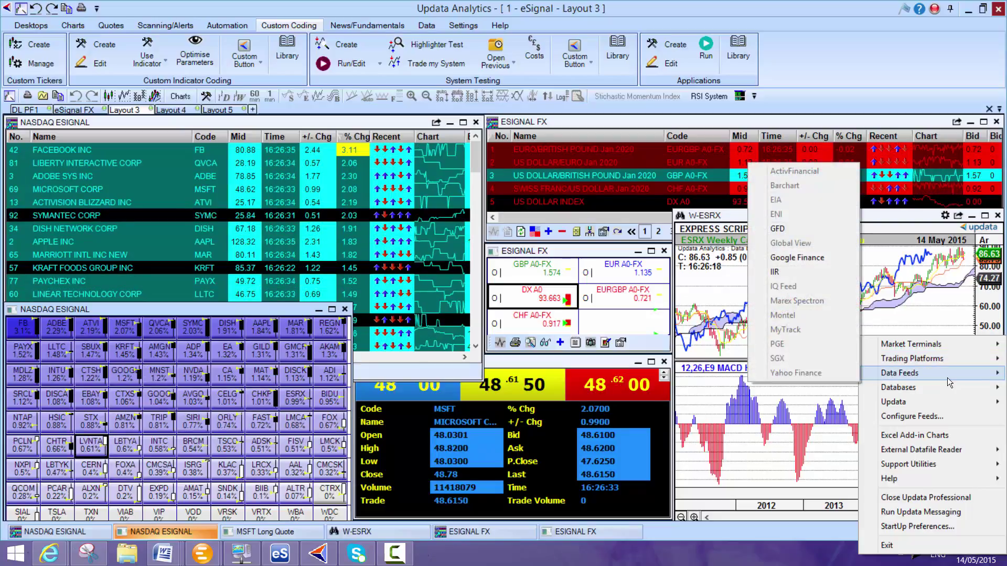
mouse_move(801, 315)
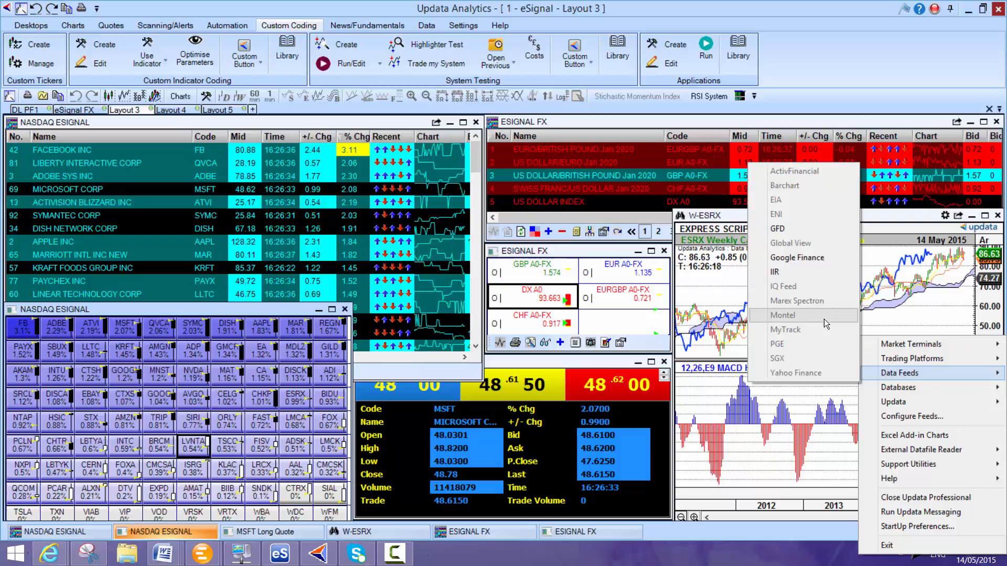
mouse_move(816, 258)
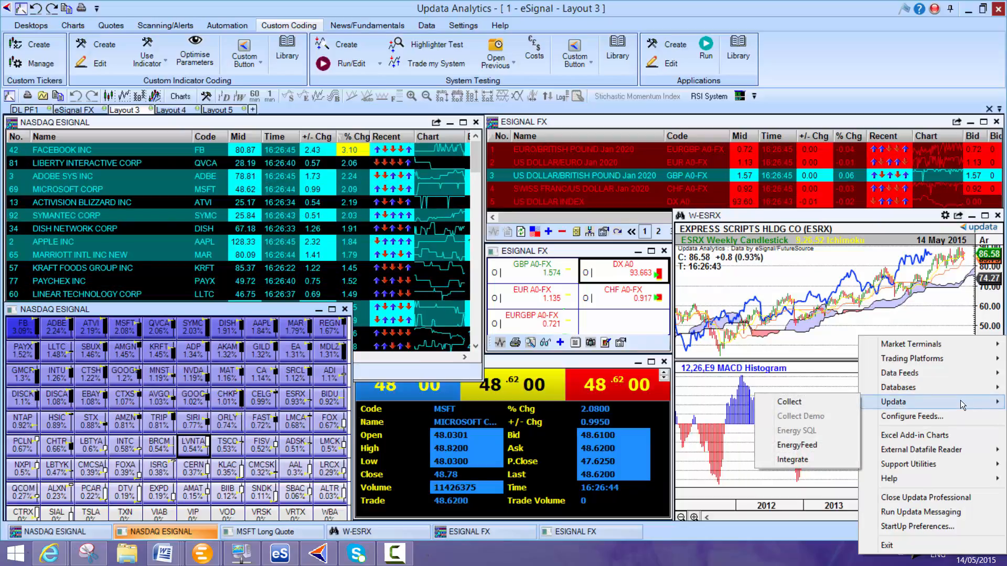
mouse_move(899, 387)
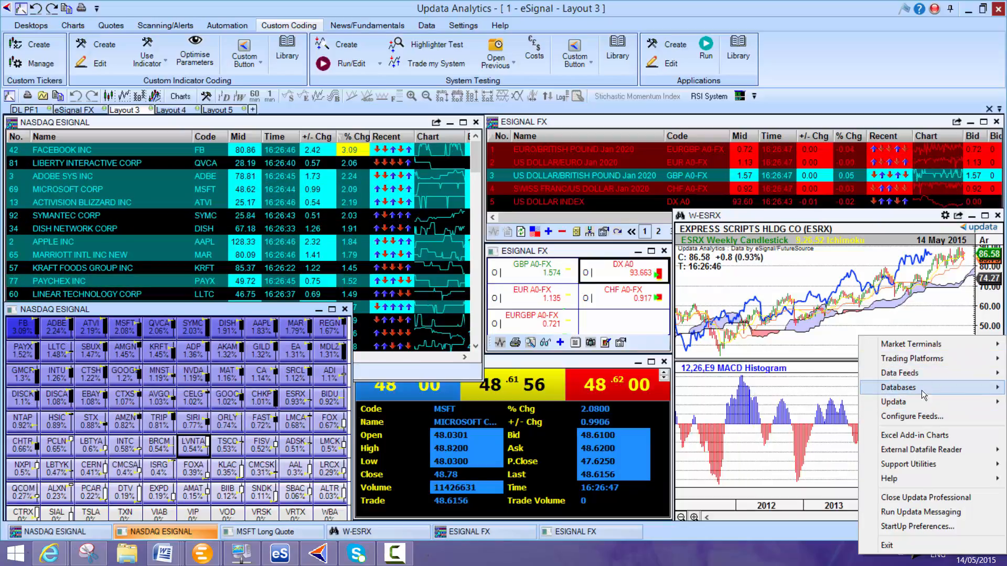
mouse_move(893, 401)
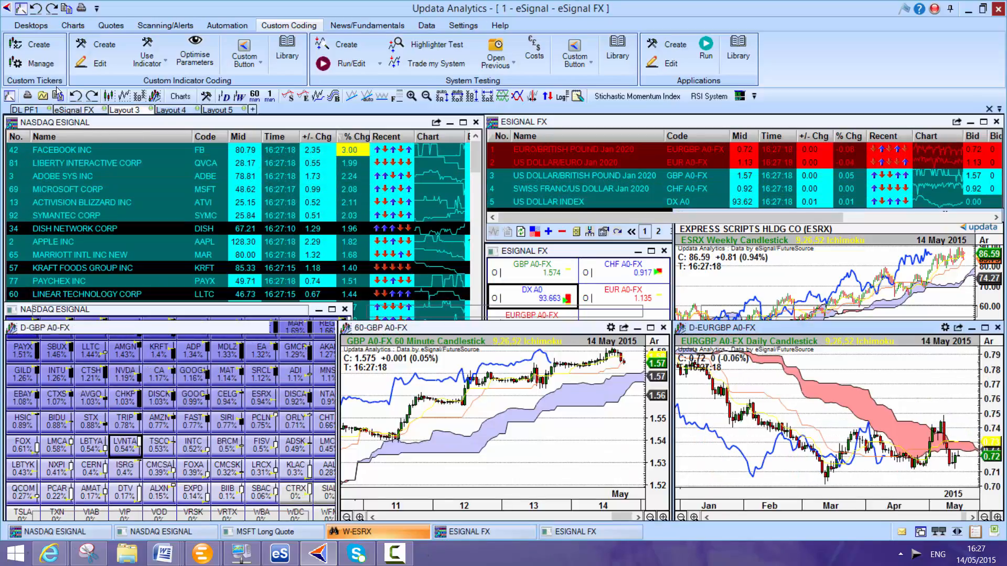
click(74, 110)
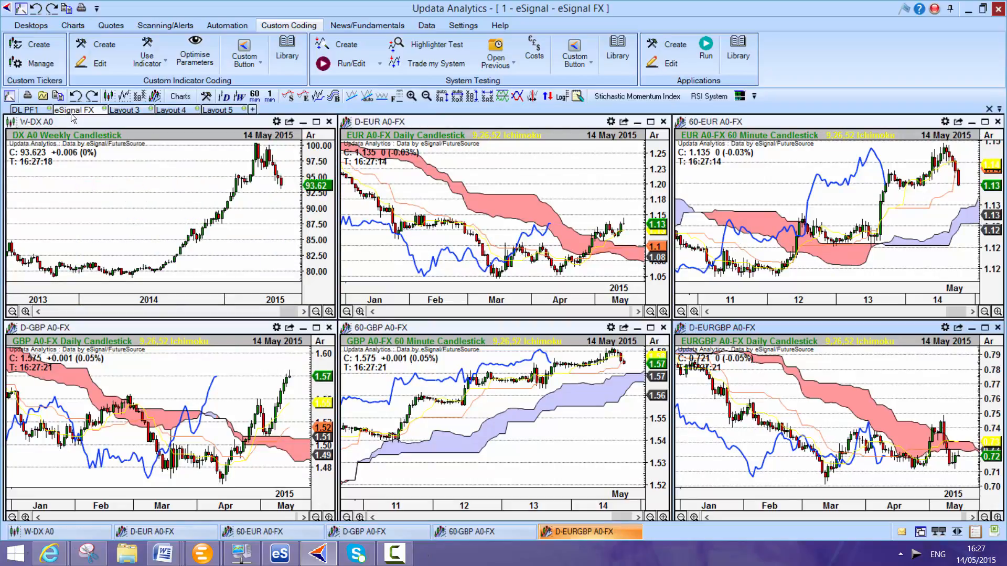
click(30, 25)
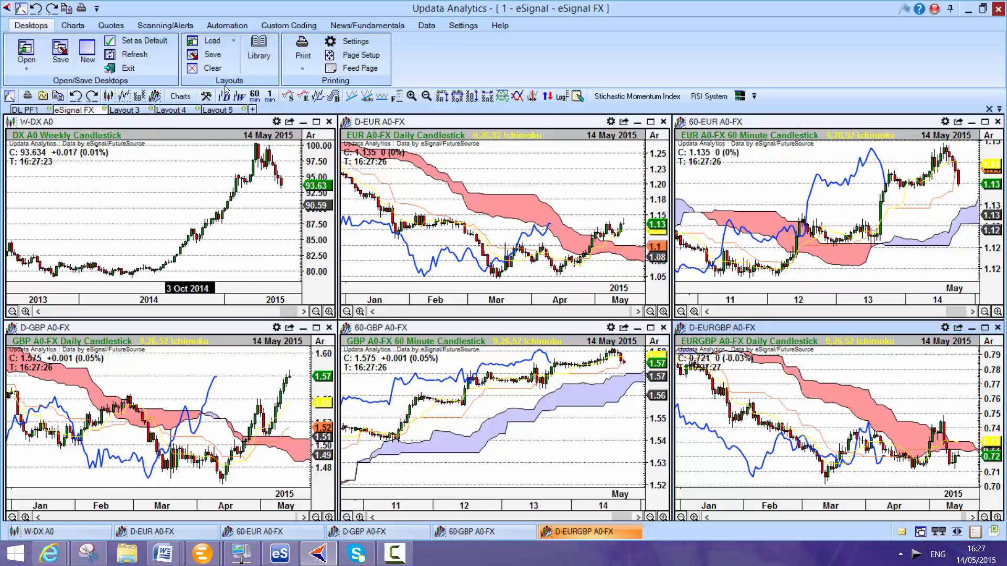
click(212, 41)
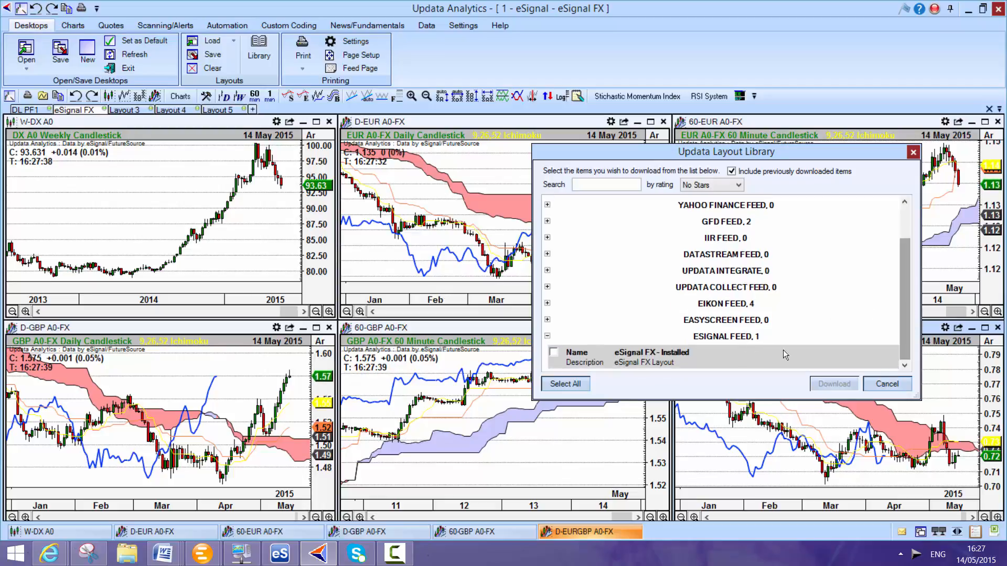
click(886, 384)
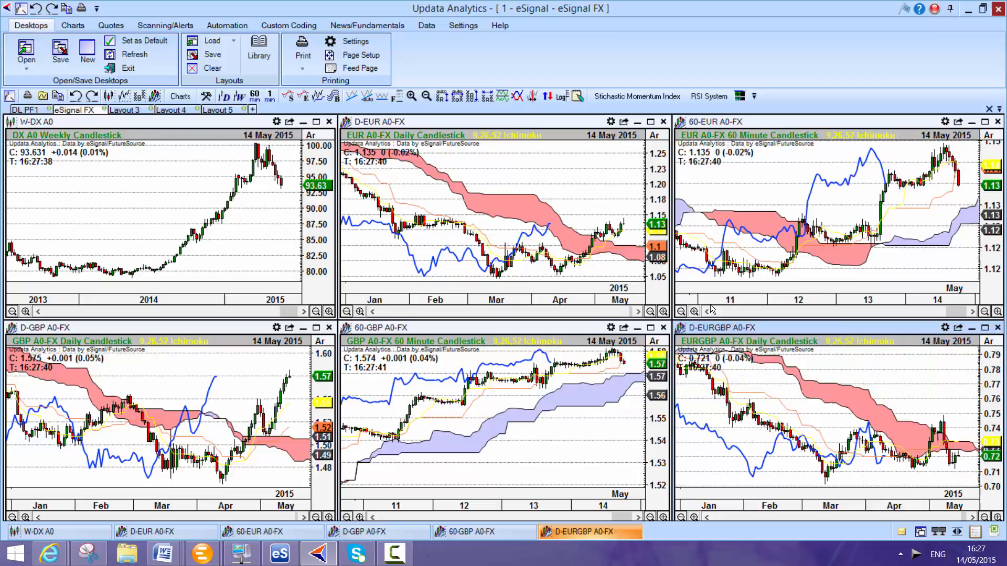
mouse_move(891, 385)
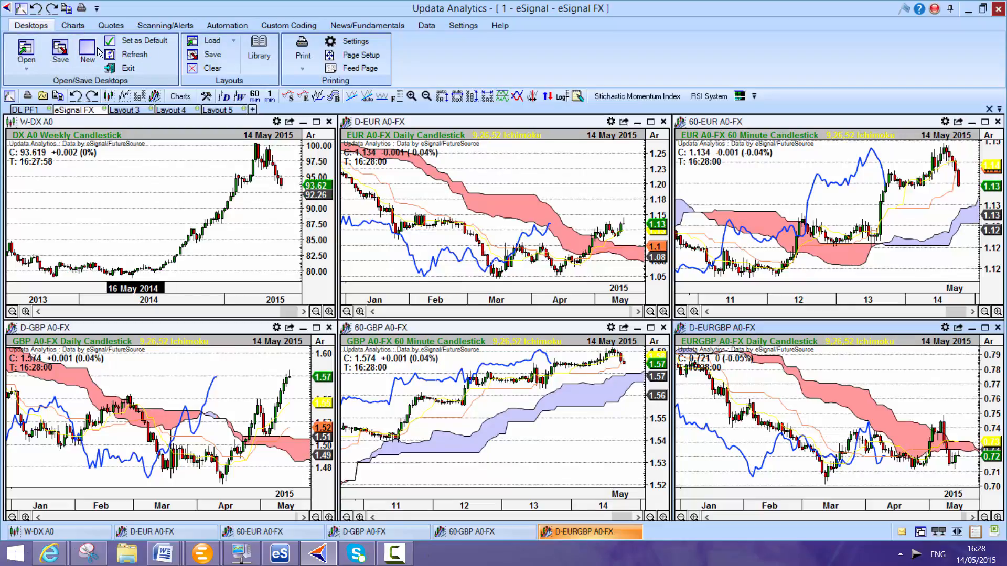
mouse_move(159, 215)
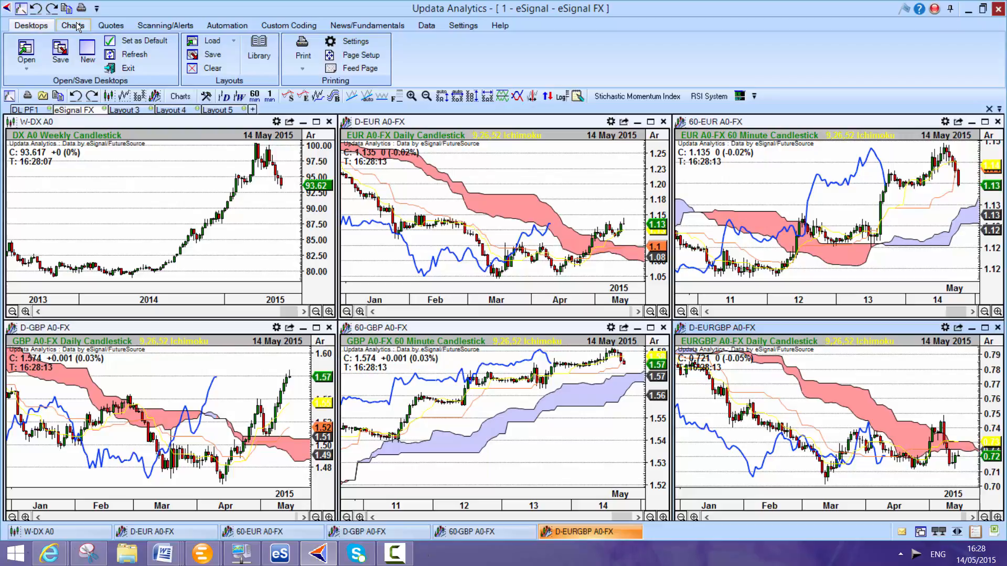
Switch to the empty Layout 4 and open a new daily chart of symbol 'a' (Agilent Technologies).
click(72, 26)
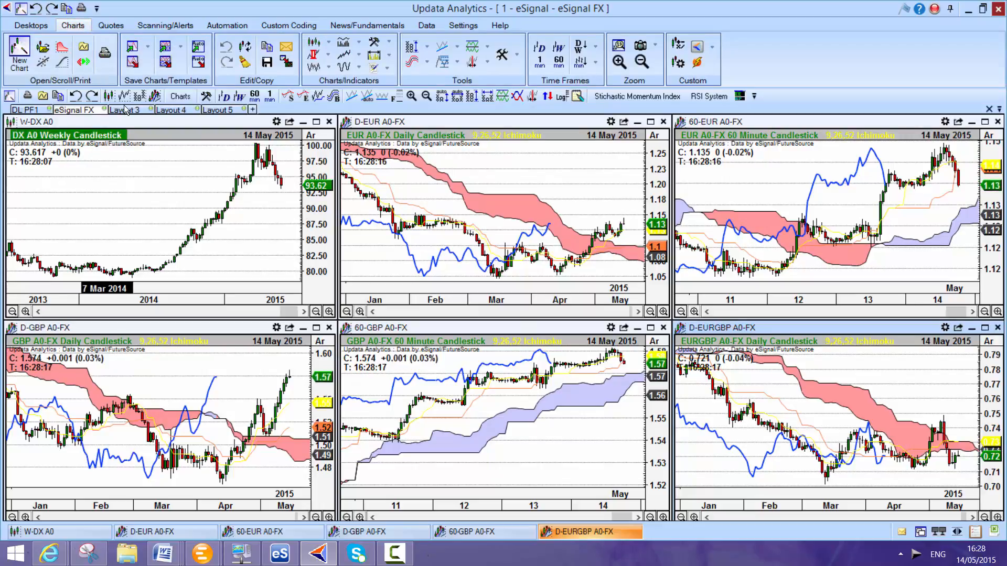
click(127, 109)
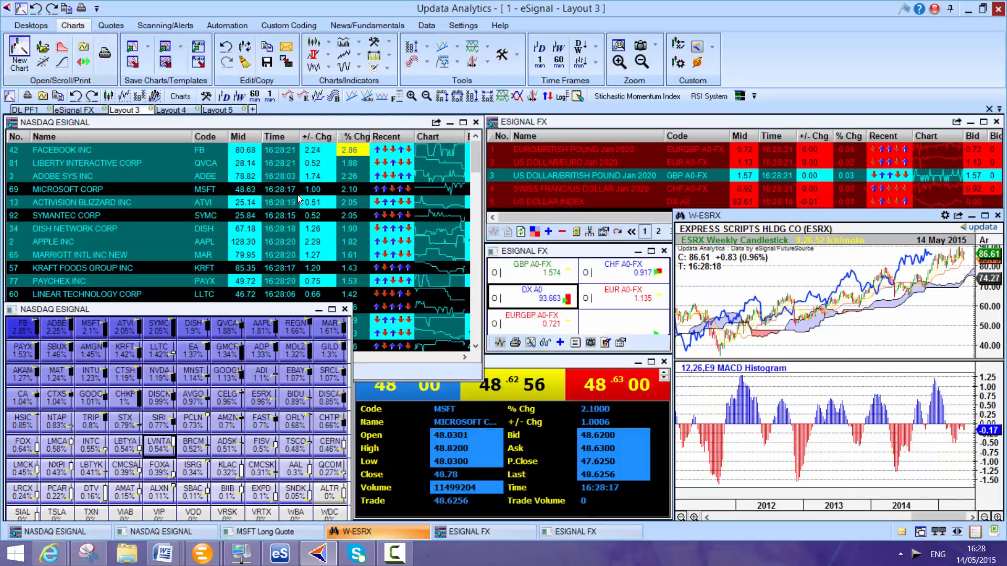
click(171, 110)
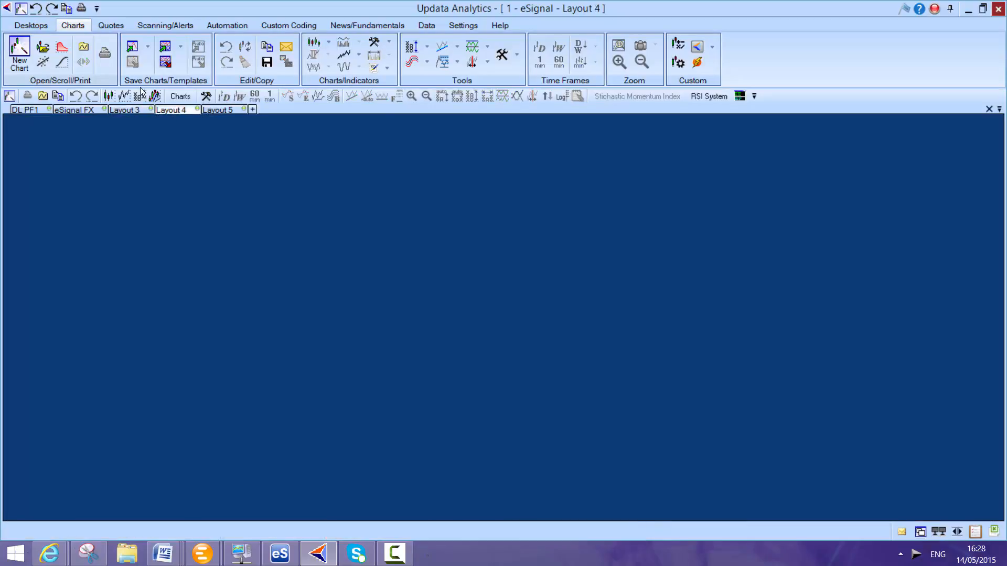
click(19, 54)
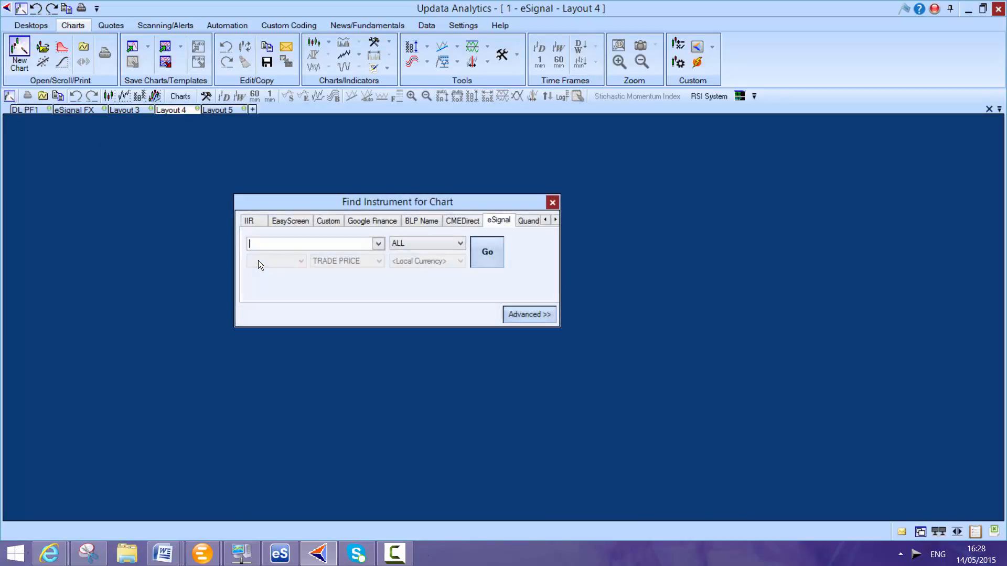
text(a)
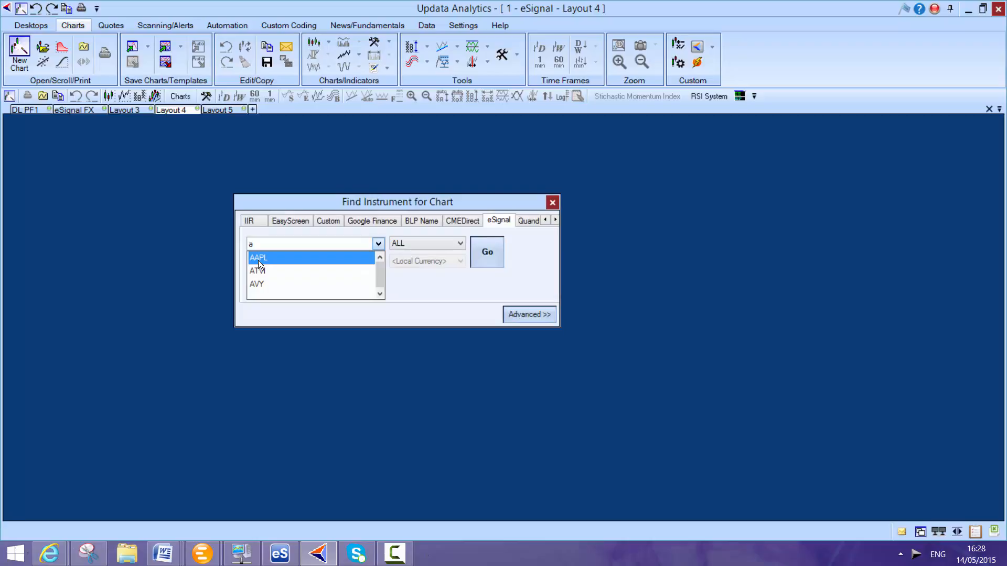
click(551, 201)
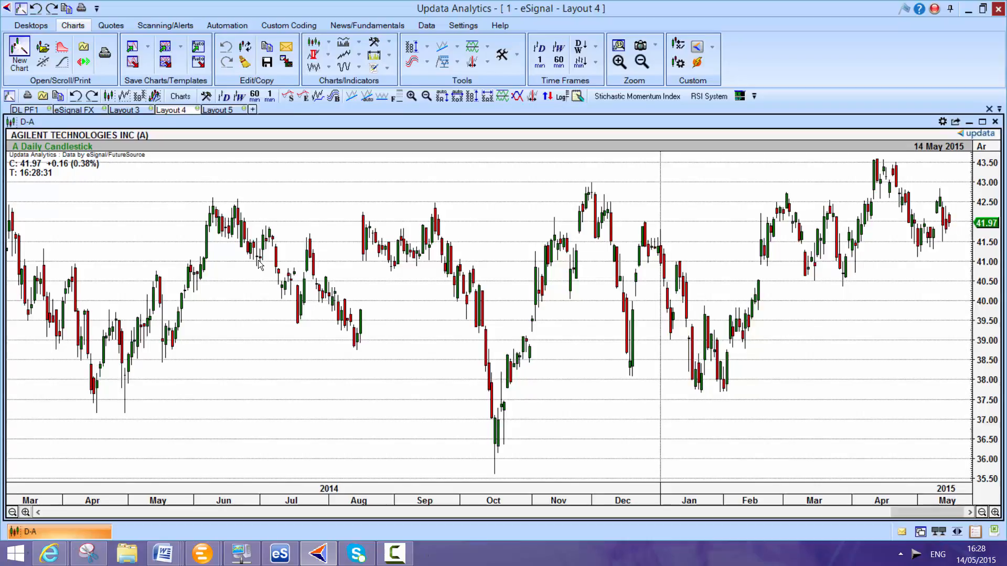
mouse_move(183, 244)
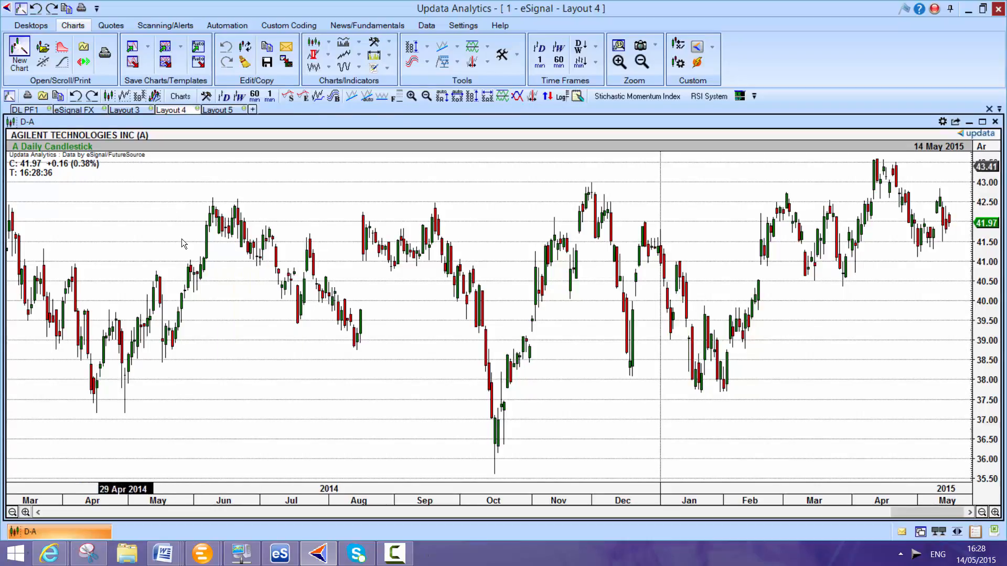
mouse_move(871, 517)
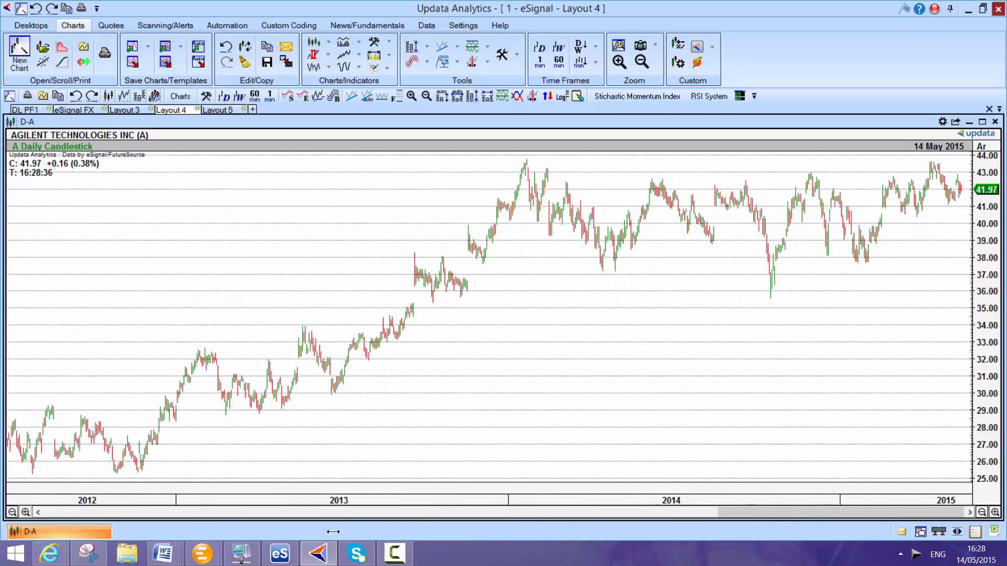
Set the chart range to 2013–2015 and add an Ichimoku cloud overlay from the chart styles.
click(640, 45)
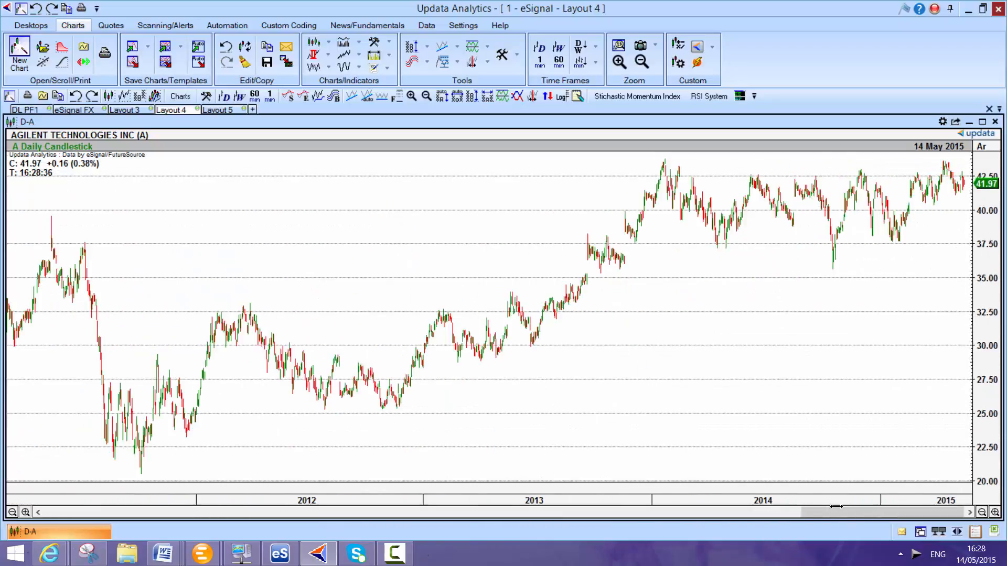
click(618, 45)
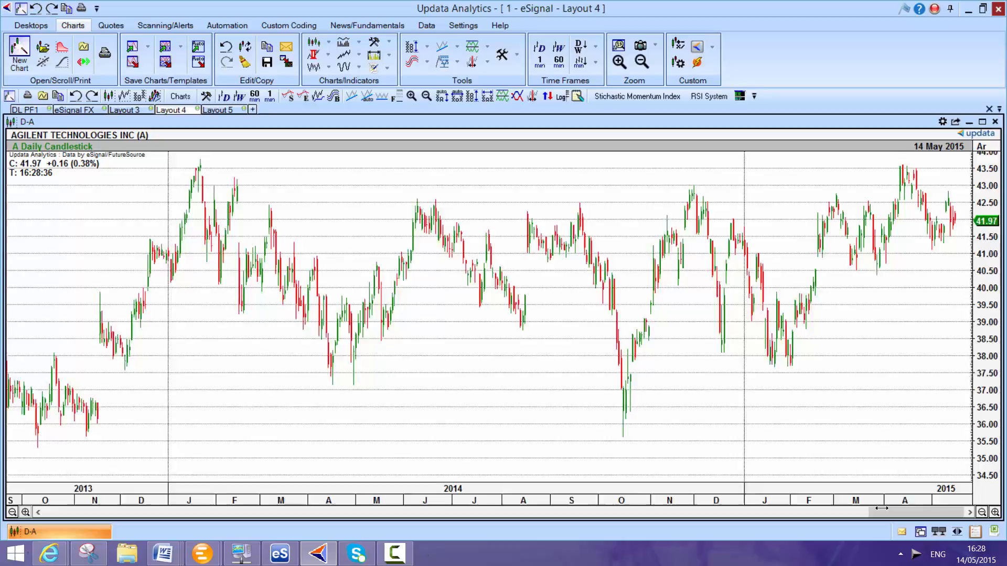
click(617, 46)
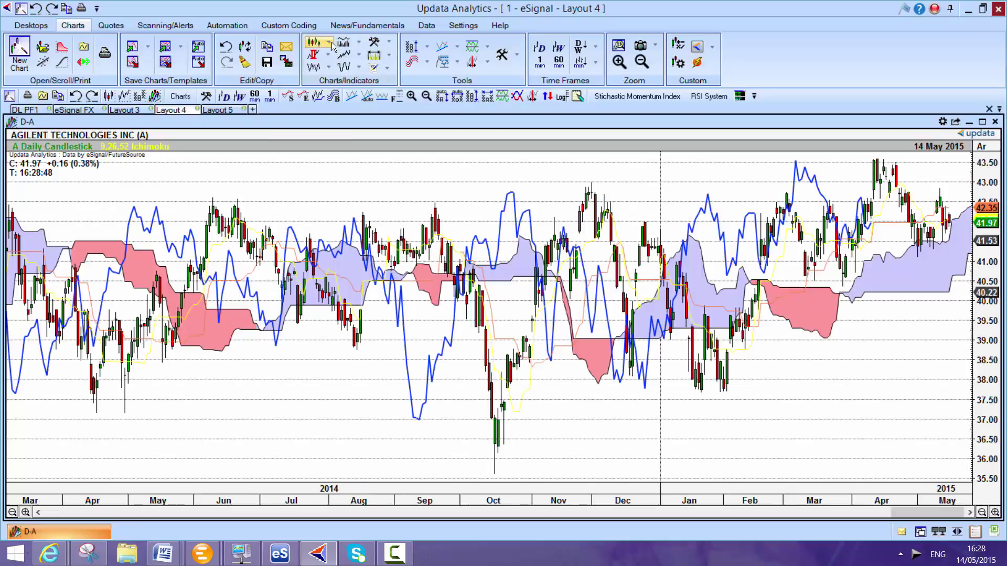
click(313, 48)
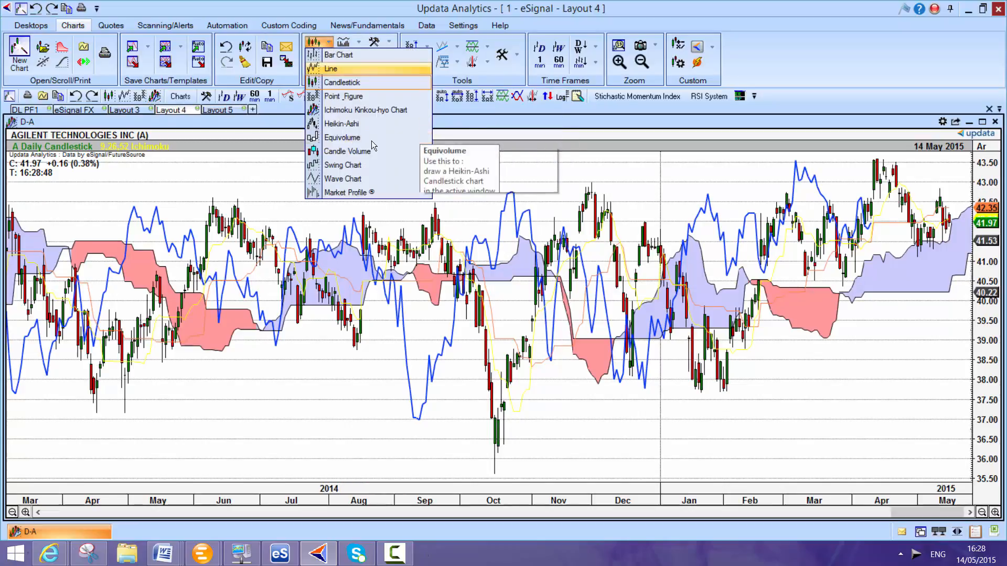
mouse_move(343, 178)
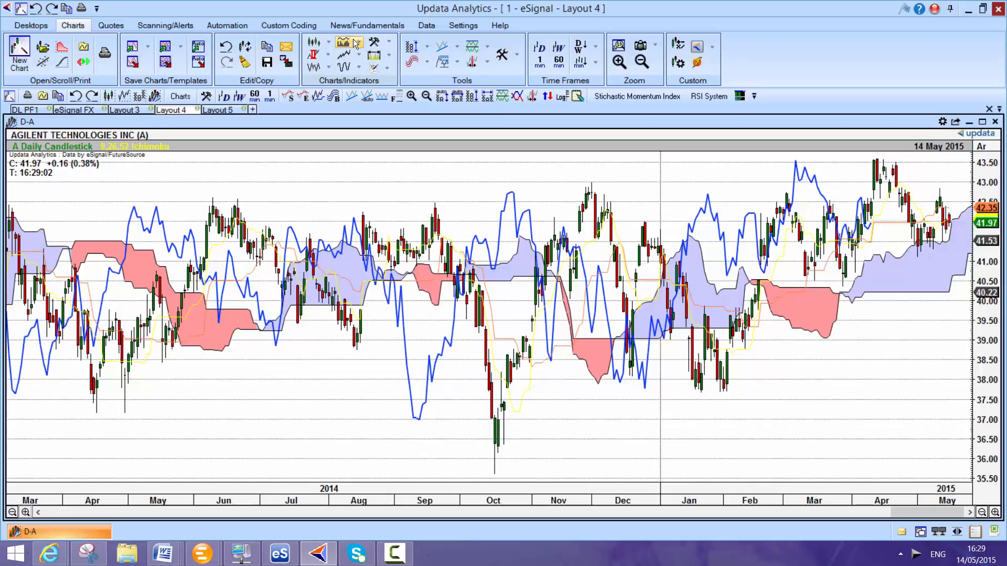
click(344, 45)
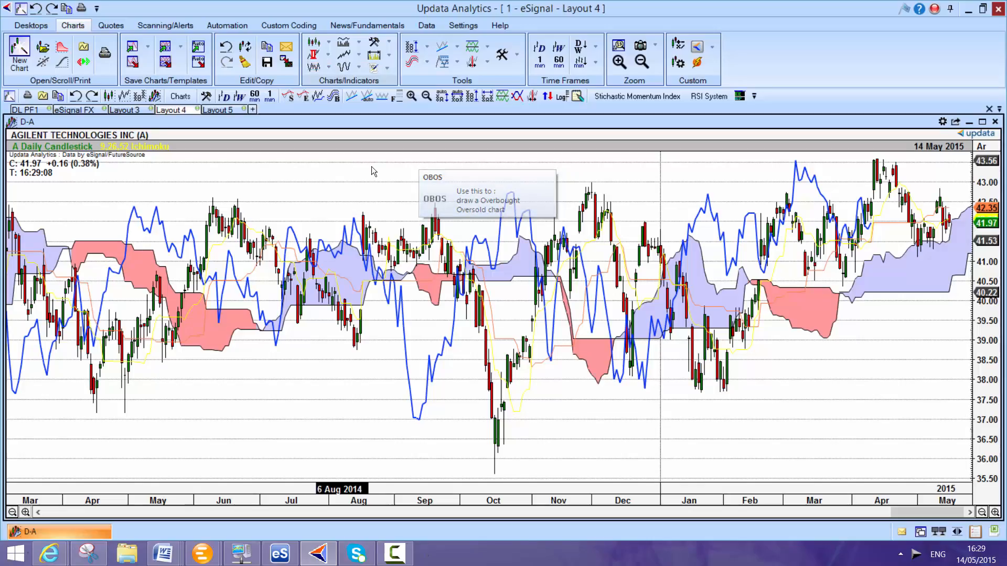
click(357, 67)
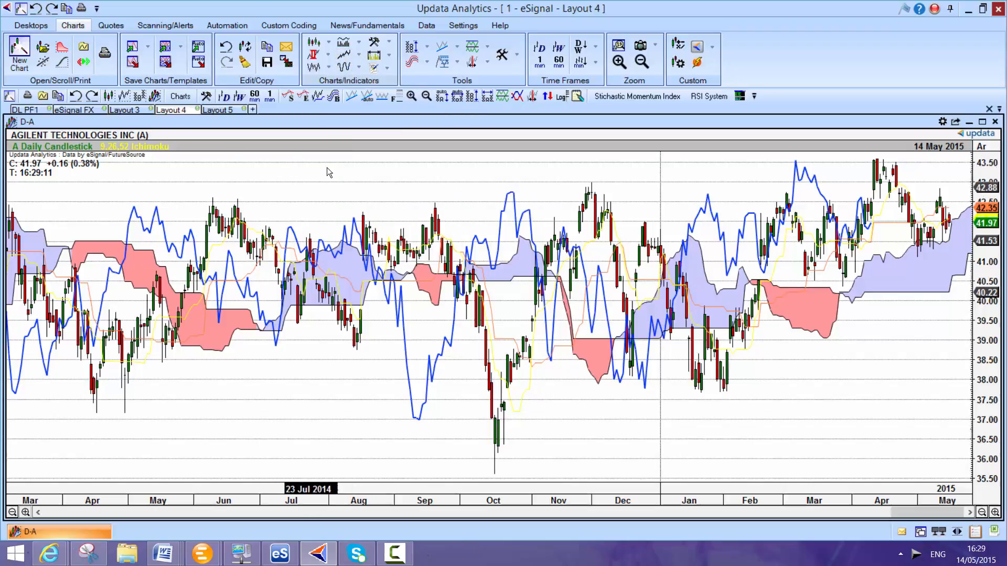
Add a MACD Histogram oscillator to the Agilent chart with its default settings.
click(314, 67)
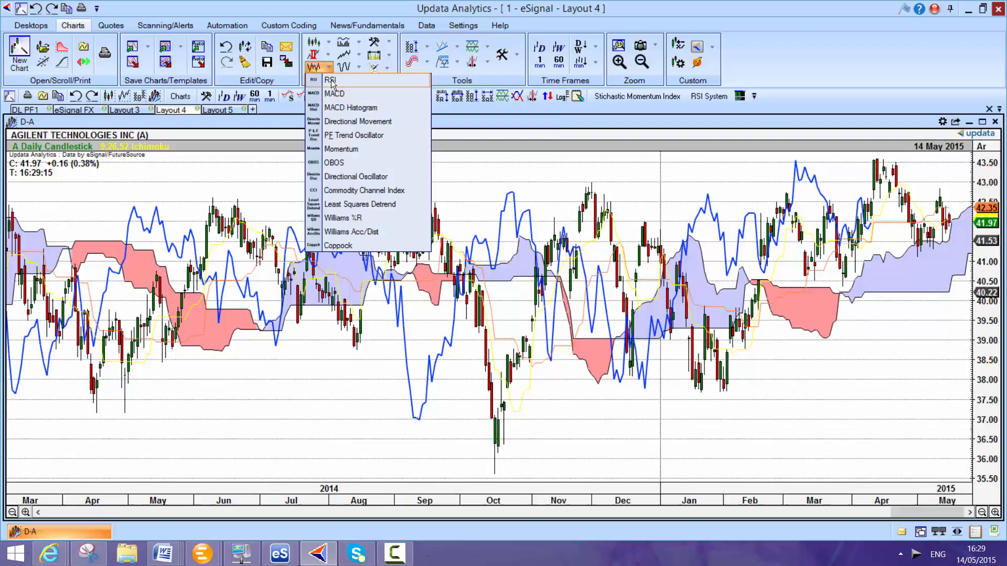
click(351, 107)
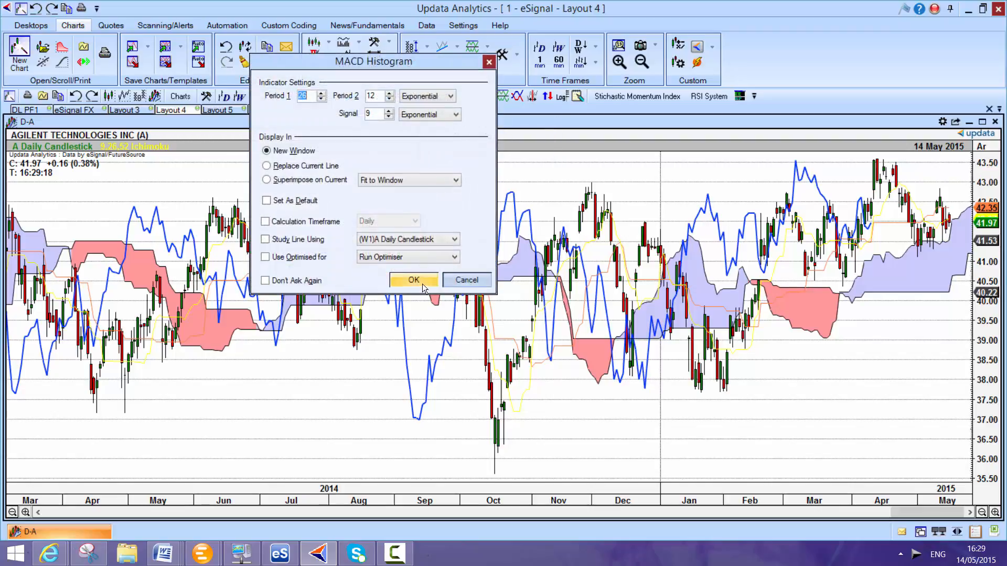
click(413, 280)
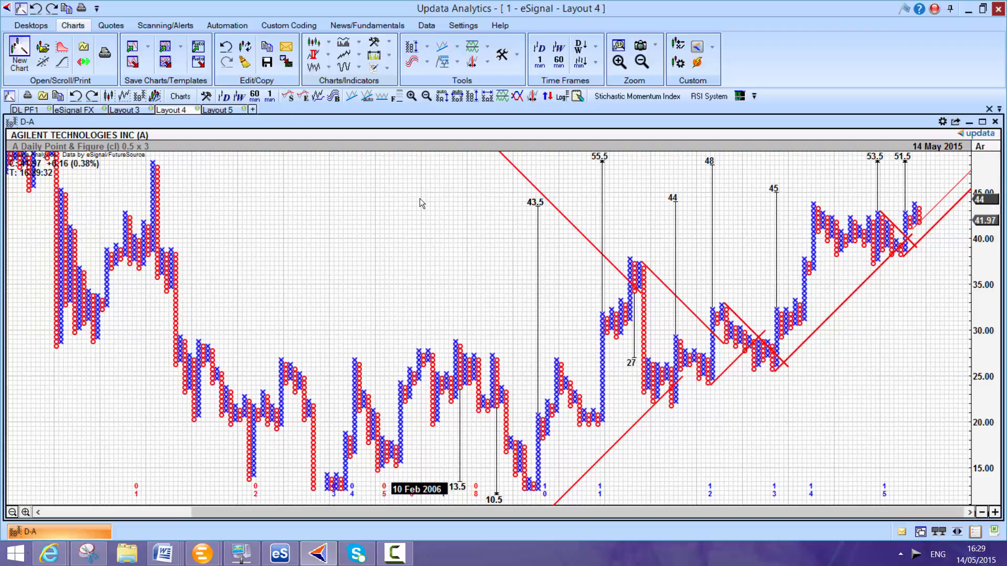
mouse_move(162, 197)
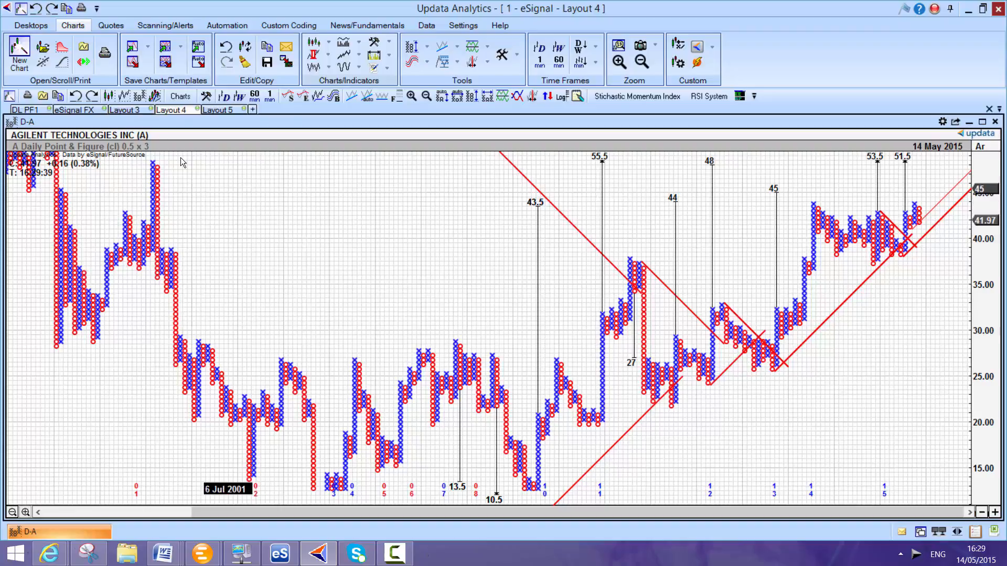
mouse_move(312, 216)
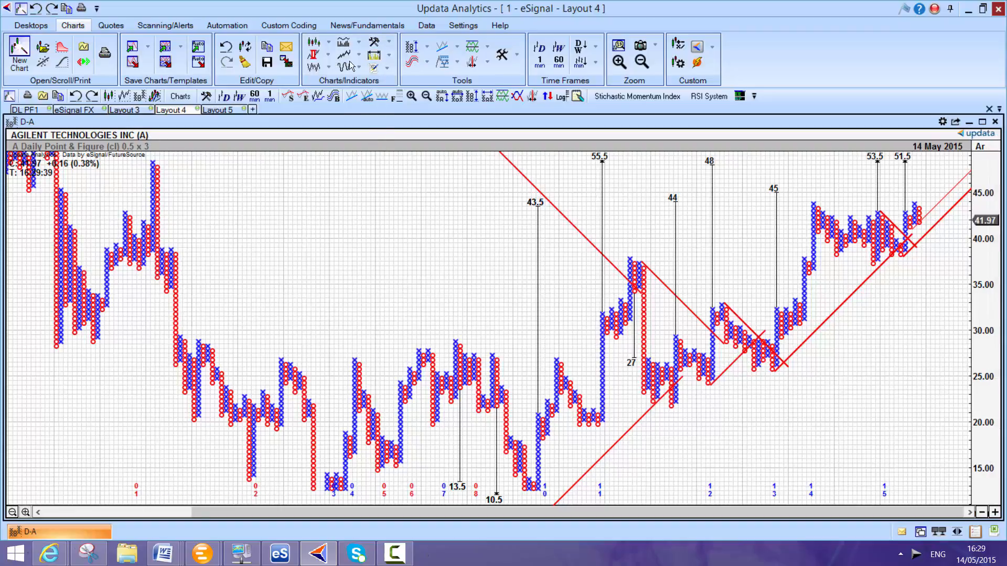
Browse the indicator dropdowns, including the breadth indicator list, without adding anything.
click(359, 67)
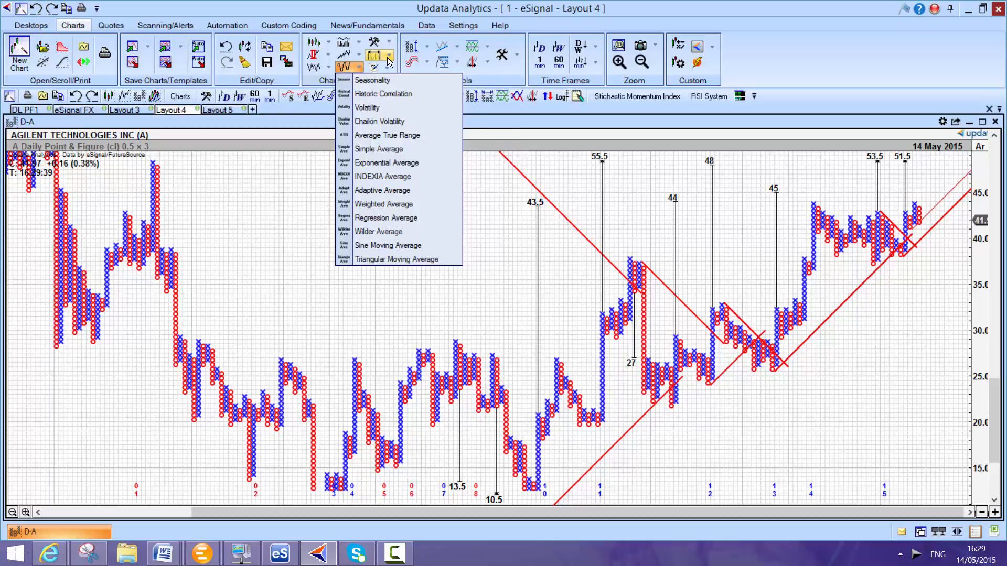
click(381, 59)
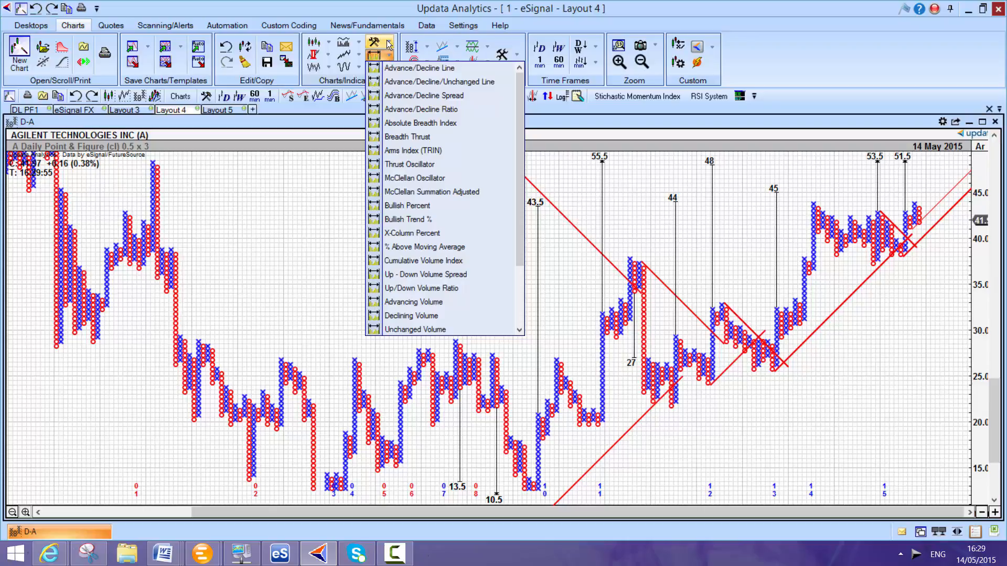
click(381, 44)
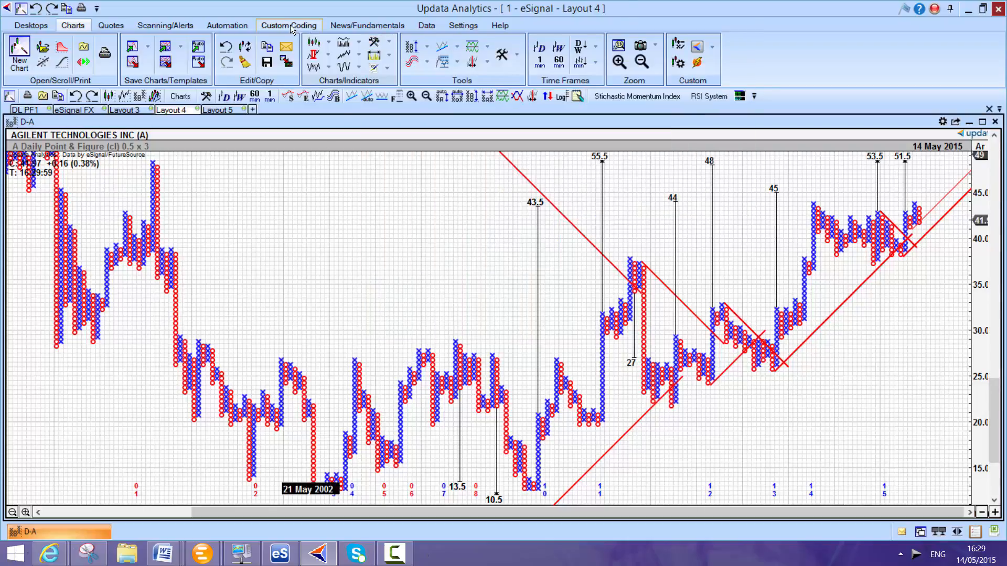
View the Custom Indicator Library from the Custom Coding tools and close it with nothing downloaded.
click(287, 25)
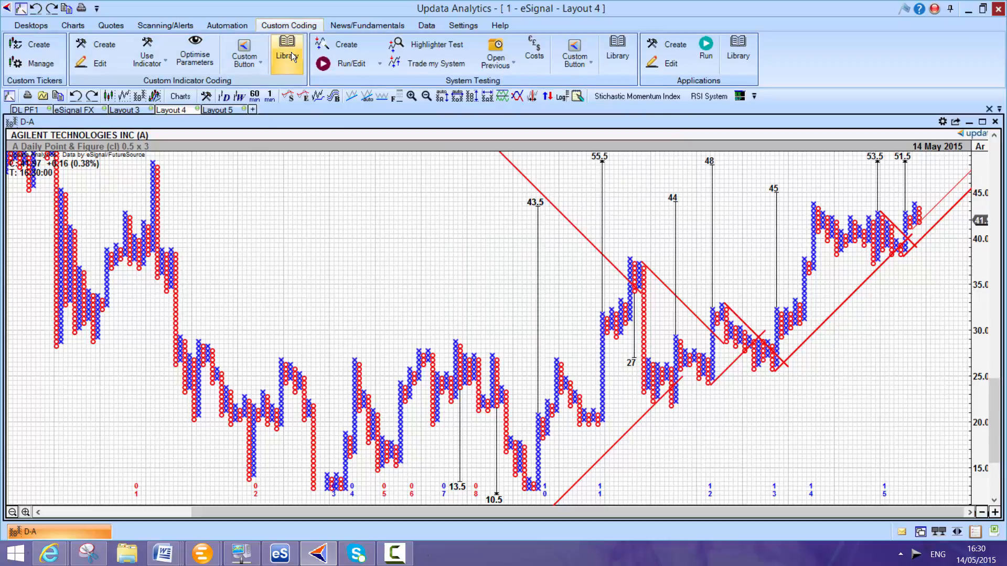
click(286, 50)
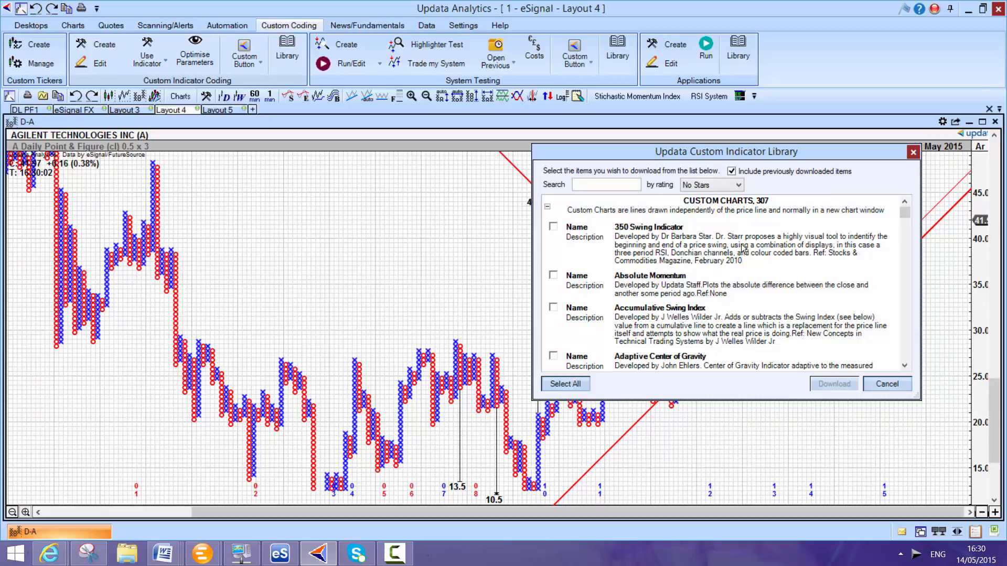
mouse_move(910, 164)
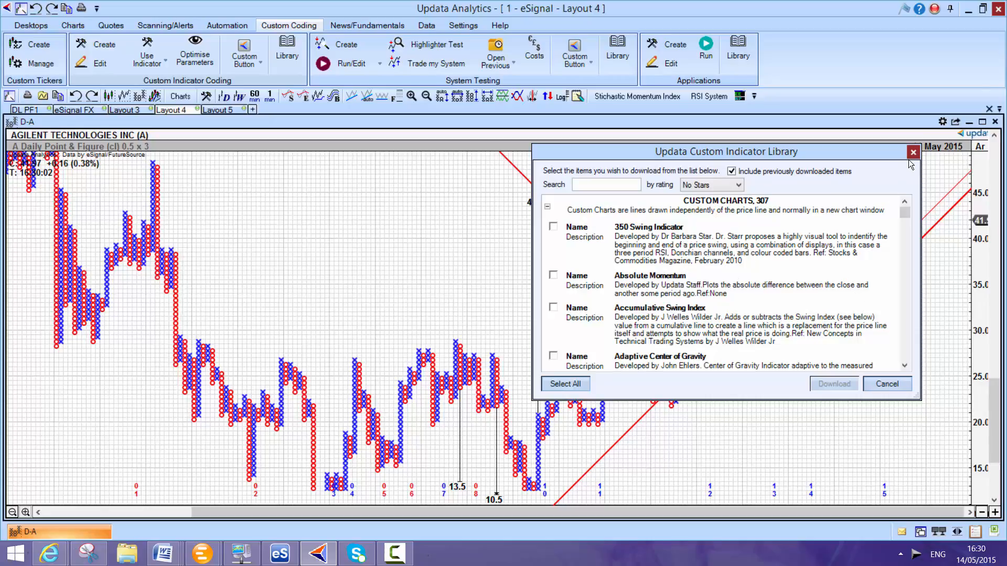
click(912, 153)
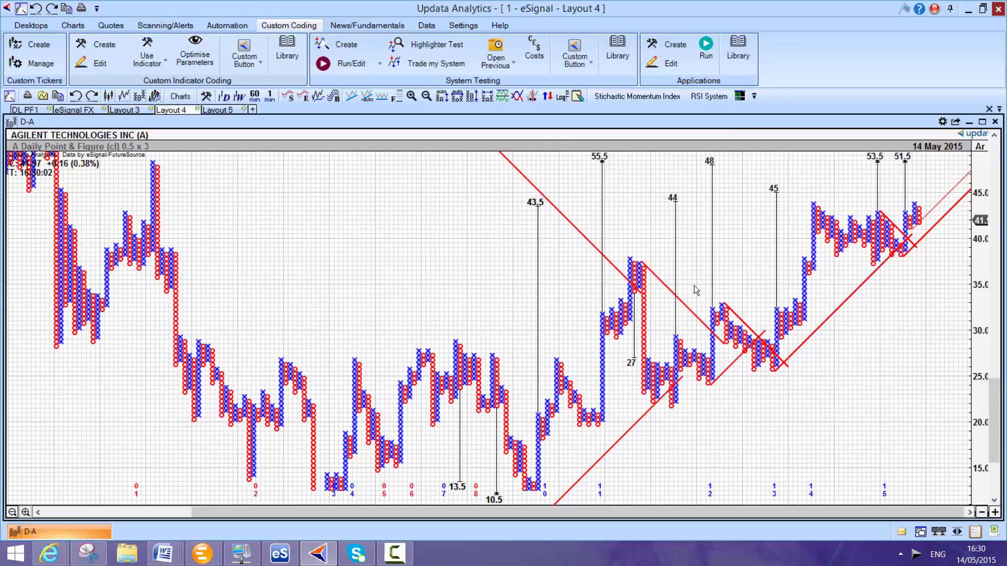
mouse_move(330, 268)
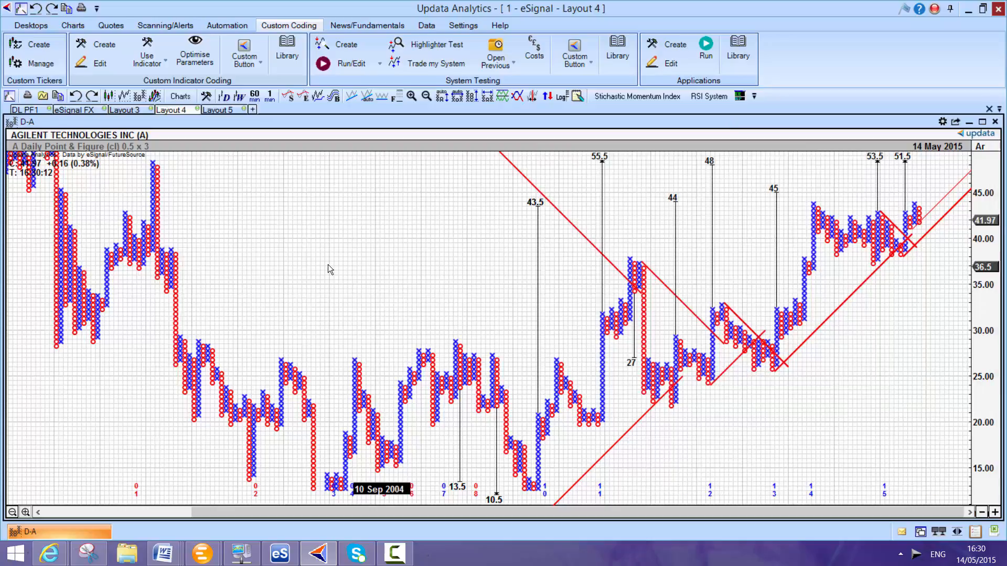
mouse_move(110, 26)
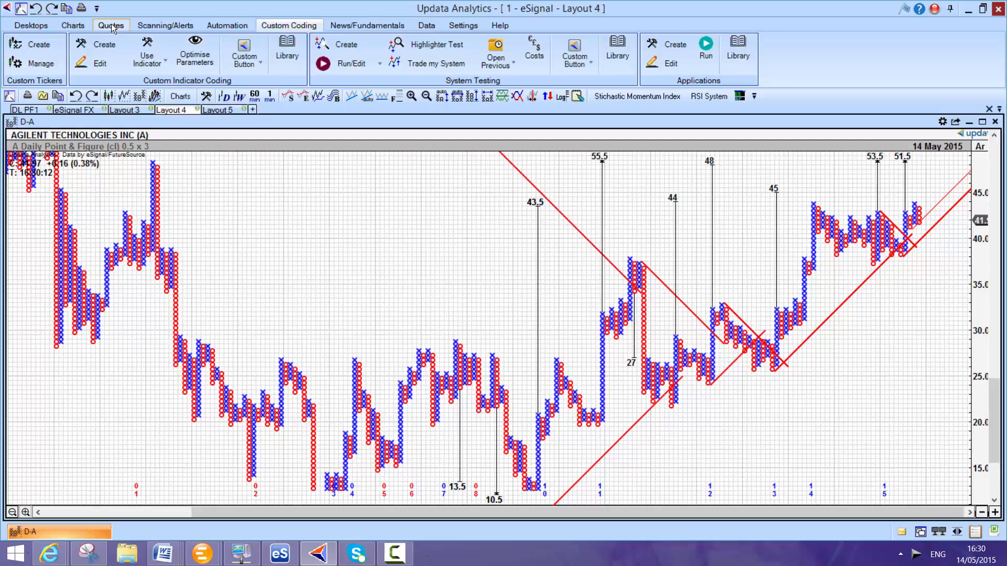
Show the Quotes tools and switch to the Layout 3 workspace of NASDAQ quote boards.
click(110, 25)
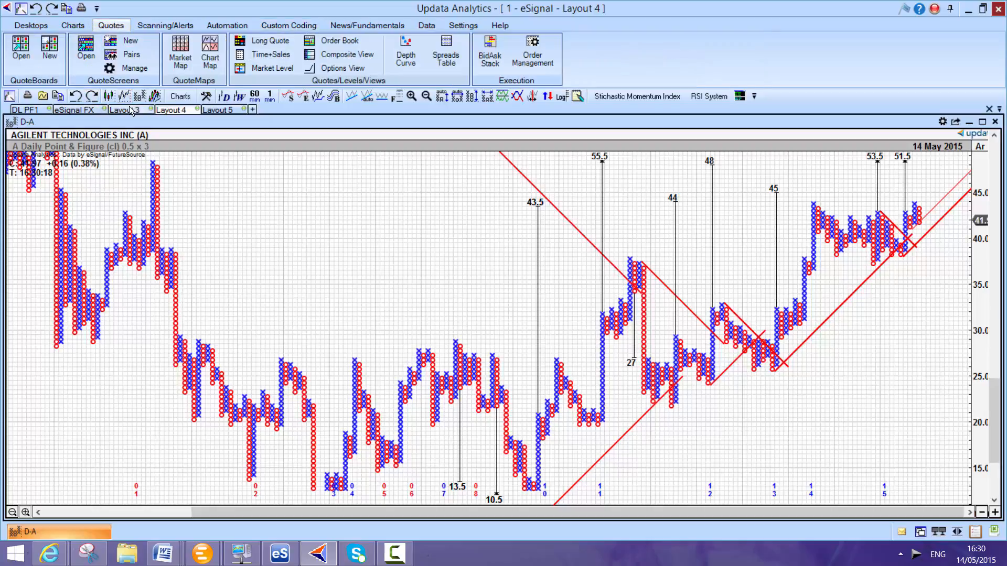
click(123, 109)
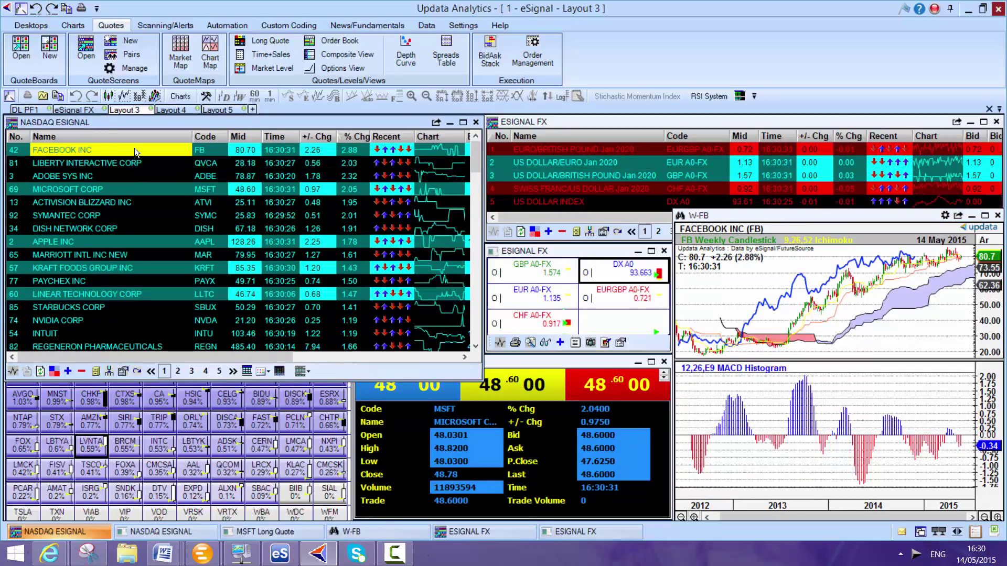
Show Activision Blizzard in the linked chart and apply the Price Line+Rel Strength+Momentum+On Balance Volume template.
click(96, 176)
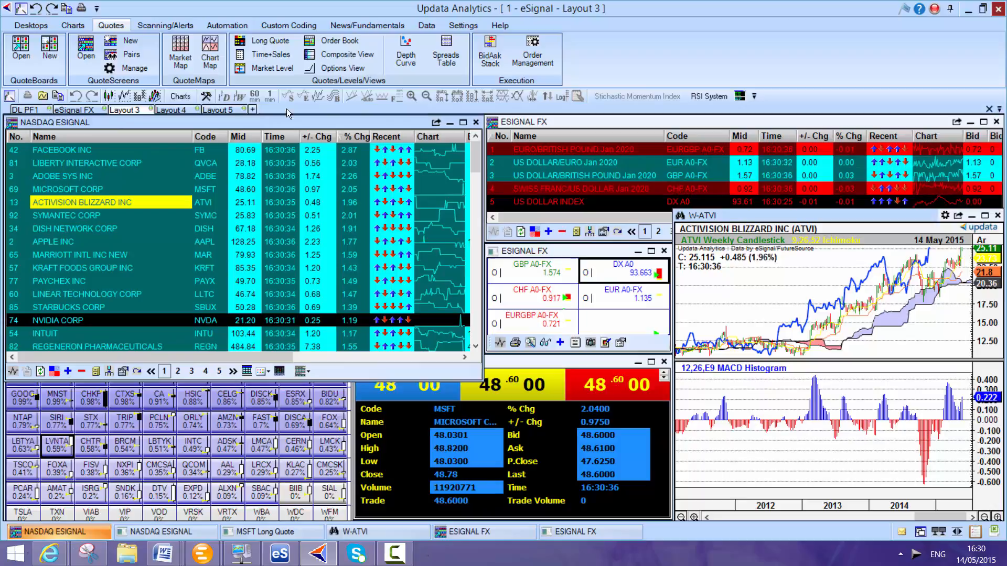
click(72, 25)
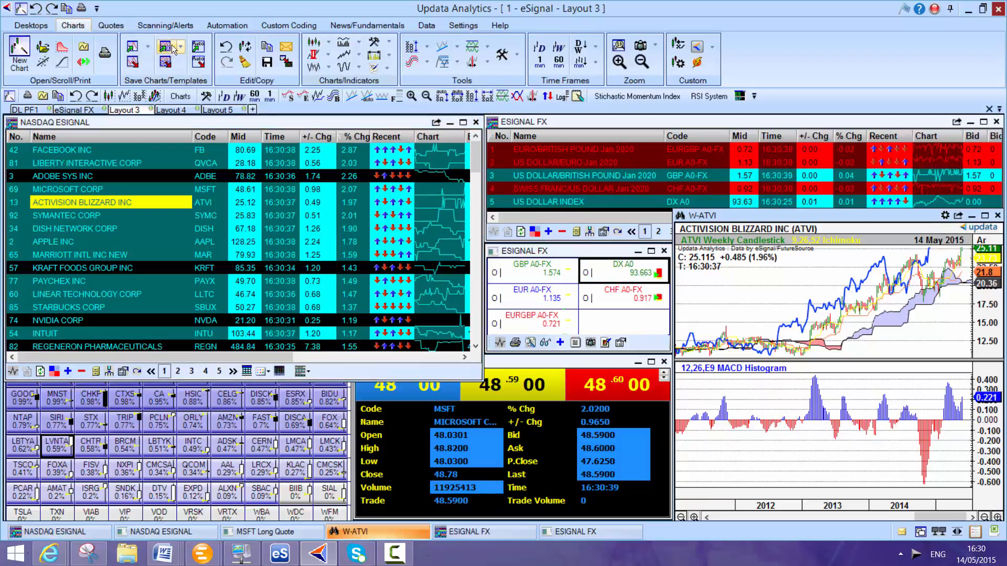
click(171, 46)
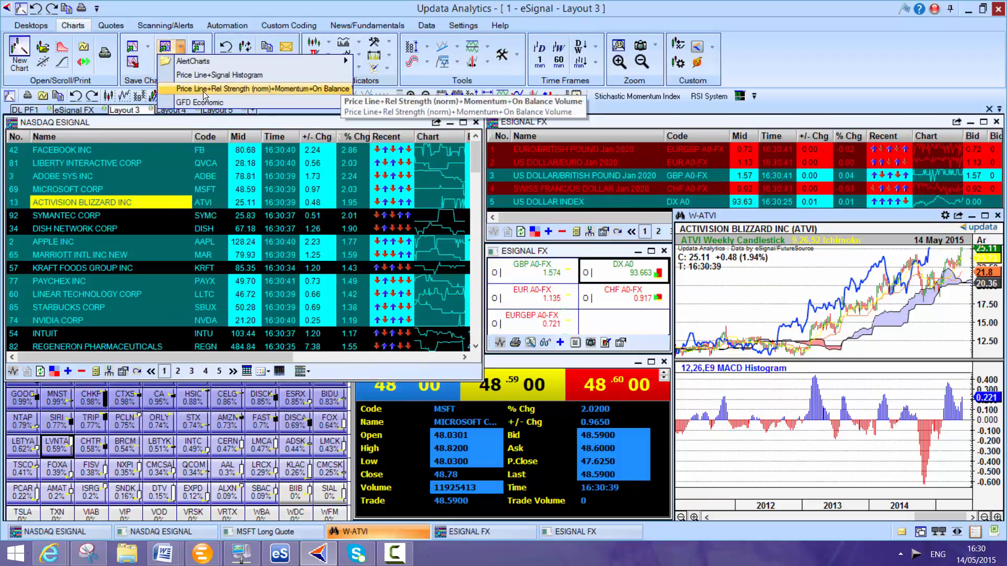
click(259, 88)
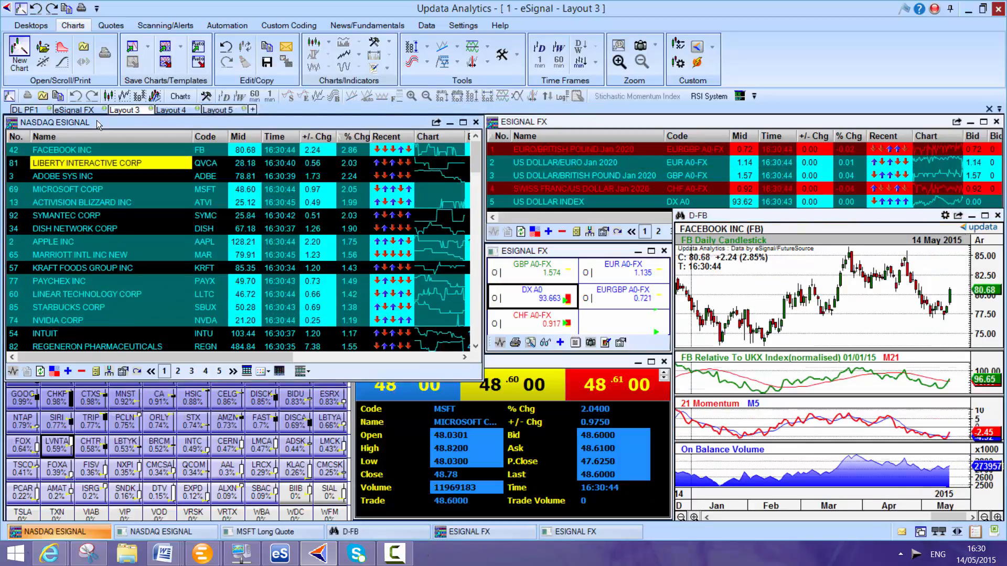
Chart Symantec and Apple with the new template, then return to the Layout 4 workspace.
click(67, 189)
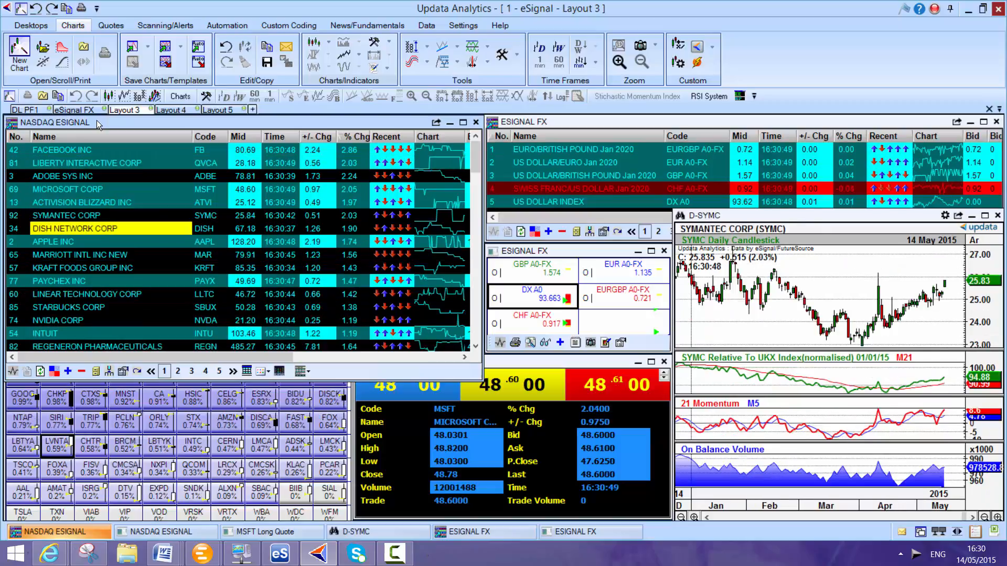
click(51, 241)
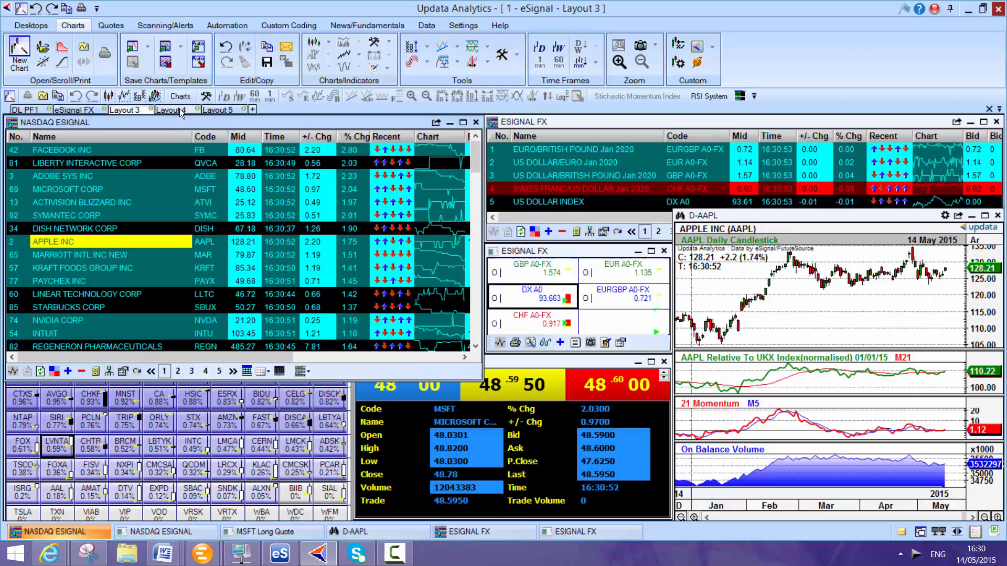
click(171, 110)
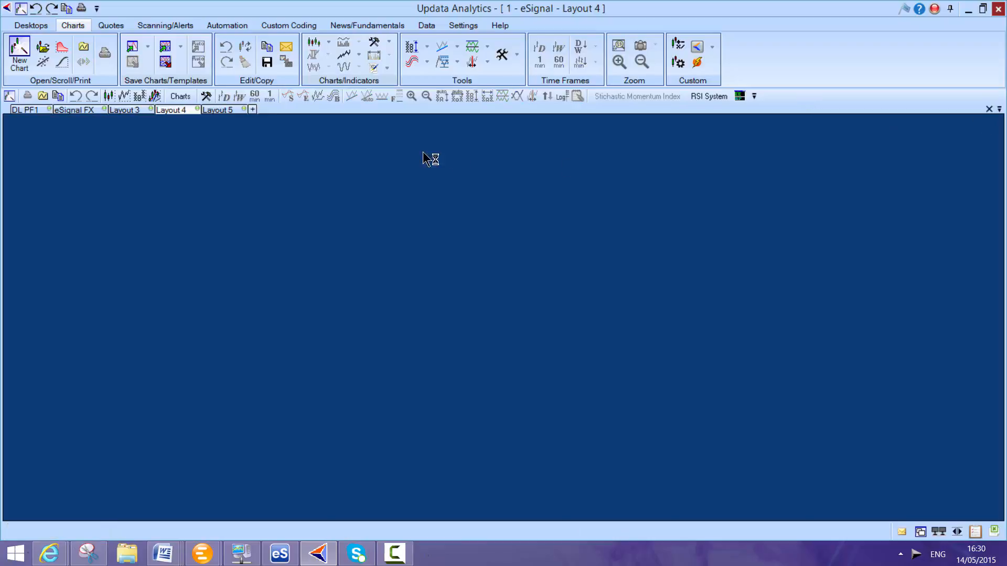
Load the saved OBV Divergence highlighter scan from the Scanning/Alerts Run list.
click(165, 25)
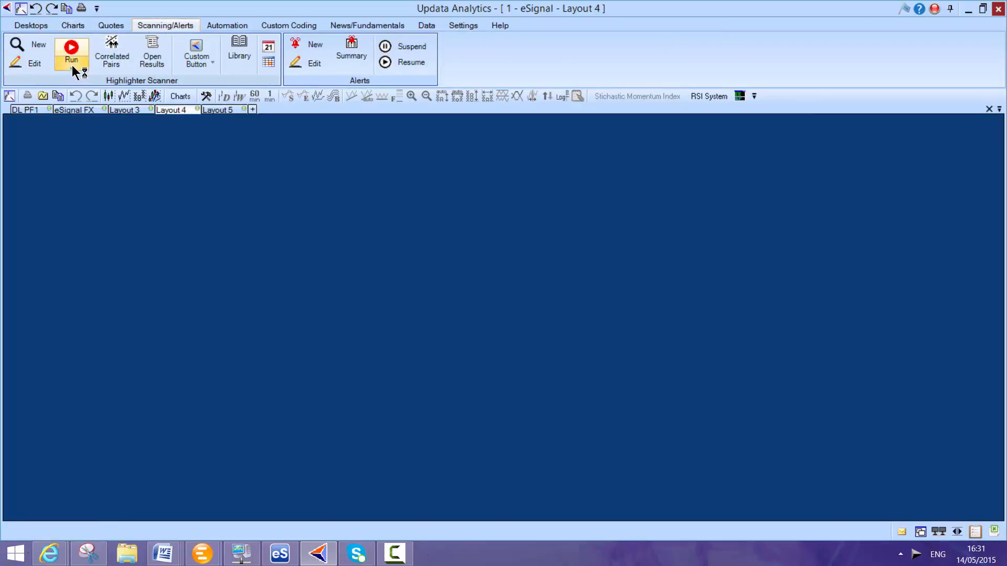
click(70, 52)
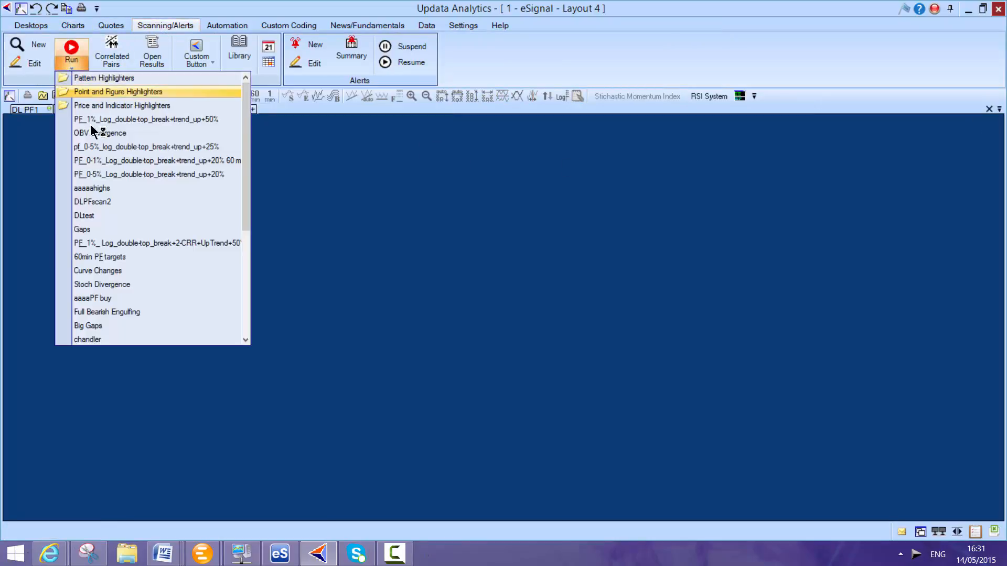
click(92, 133)
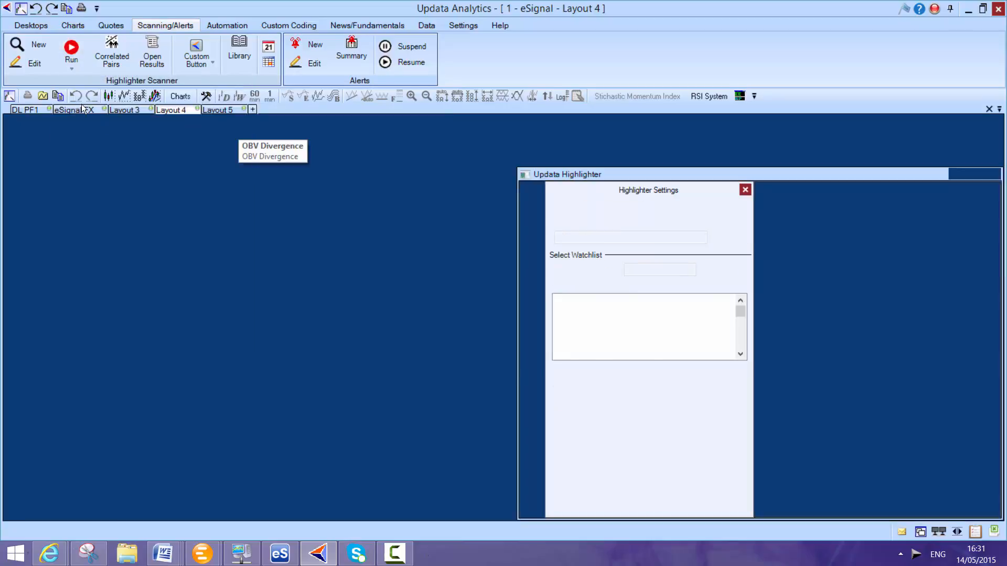
click(71, 51)
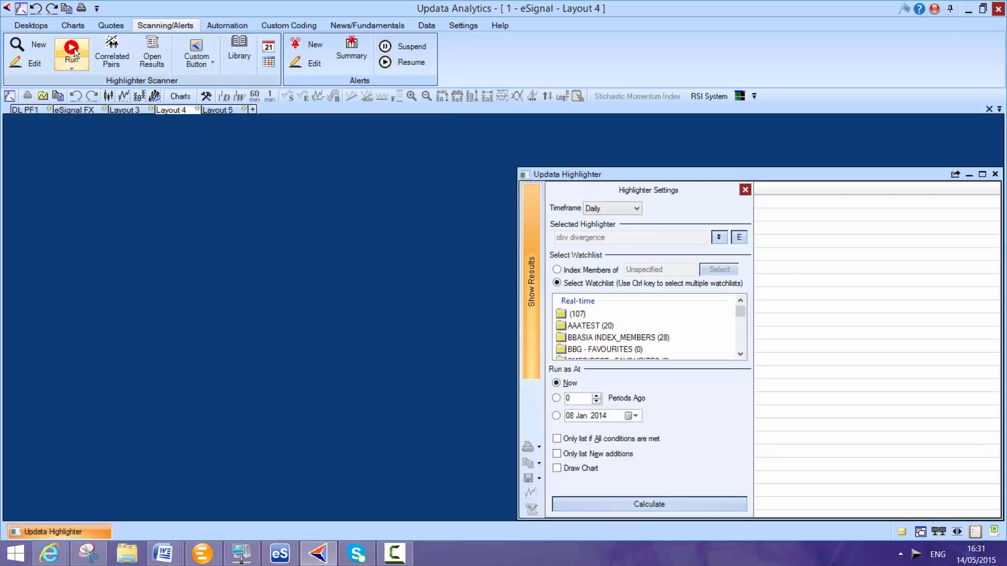
mouse_move(238, 52)
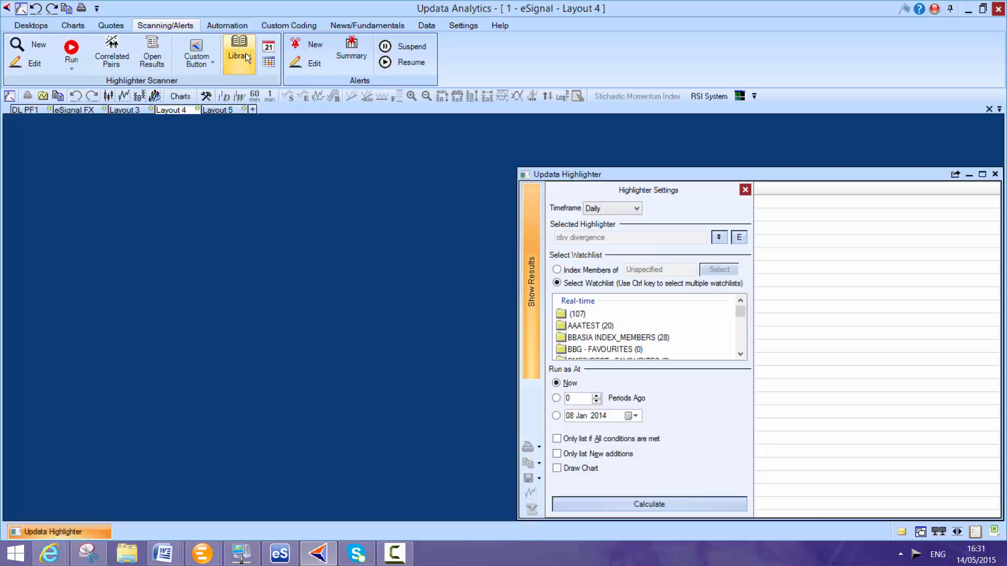
Browse the highlighter library's Price and Indicator Highlighters group and cancel without downloading.
click(239, 51)
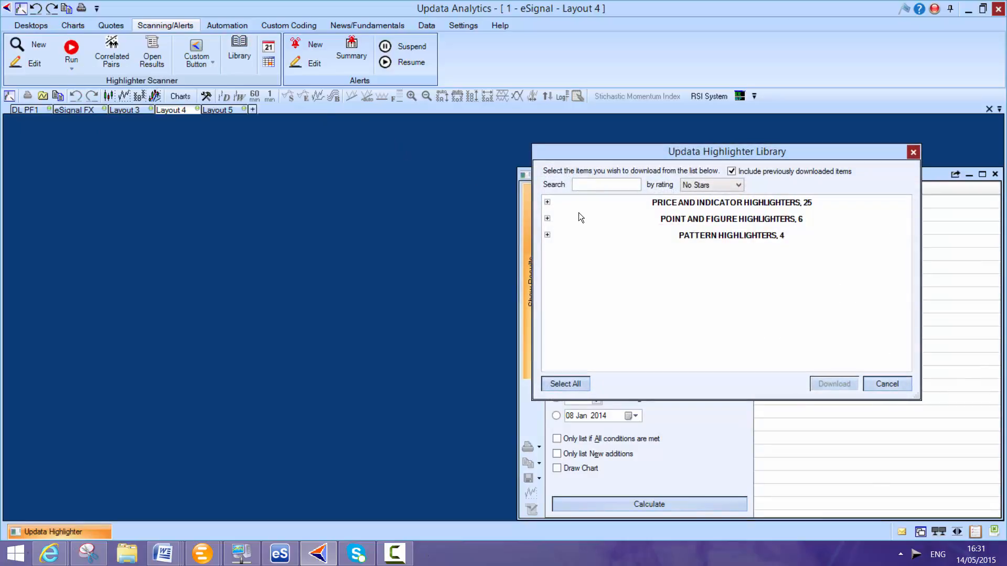
click(546, 201)
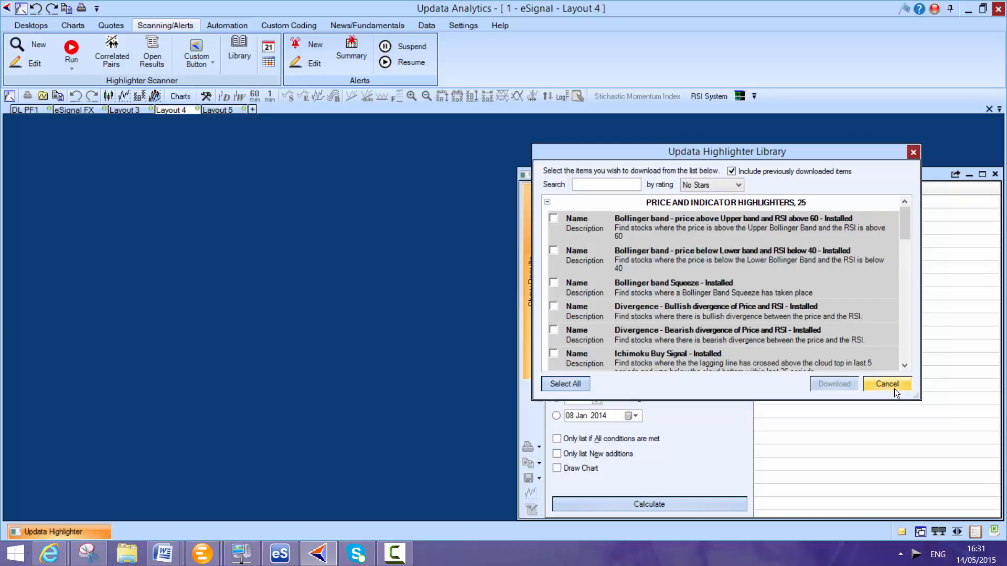
click(886, 383)
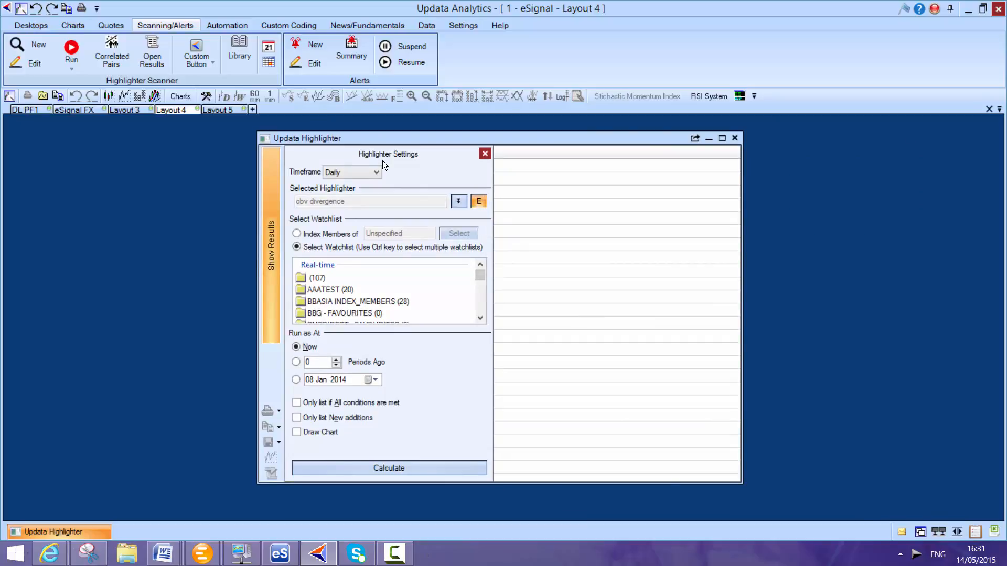
Review the OBV divergence pattern condition in Highlighter Conditions and cancel without saving.
click(478, 201)
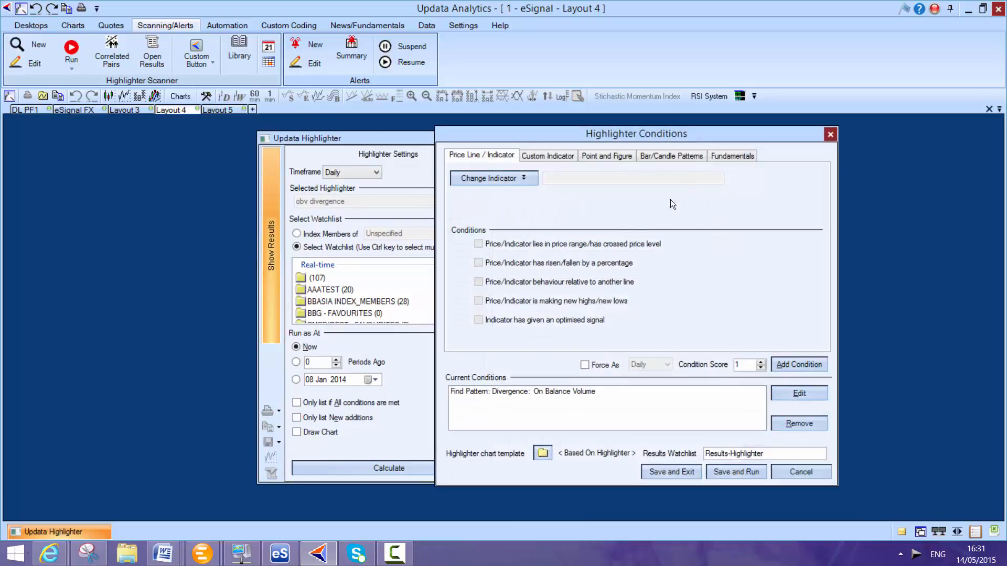
click(798, 393)
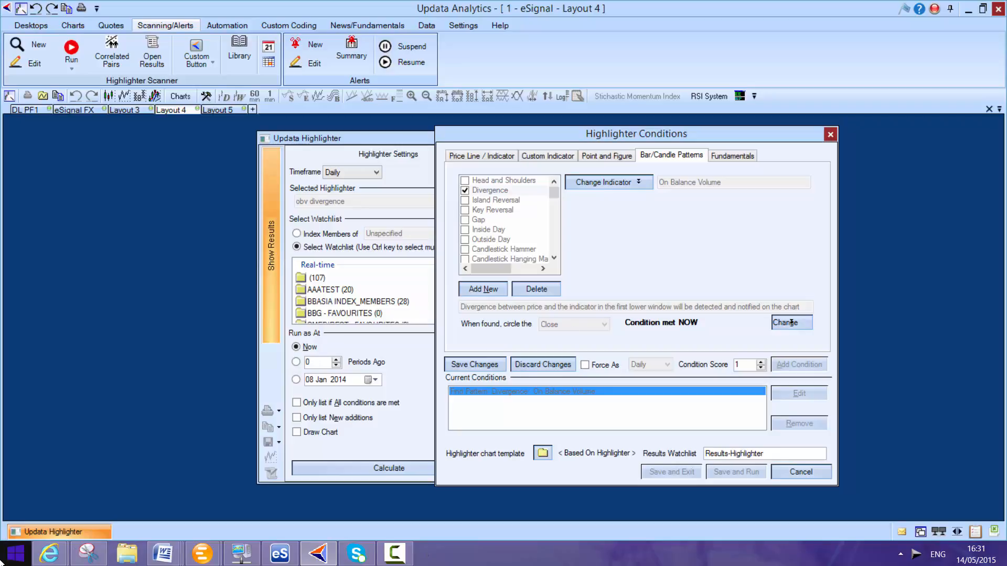
mouse_move(171, 419)
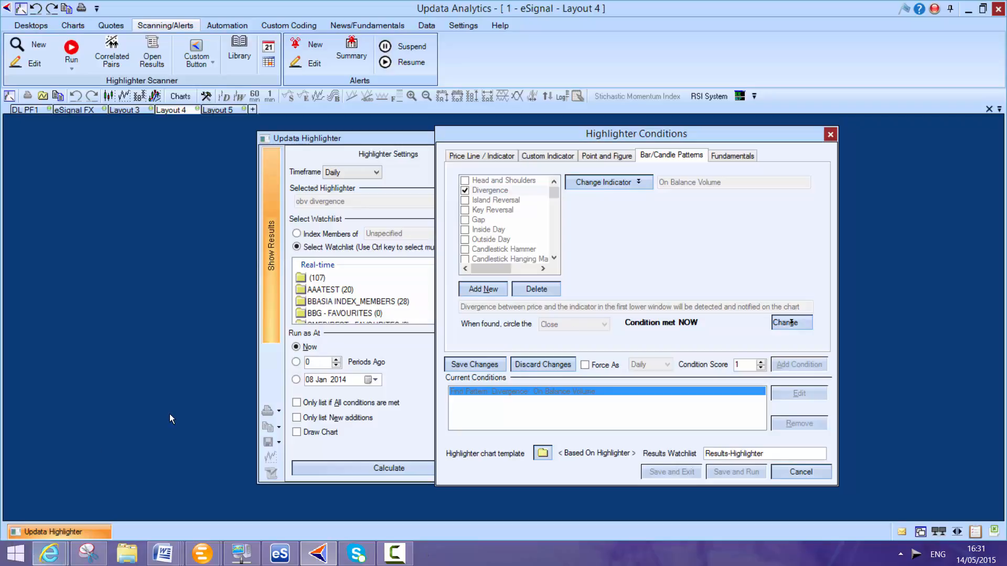
mouse_move(618, 333)
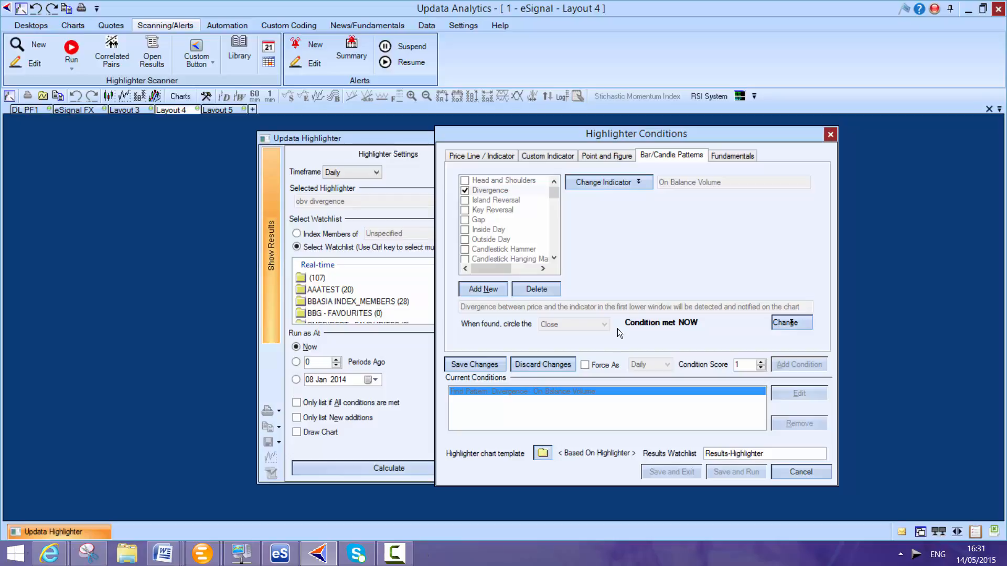
mouse_move(500, 183)
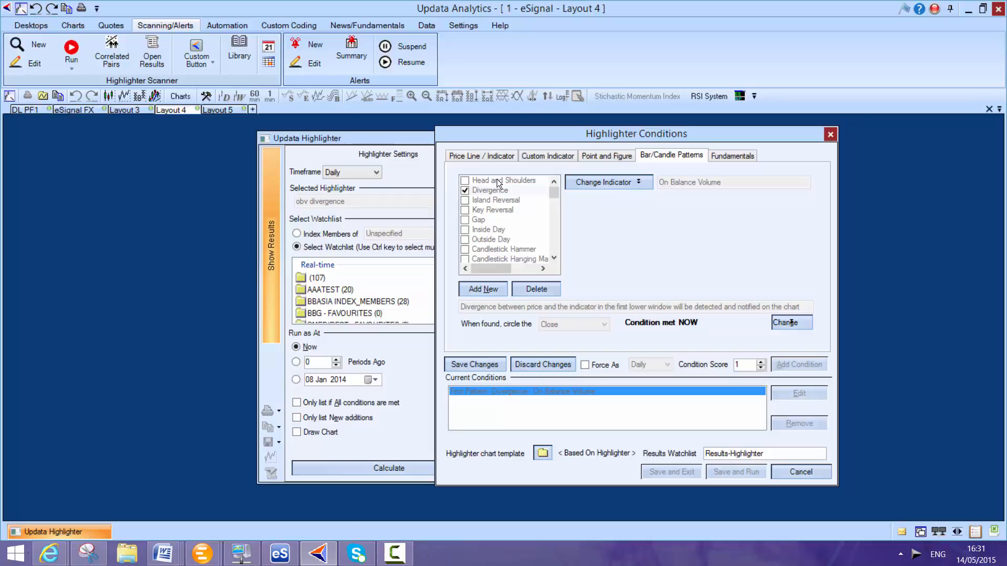
mouse_move(635, 258)
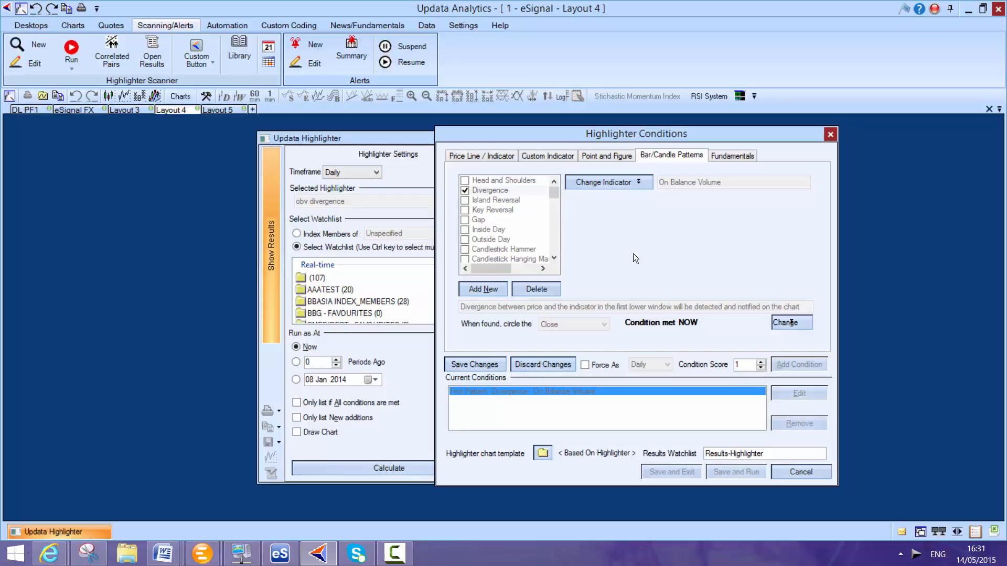
mouse_move(605, 230)
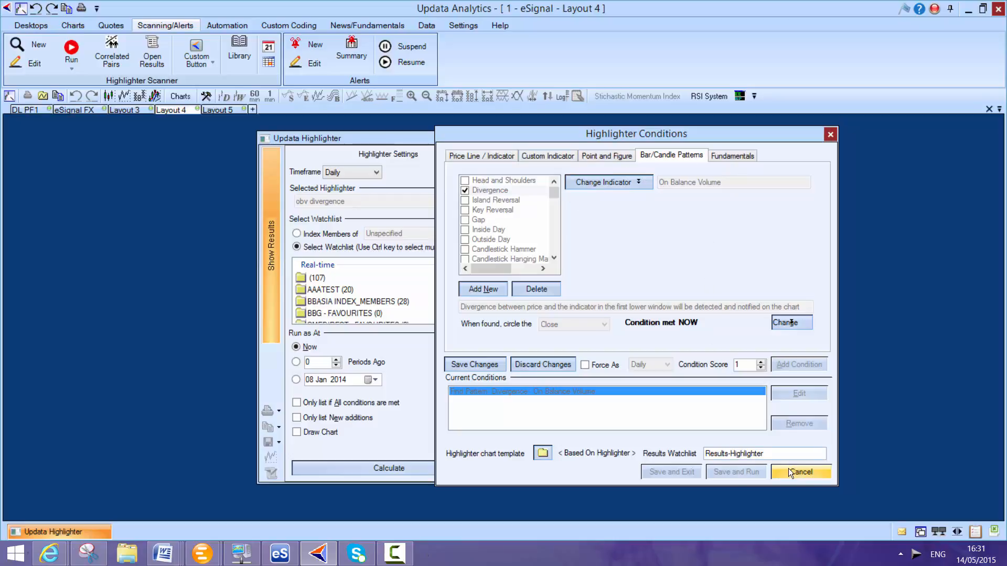
click(800, 472)
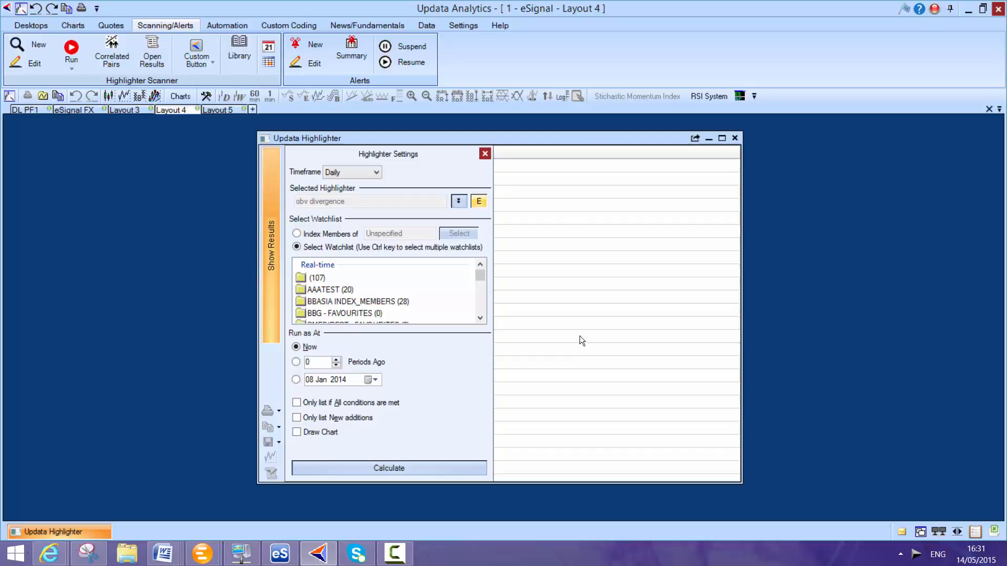
Calculate the scan on the NASDAQ ESIGNAL watchlist and open the LLTC (Linear Technology) result chart.
scroll(down, 3)
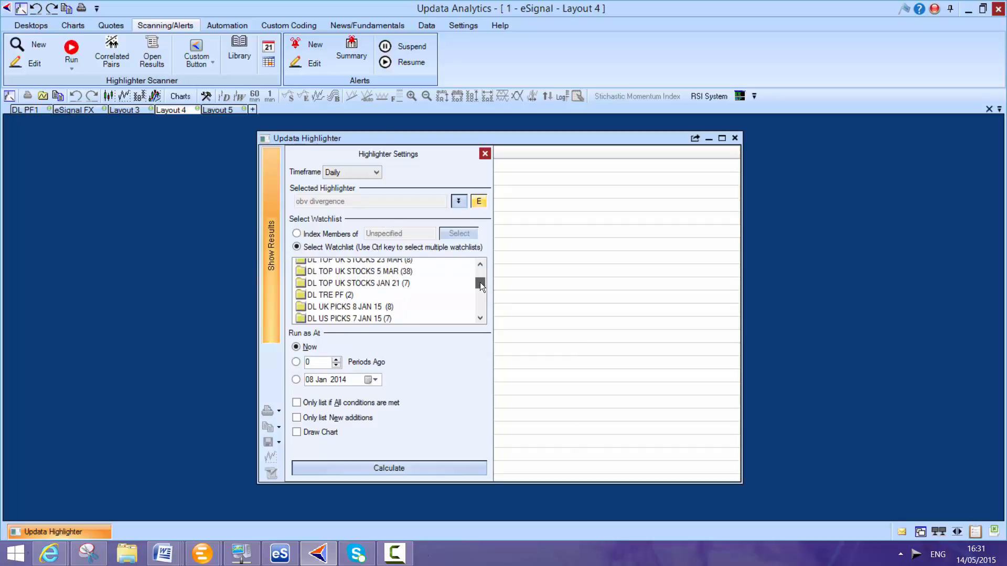
scroll(down, 3)
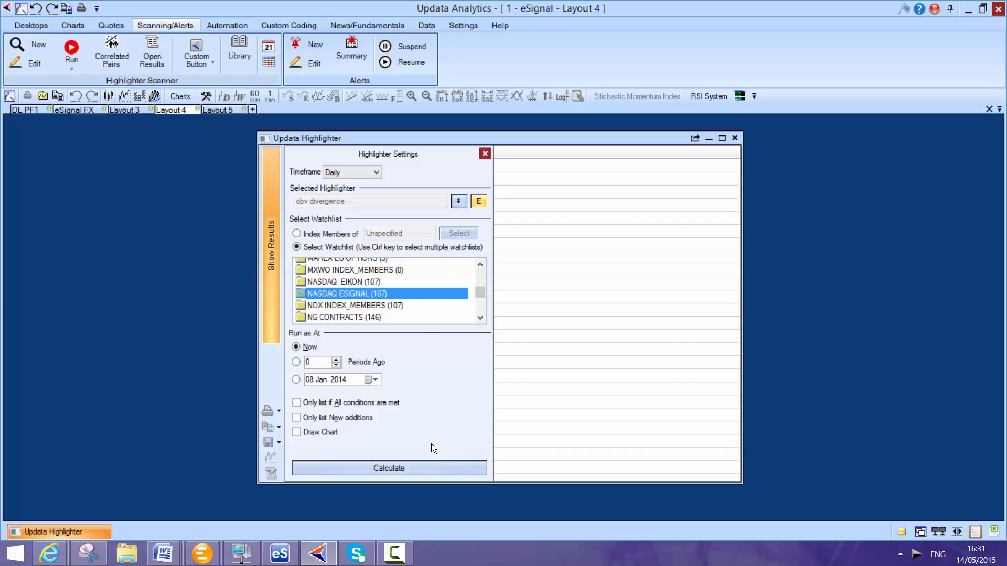
click(388, 468)
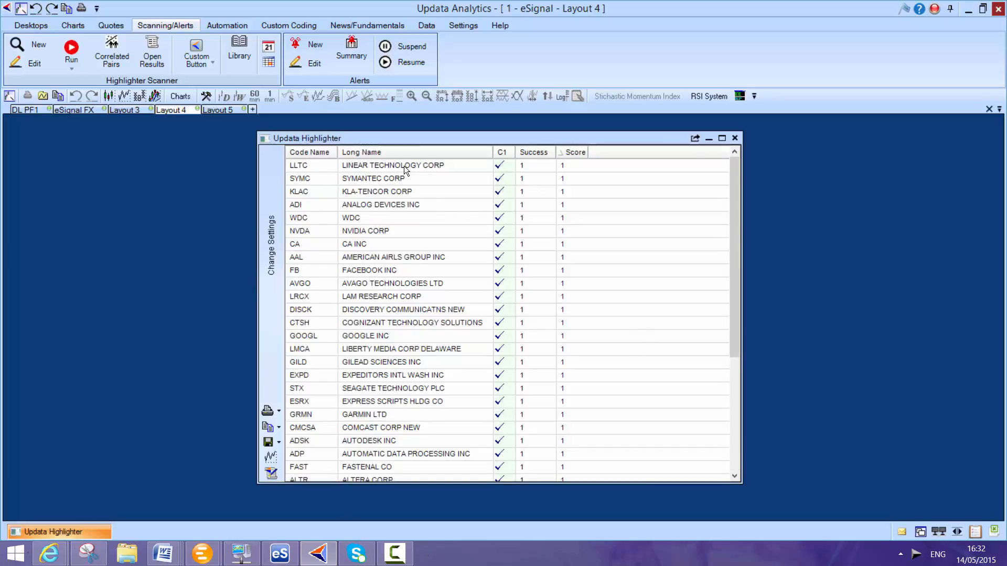
click(392, 165)
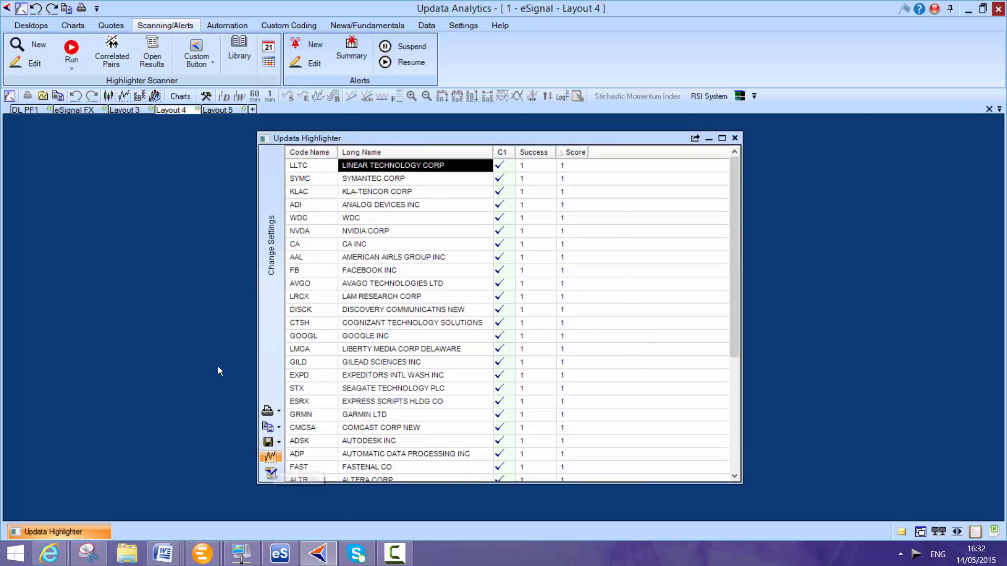
double_click(392, 165)
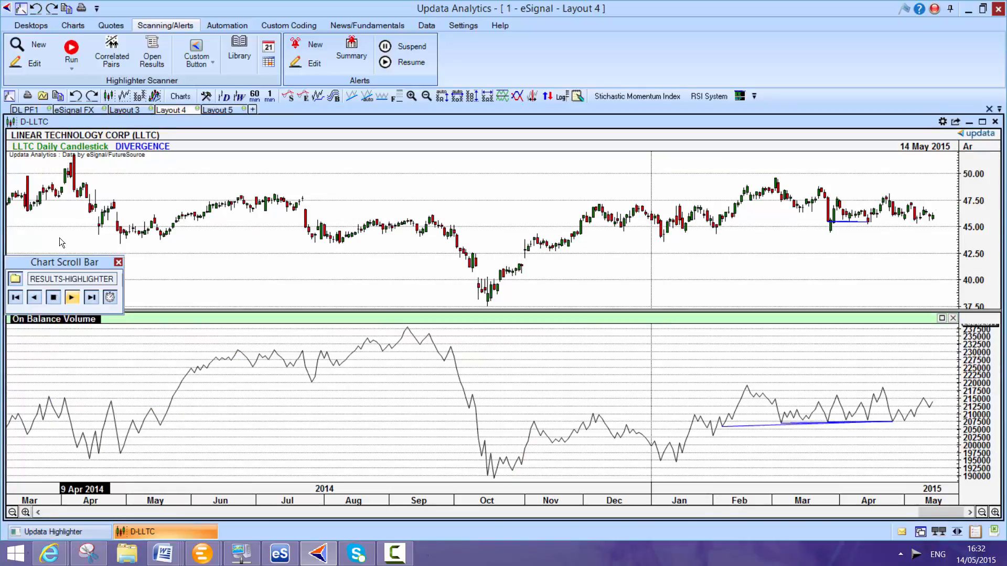
Step through the next result charts (KLA-Tencor, Nvidia), then close the chart and the results window.
click(92, 297)
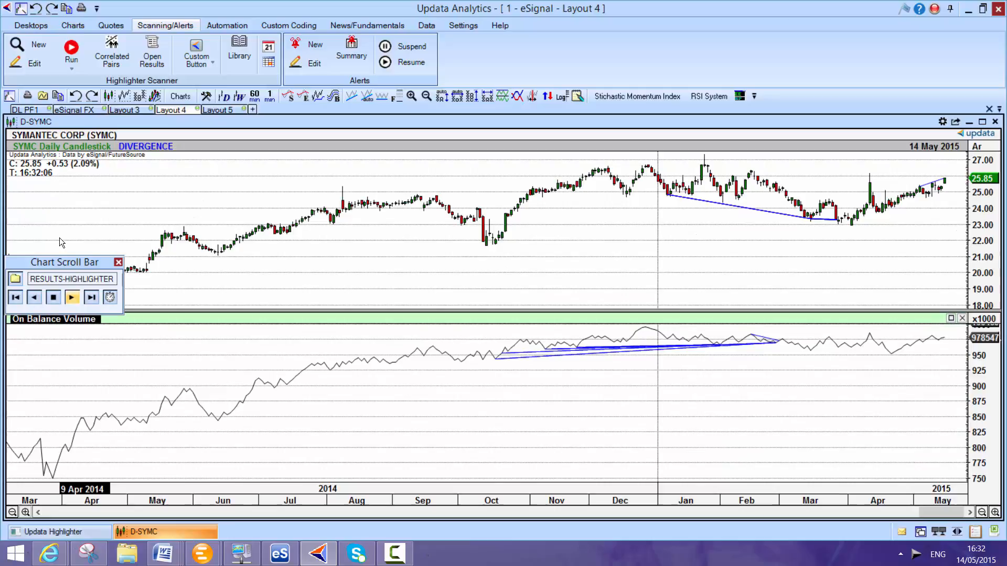
click(71, 296)
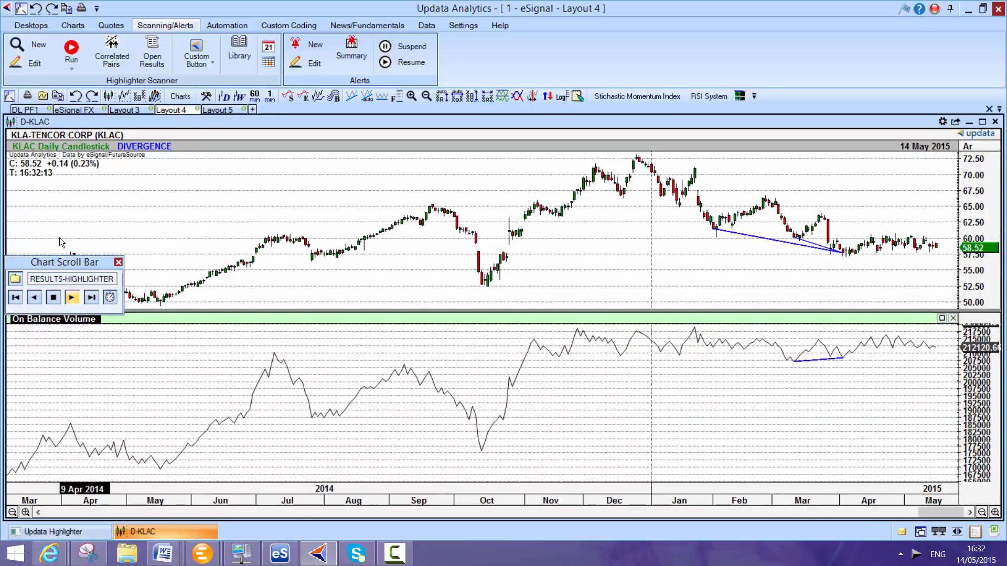
click(90, 297)
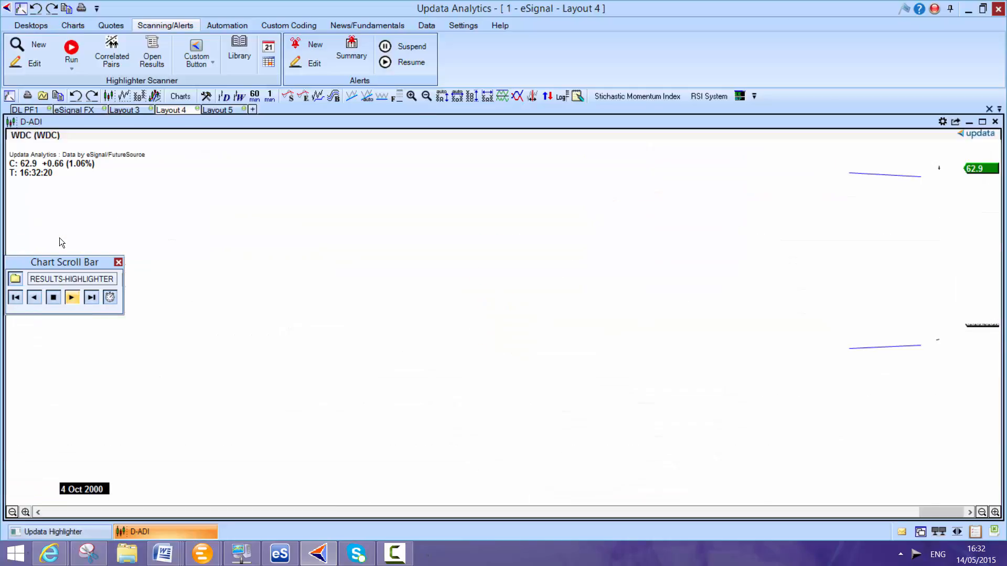
click(91, 297)
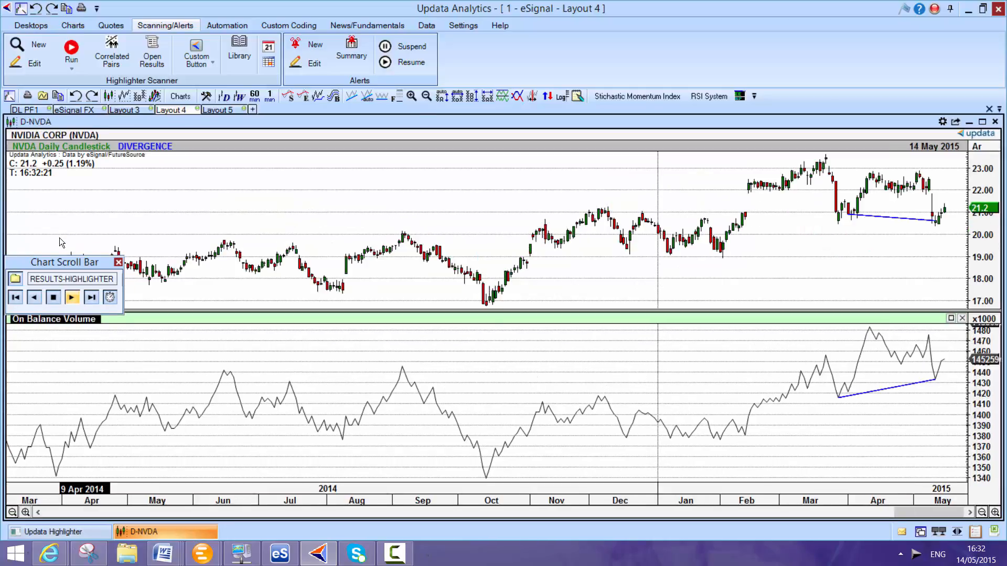
mouse_move(405, 394)
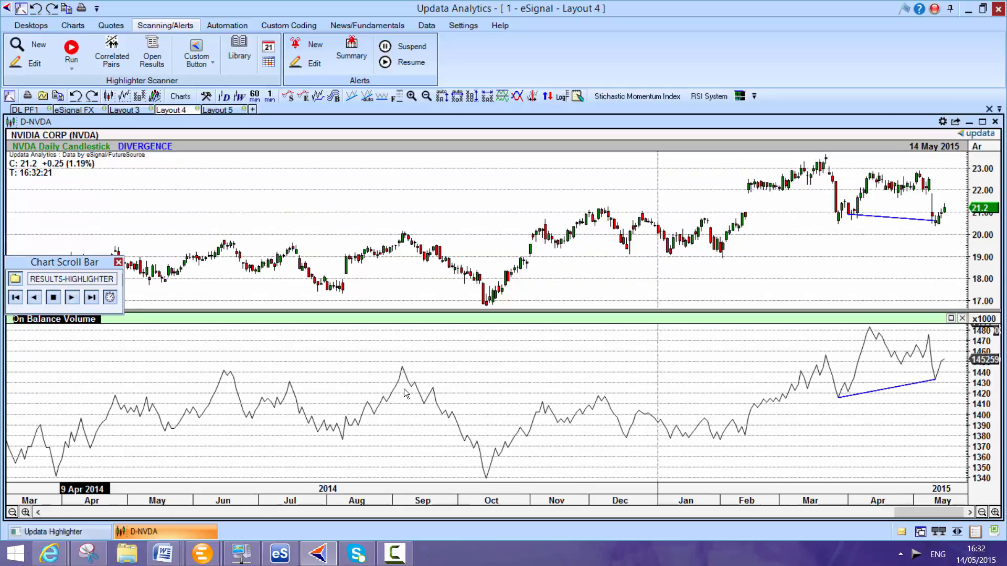
mouse_move(846, 258)
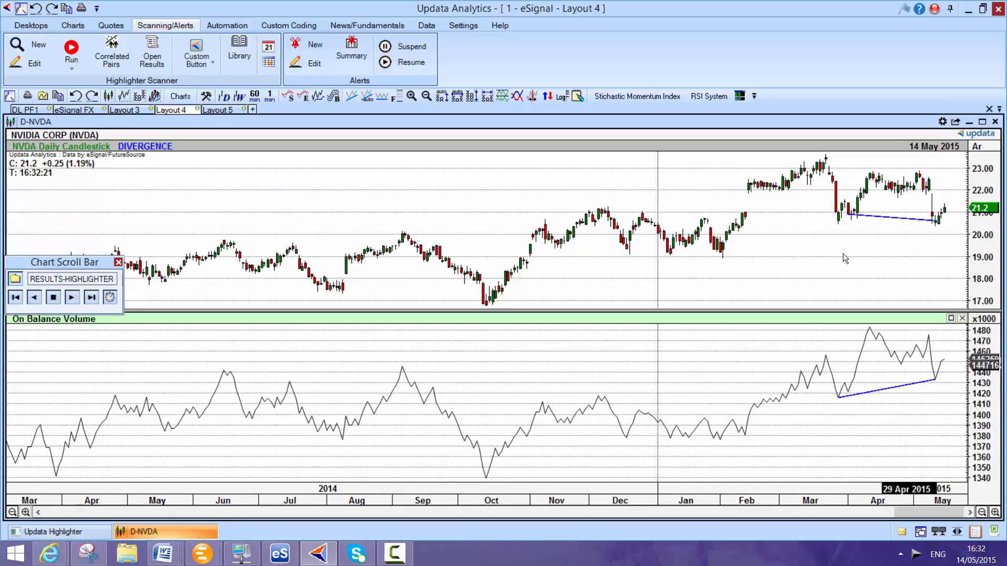
mouse_move(475, 220)
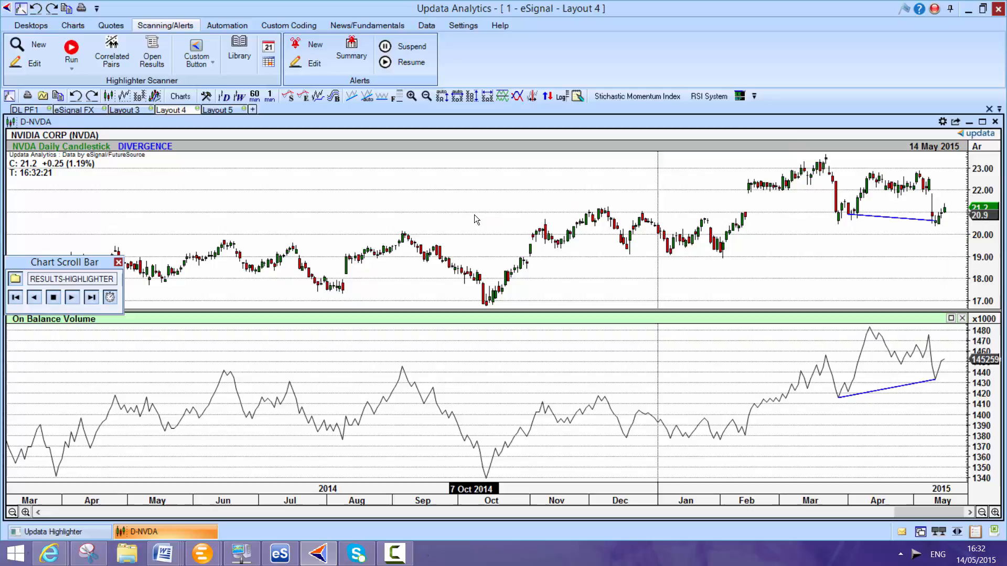
mouse_move(840, 131)
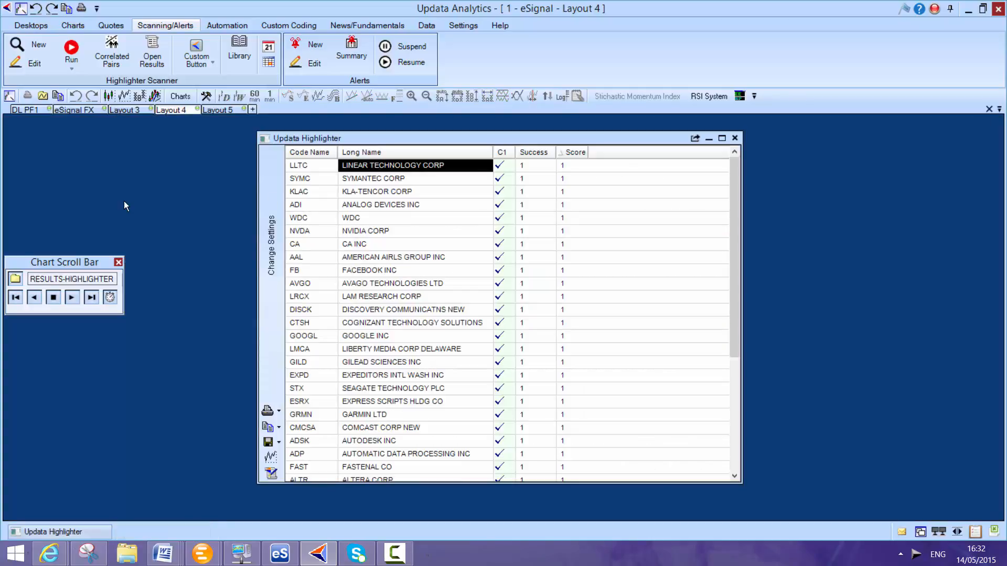
click(734, 138)
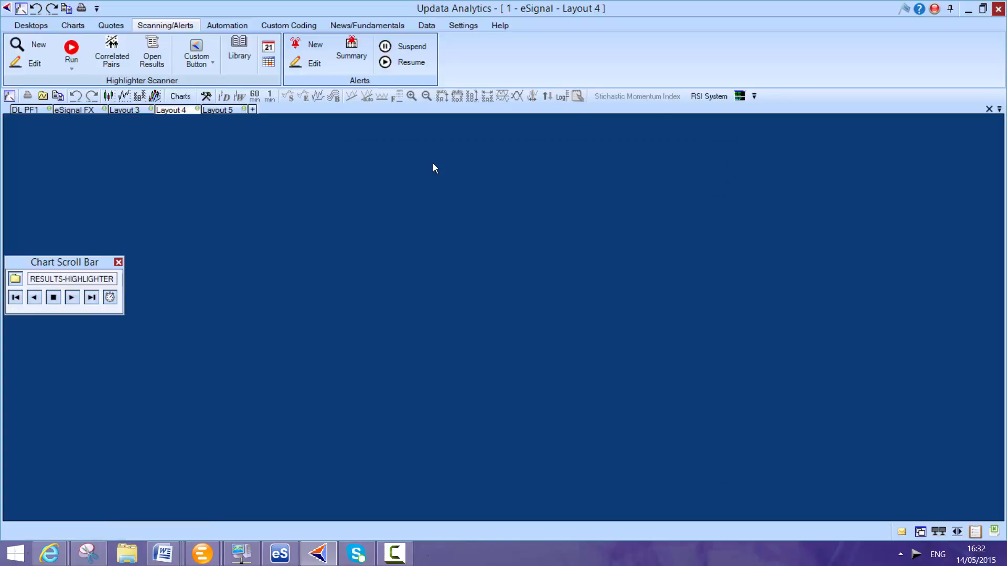
Load the saved PF_1%_Log_double-top_break+trend_up+50% highlighter from the Run list.
click(70, 50)
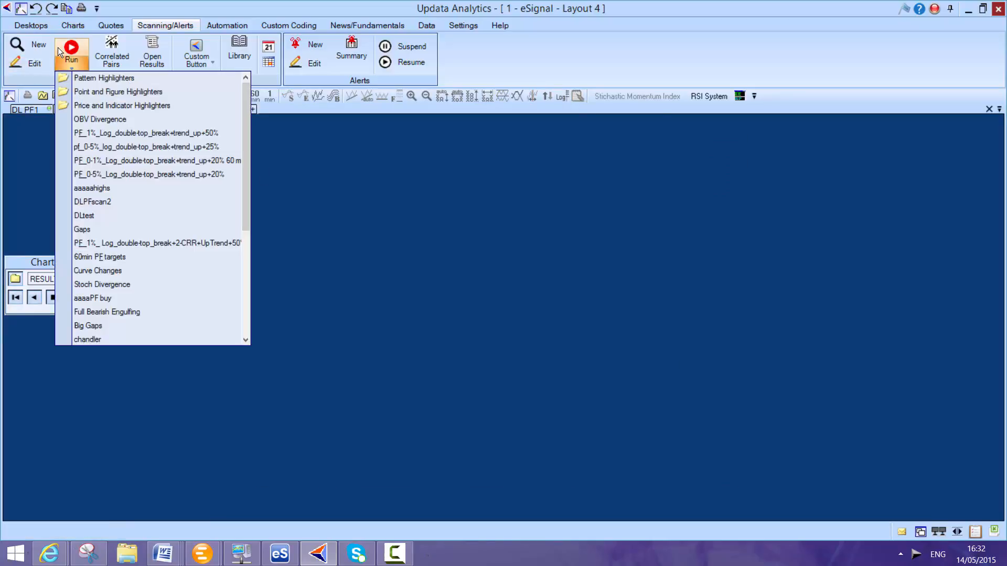
click(147, 133)
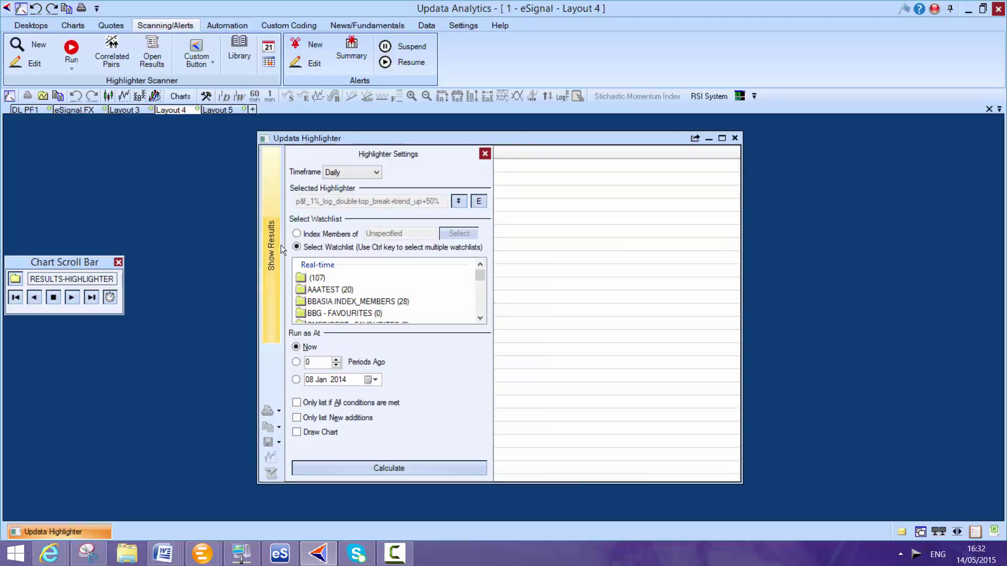
click(479, 201)
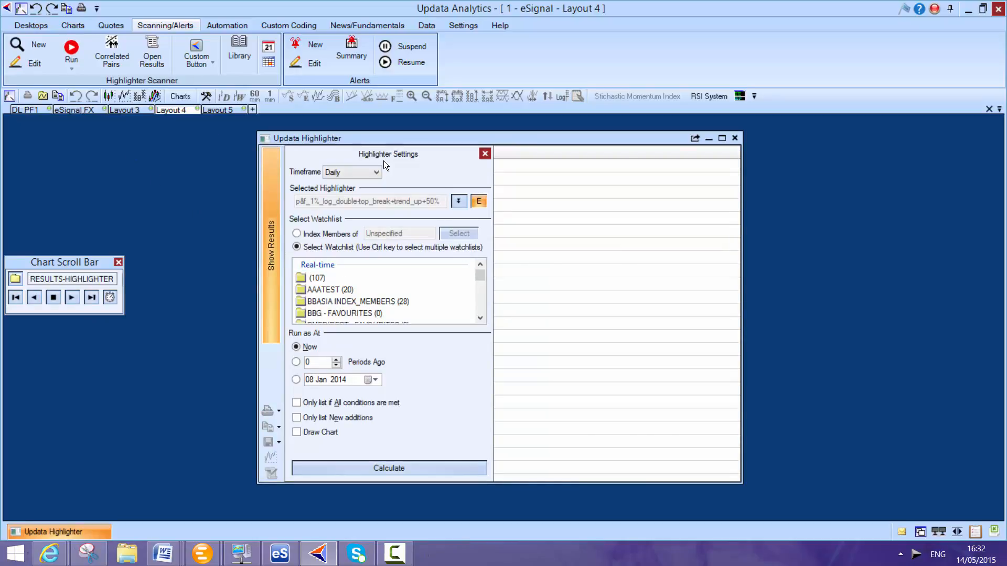
click(478, 201)
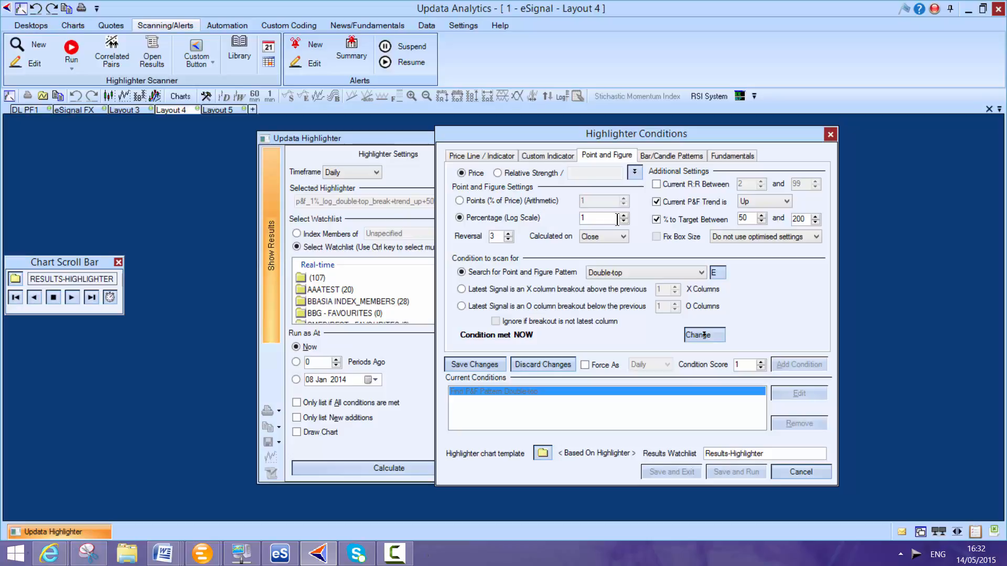
mouse_move(600, 219)
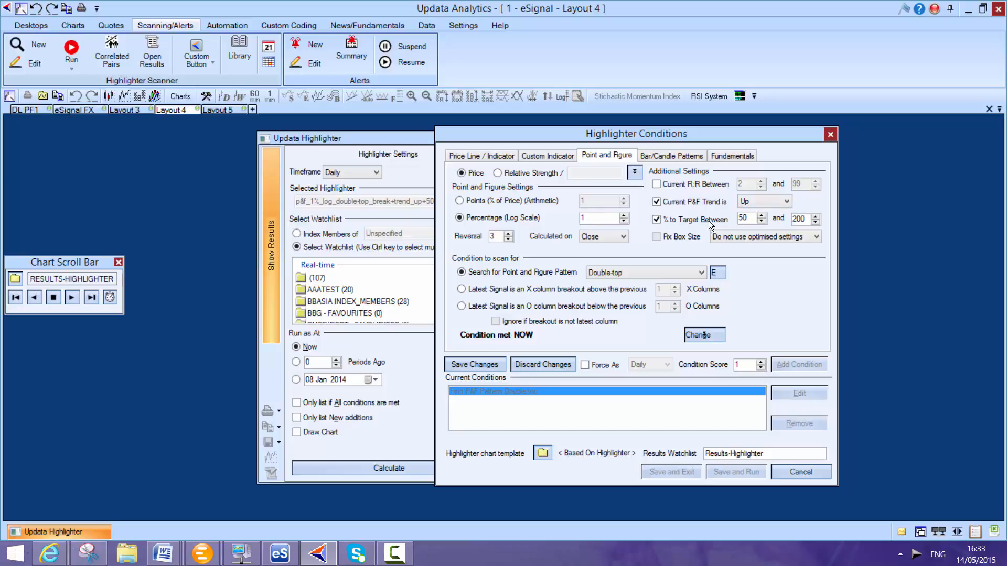
click(747, 218)
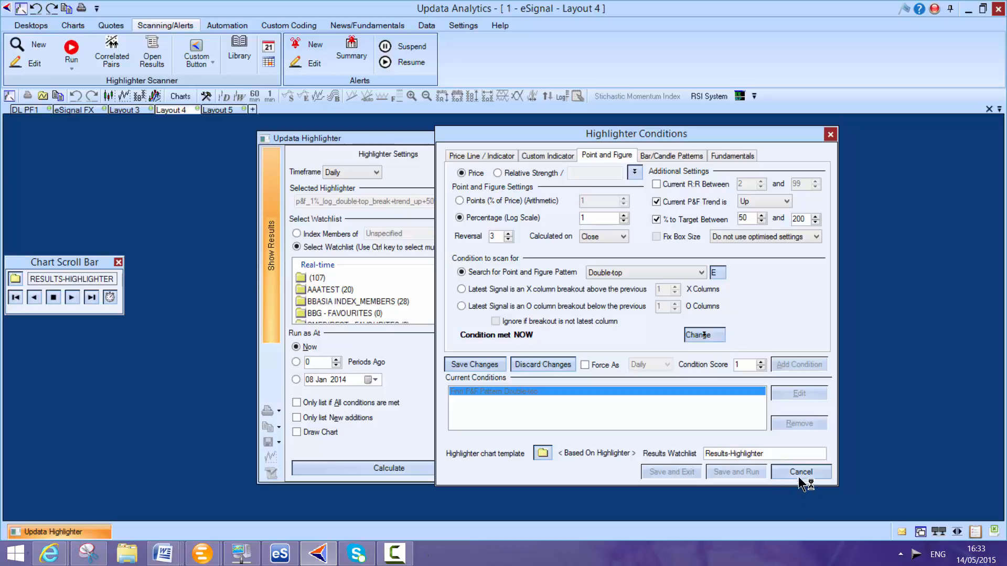
mouse_move(800, 472)
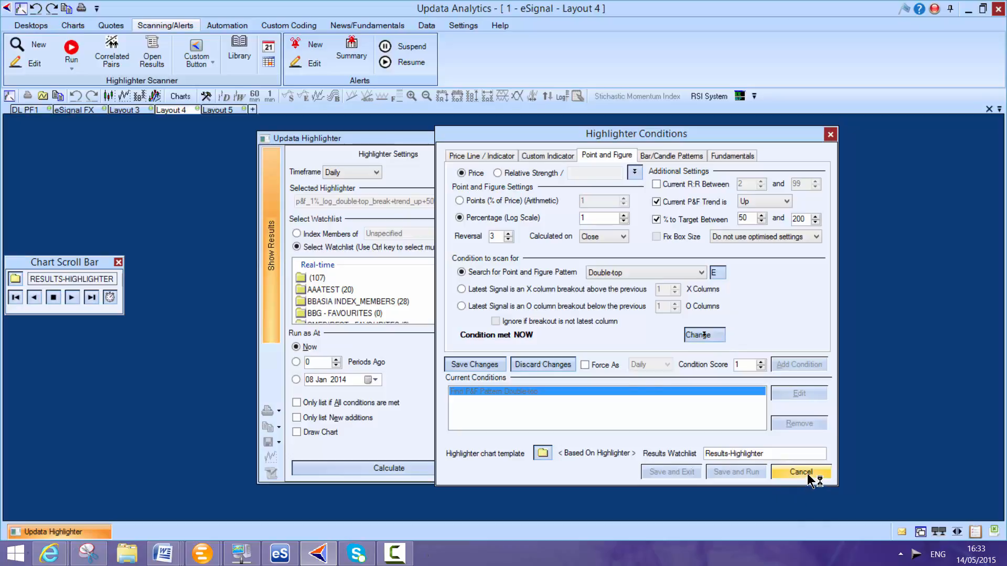
click(800, 472)
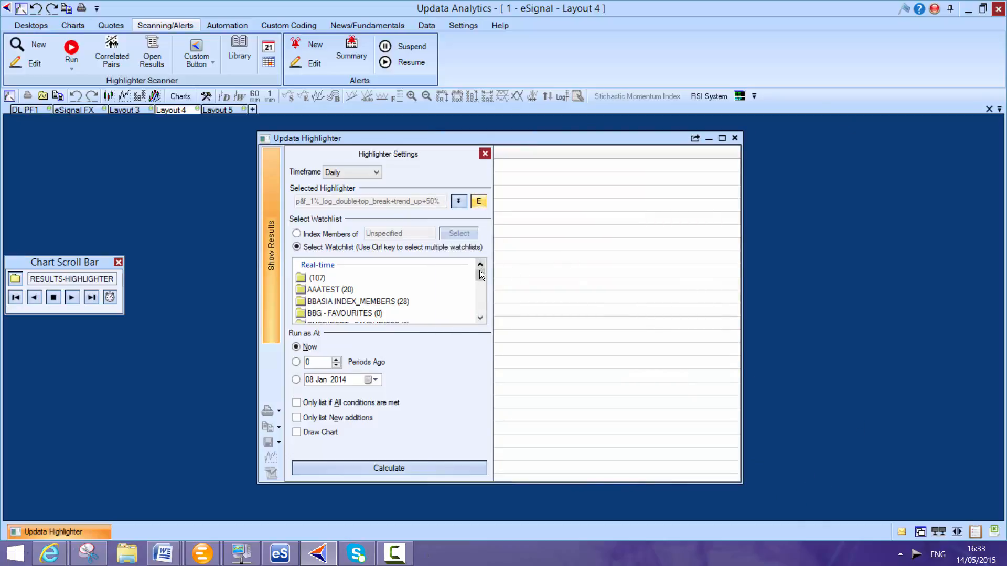
Scroll the Select Watchlist list and pick NASDAQ ESIGNAL (107).
scroll(down, 3)
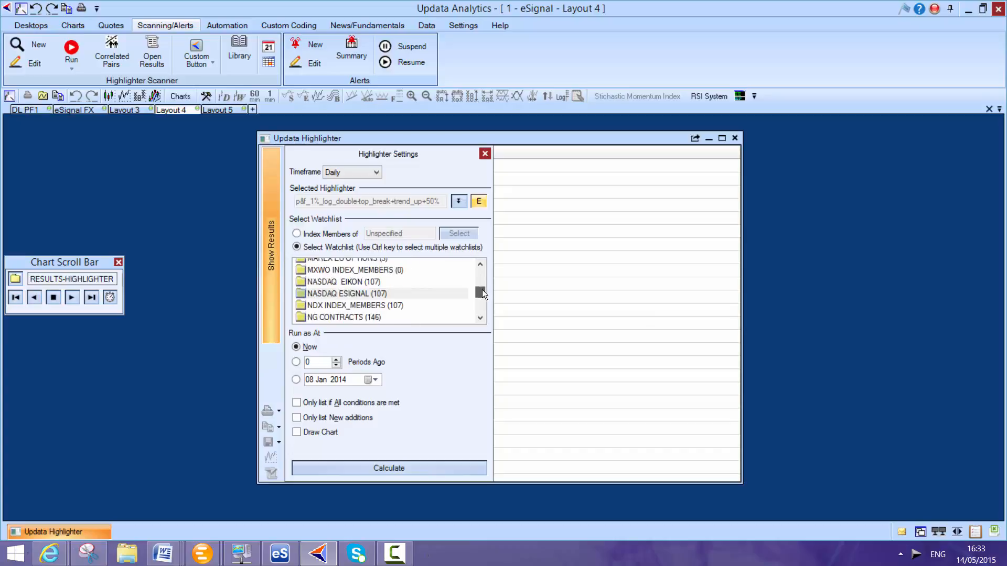
scroll(up, 3)
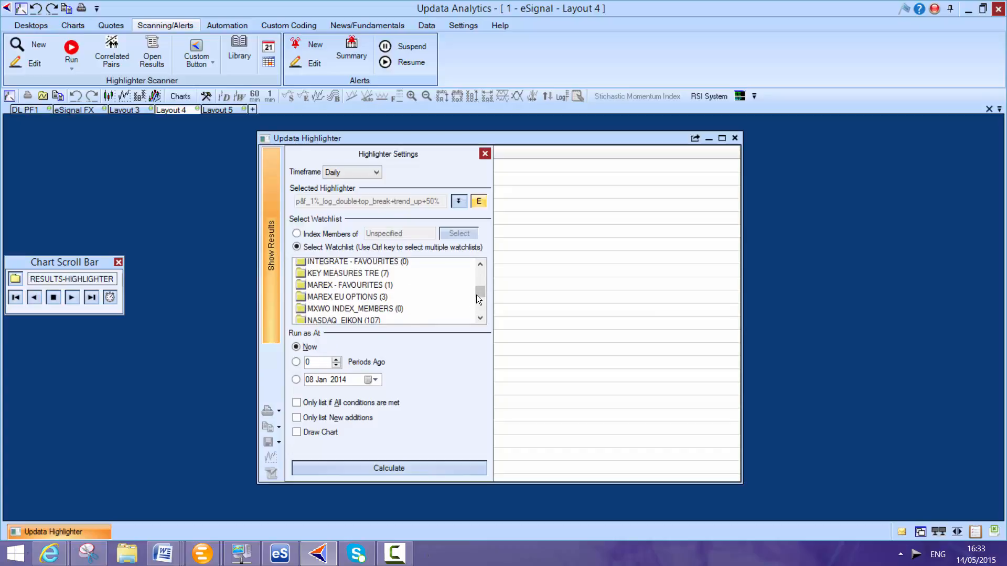
scroll(down, 3)
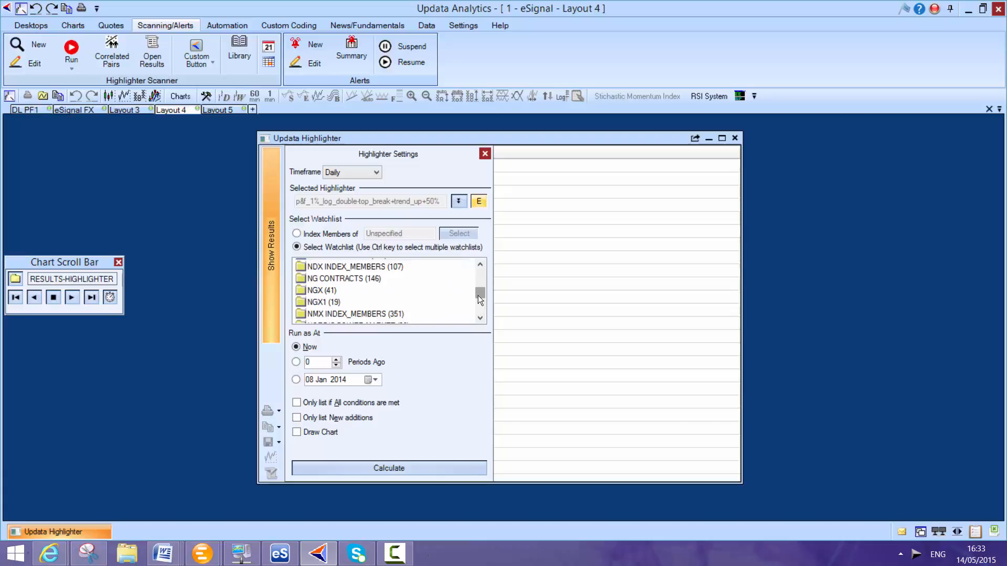
scroll(up, 3)
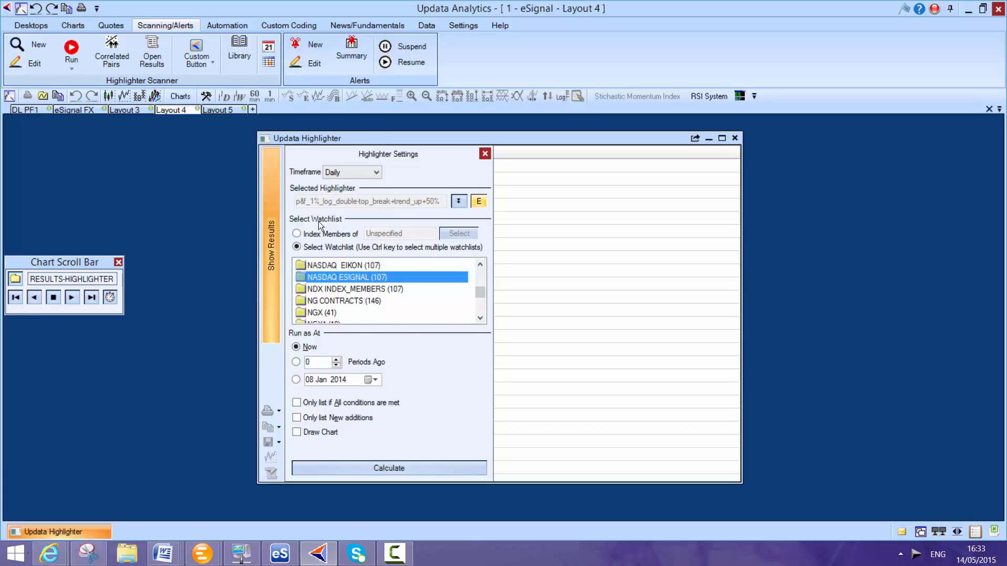
click(388, 468)
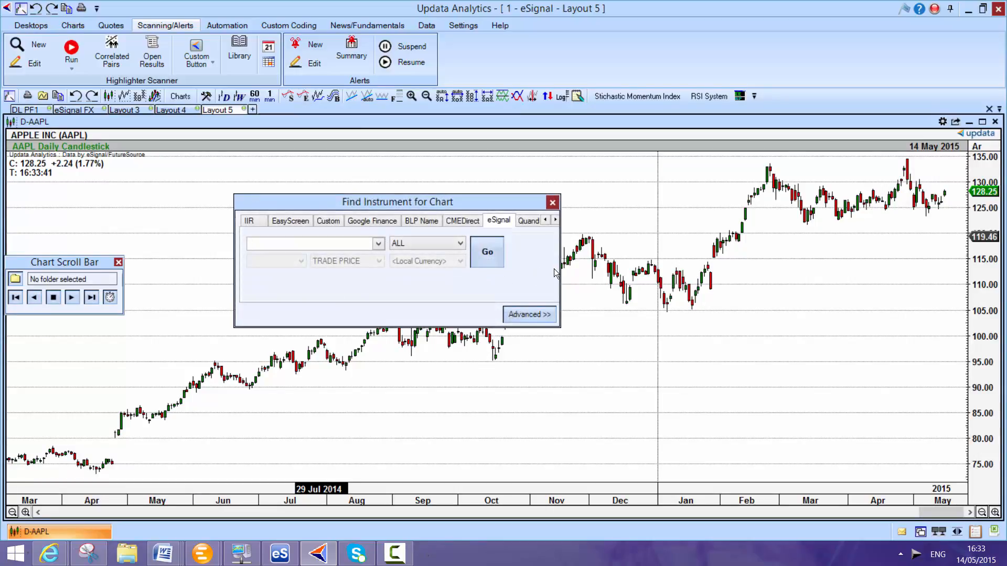
Find LON:BP on Google Finance and open its daily candlestick chart.
click(372, 220)
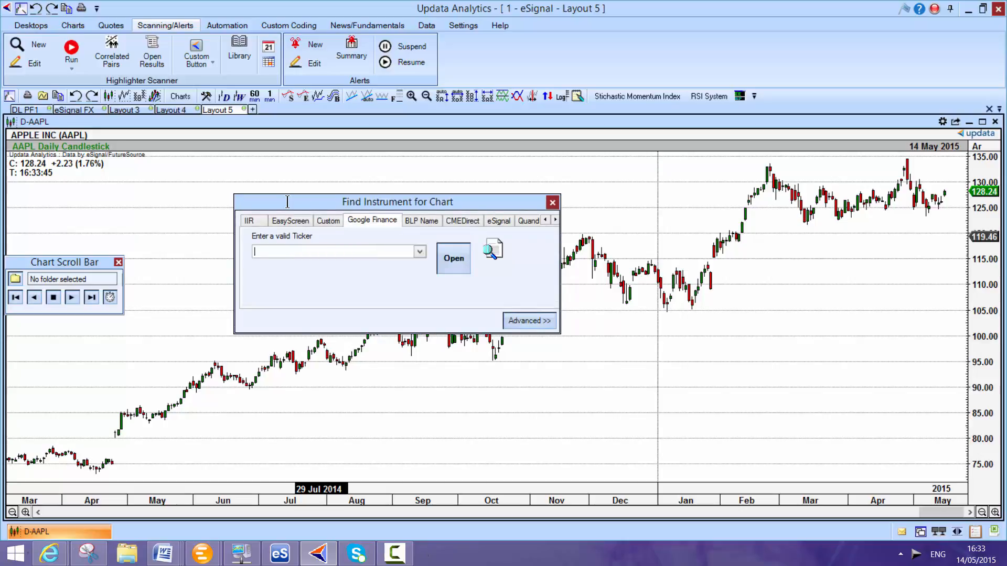
text(B)
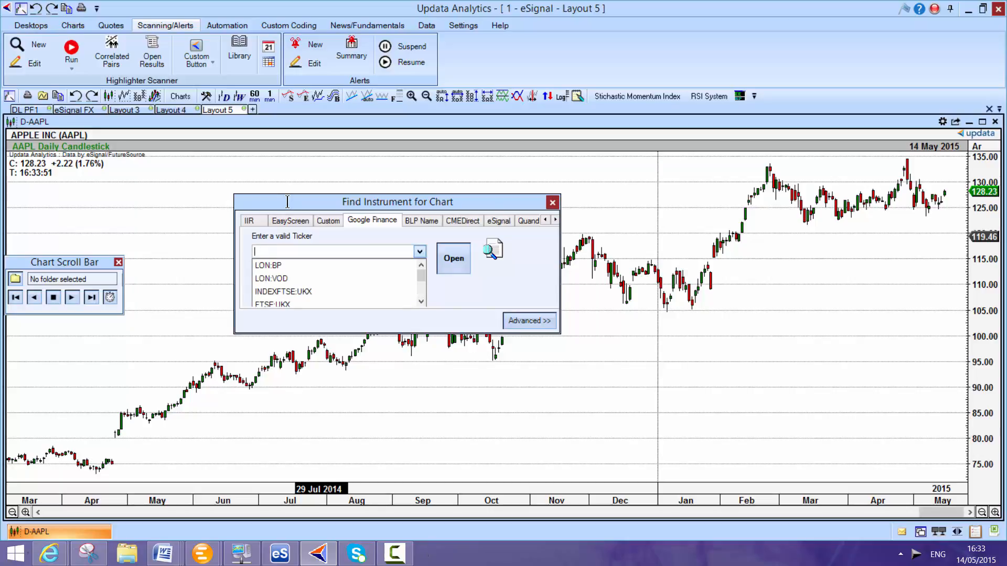
click(268, 266)
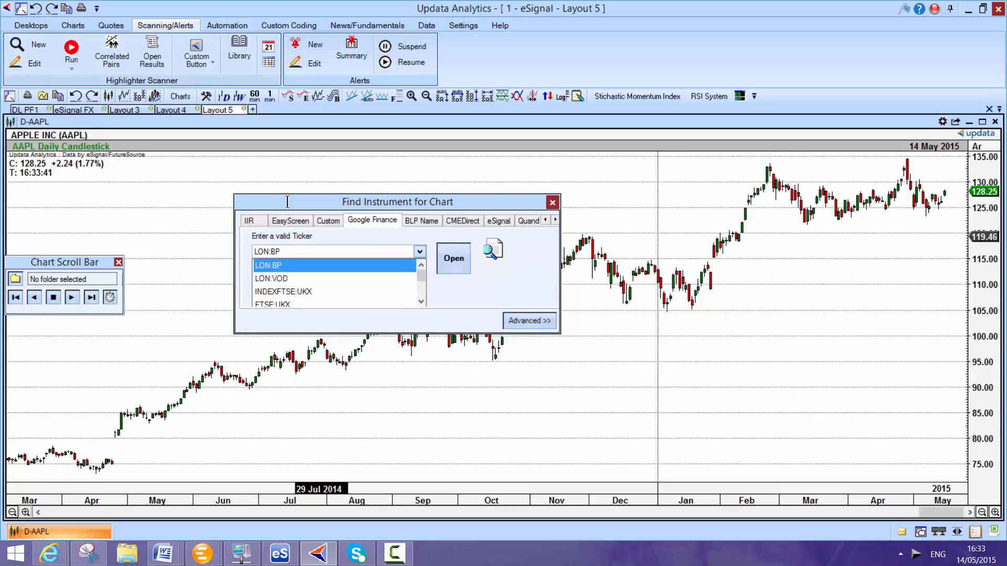
click(453, 258)
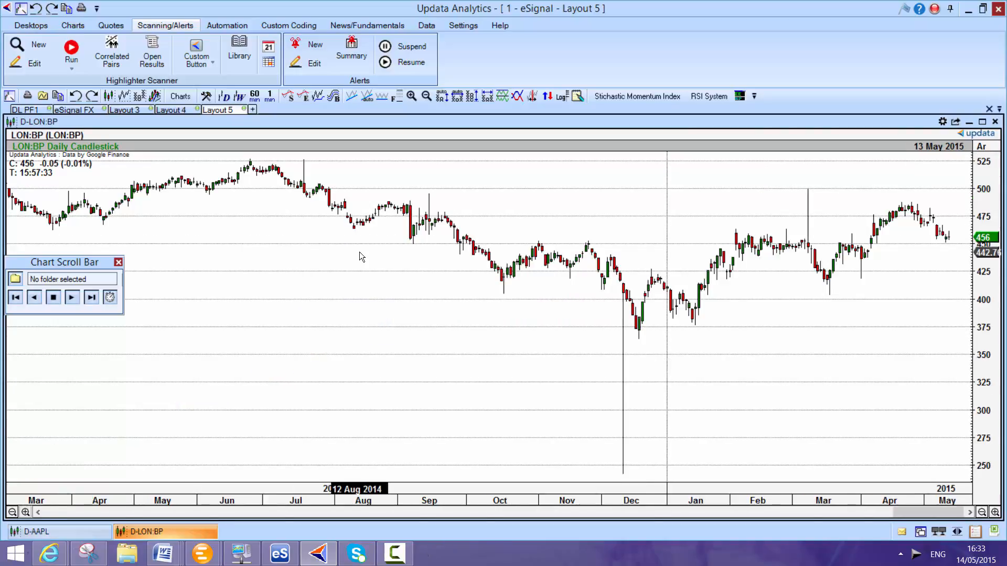
mouse_move(710, 242)
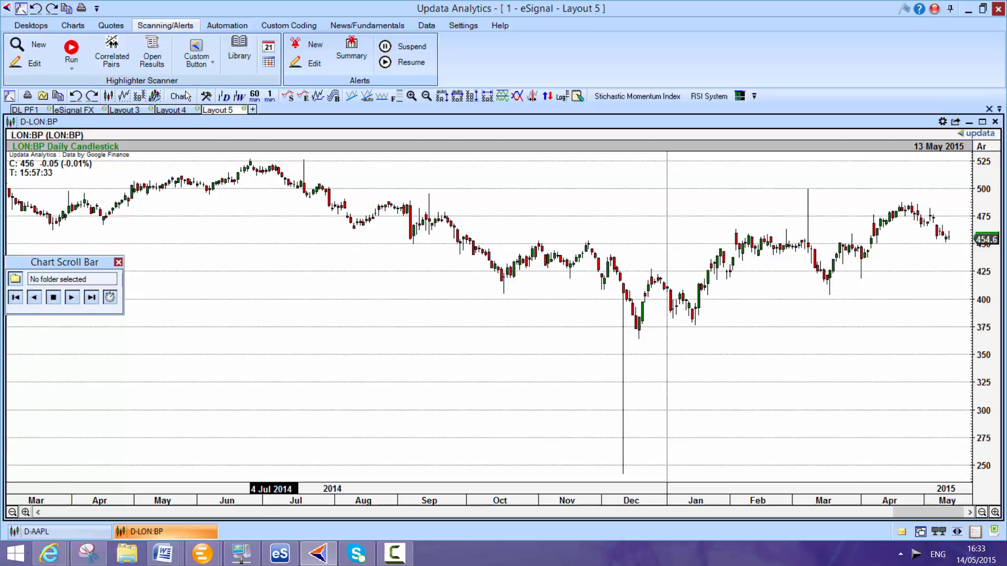
Add a Historic Correlation study against XOM, period 65, in a new window.
click(180, 95)
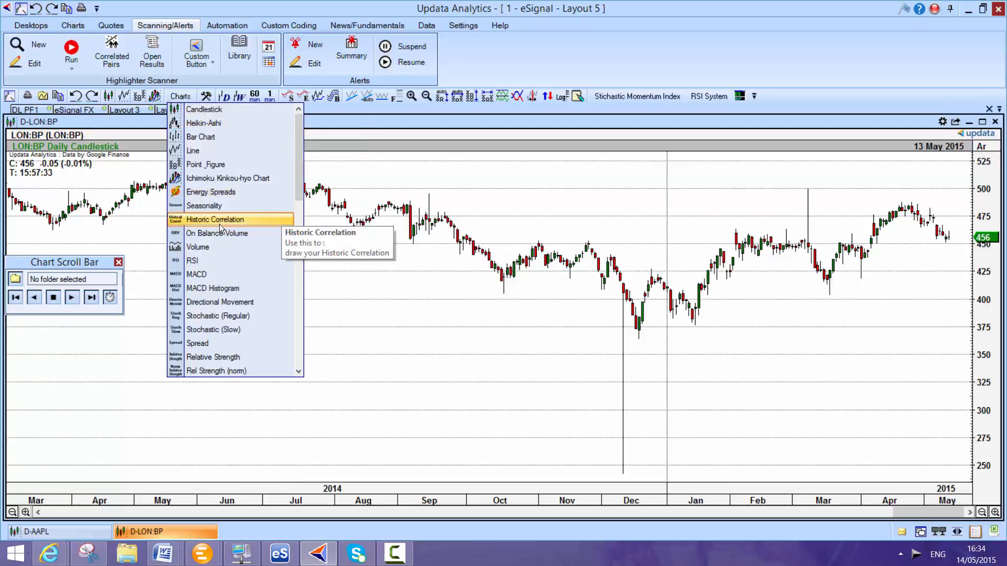
click(215, 219)
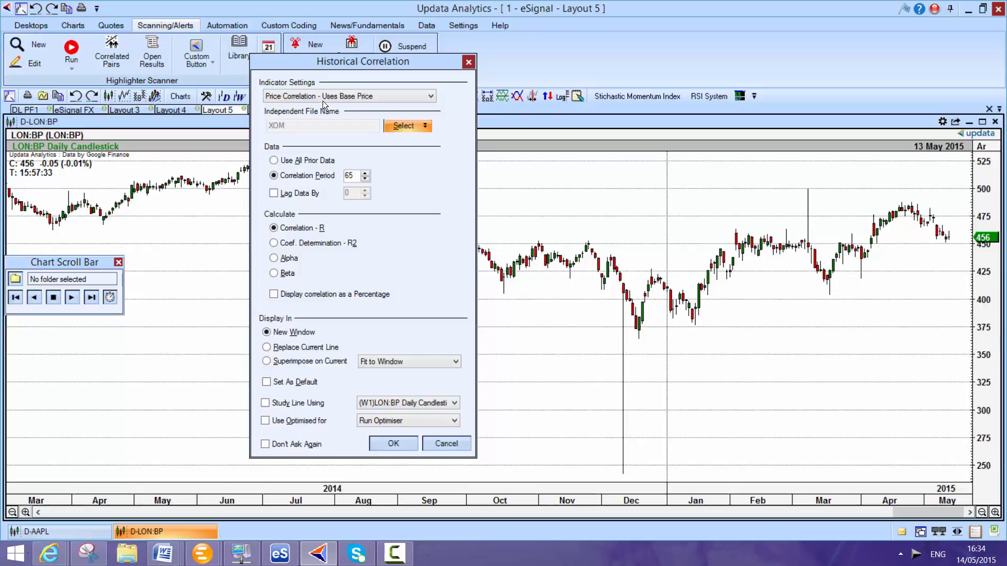
click(404, 125)
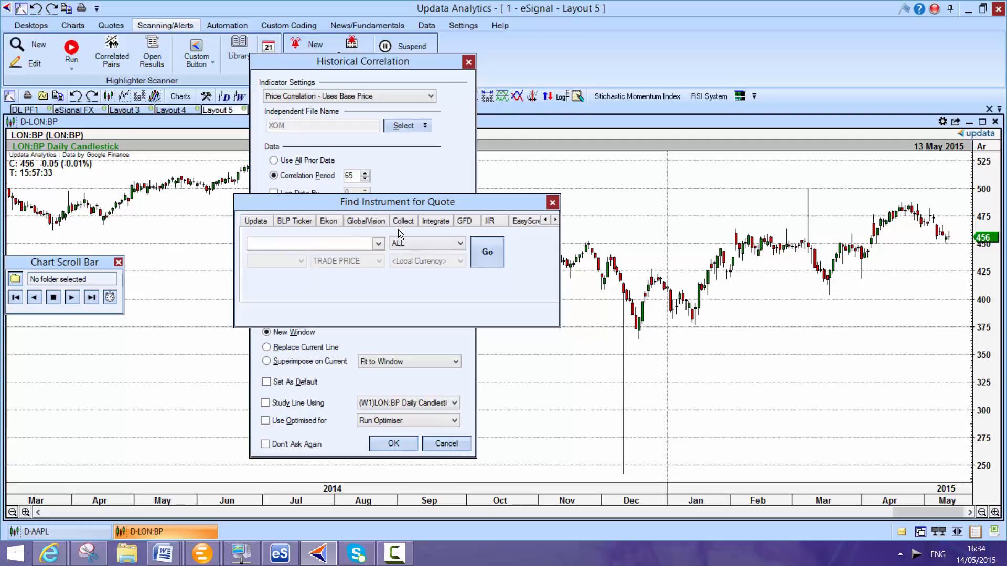
text(x)
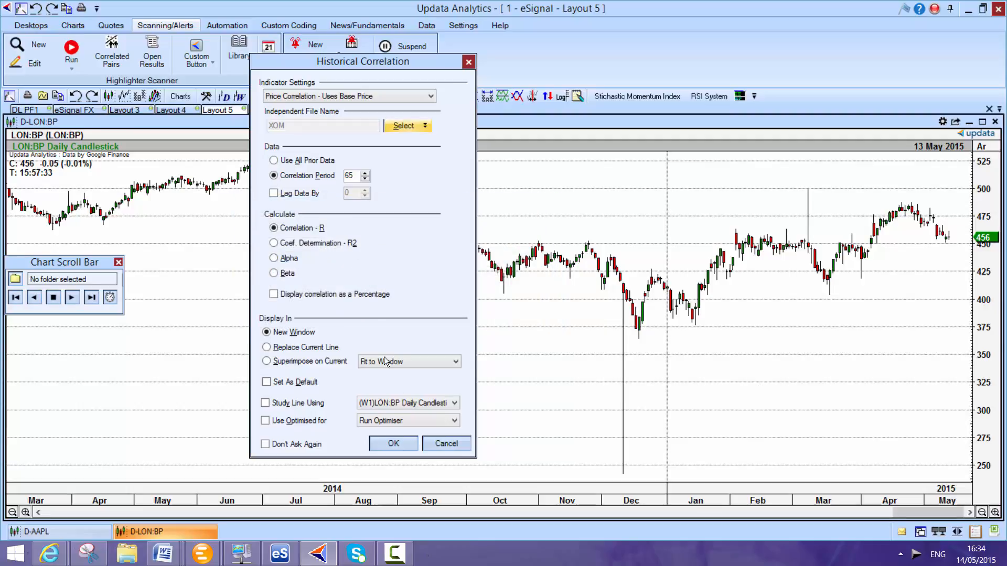
click(393, 443)
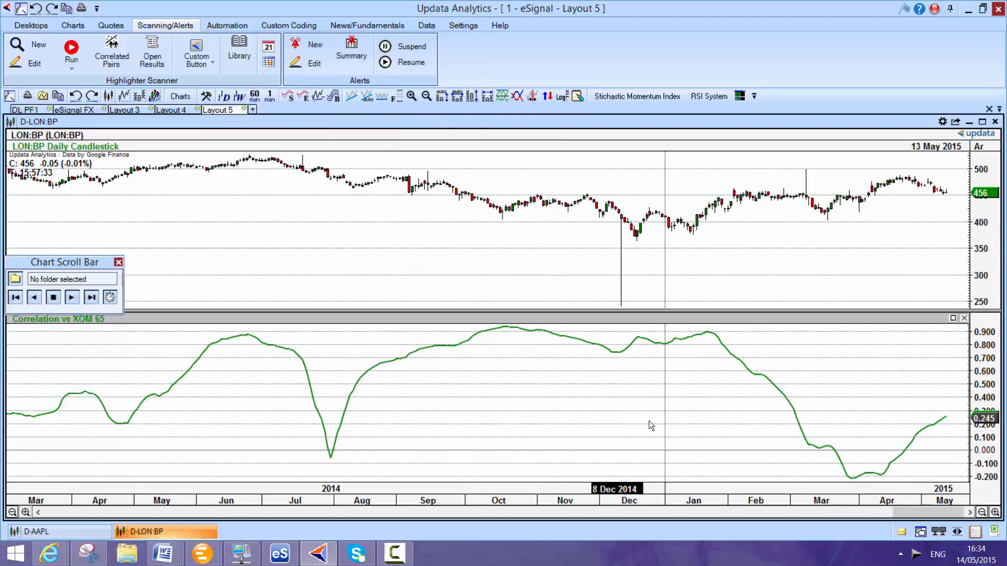
mouse_move(665, 332)
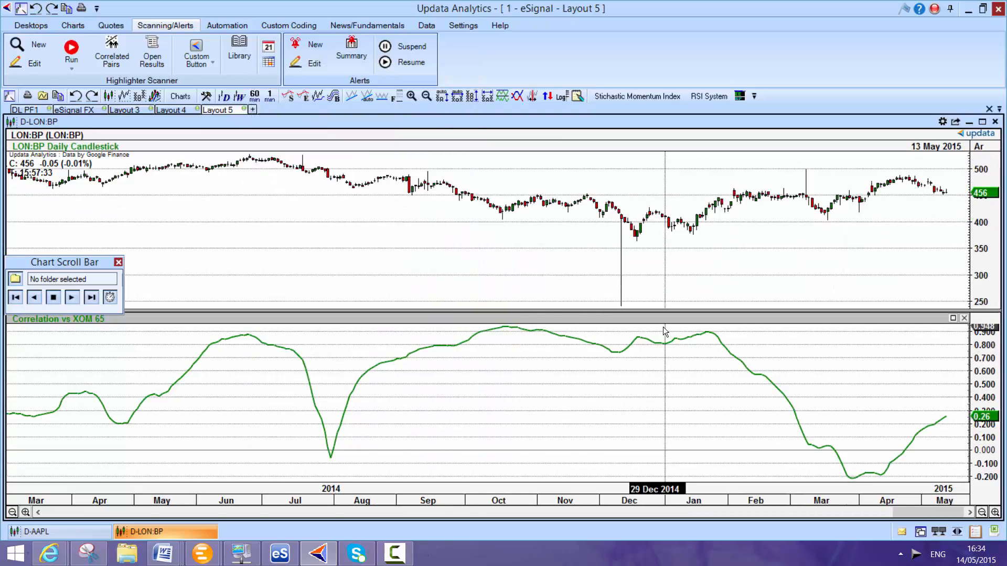
mouse_move(769, 395)
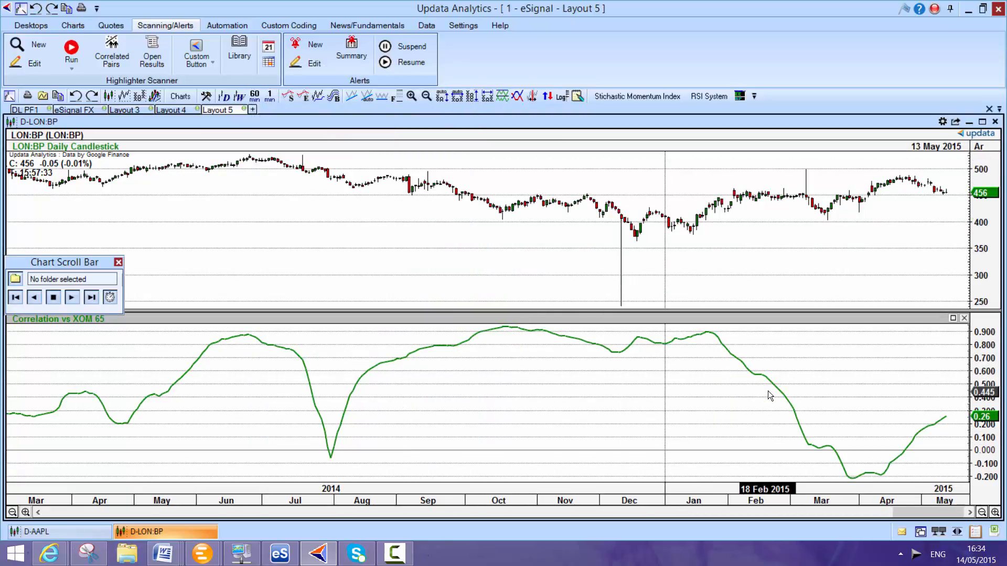
mouse_move(880, 491)
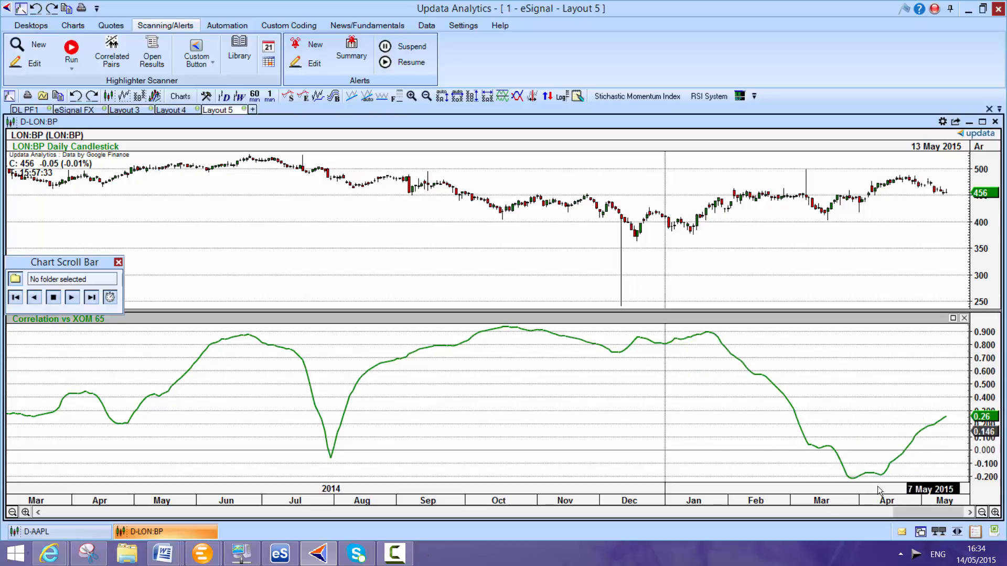
mouse_move(846, 397)
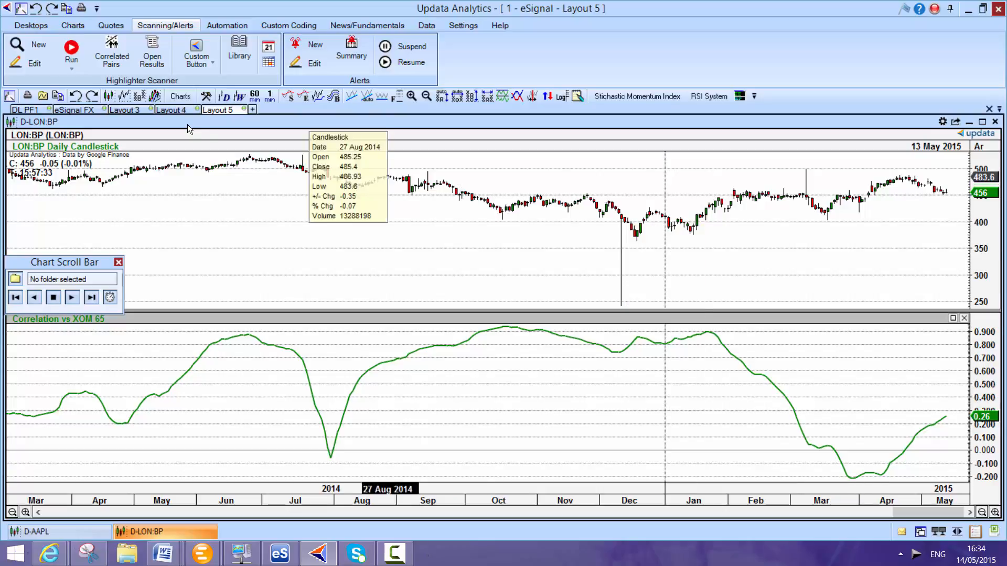
Switch to the Layout 4 workspace with the highlighter results.
click(70, 50)
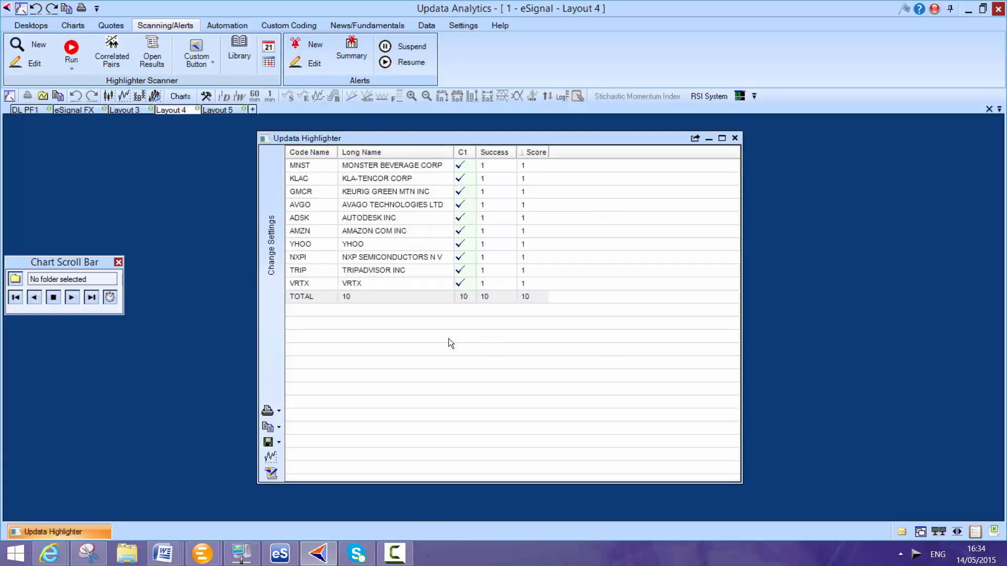
mouse_move(271, 458)
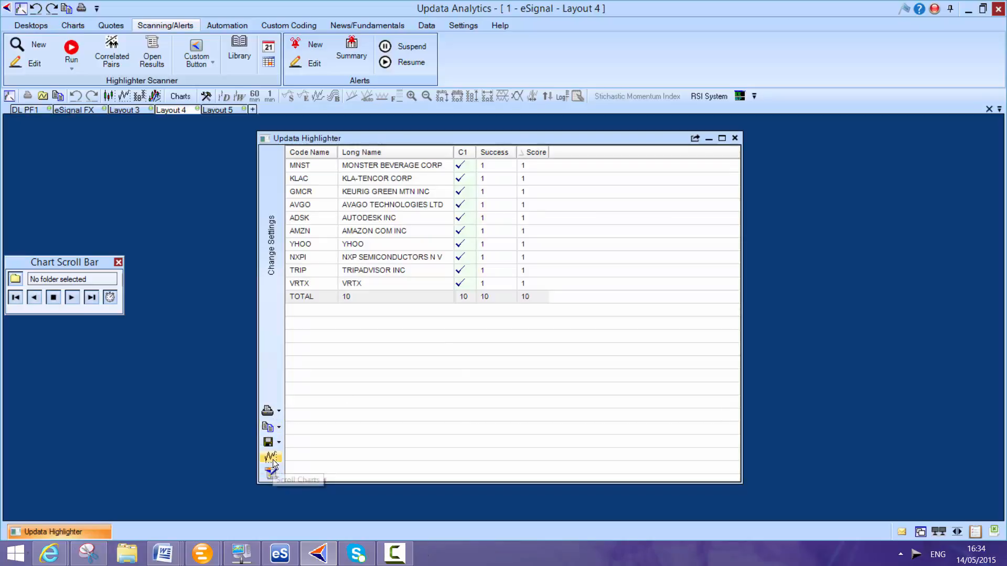
Start Scroll Charts to browse results, showing MNST's point & figure chart.
click(270, 458)
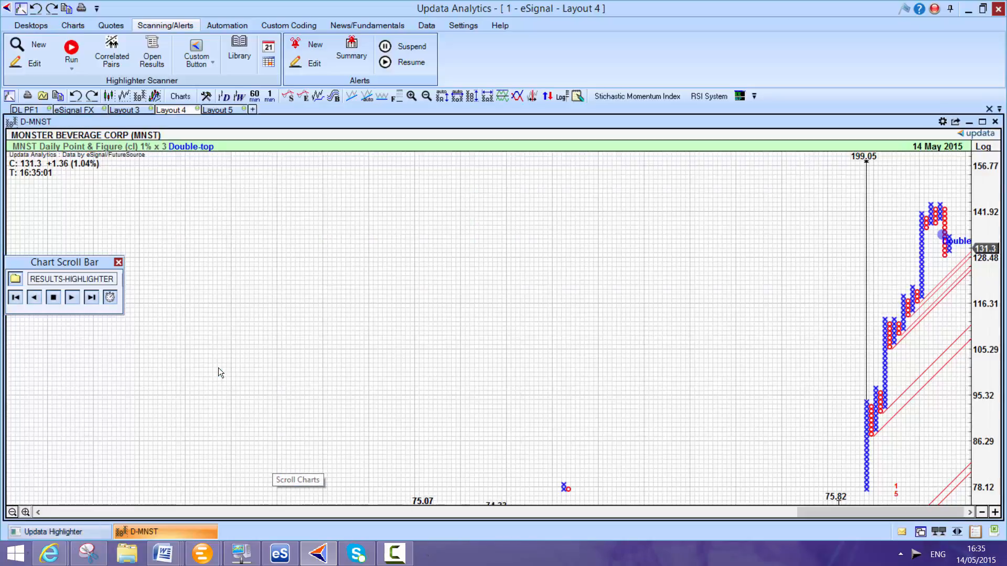
Step through KLAC, GMCR, AVGO, ADSK and AMZN charts, then return to Layout 5.
click(72, 297)
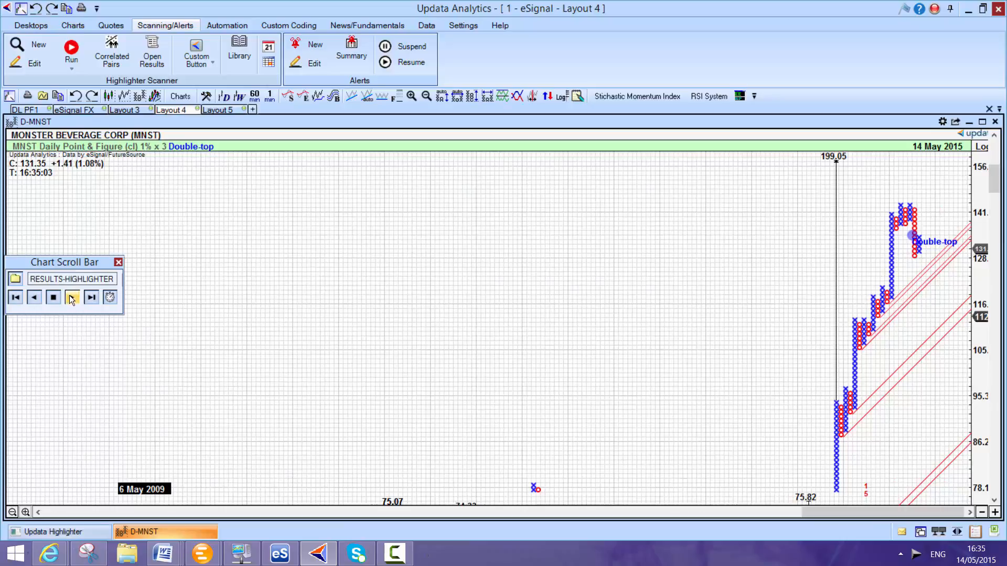
click(72, 297)
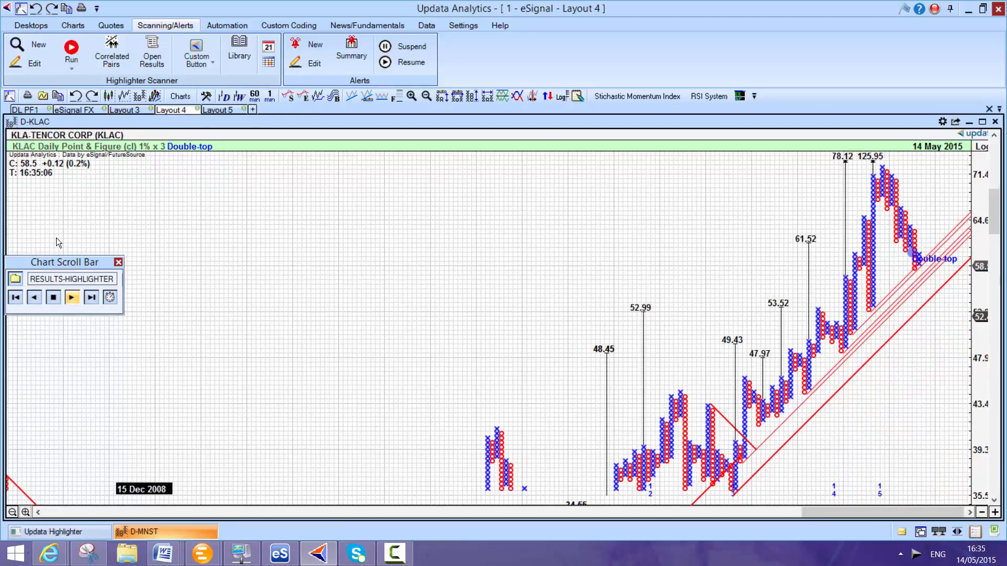
click(71, 297)
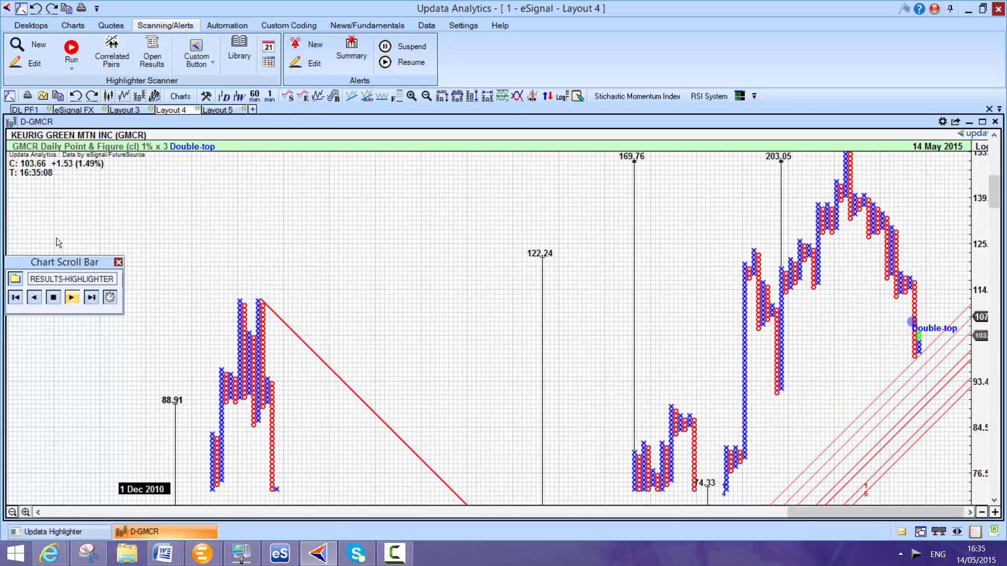
click(90, 297)
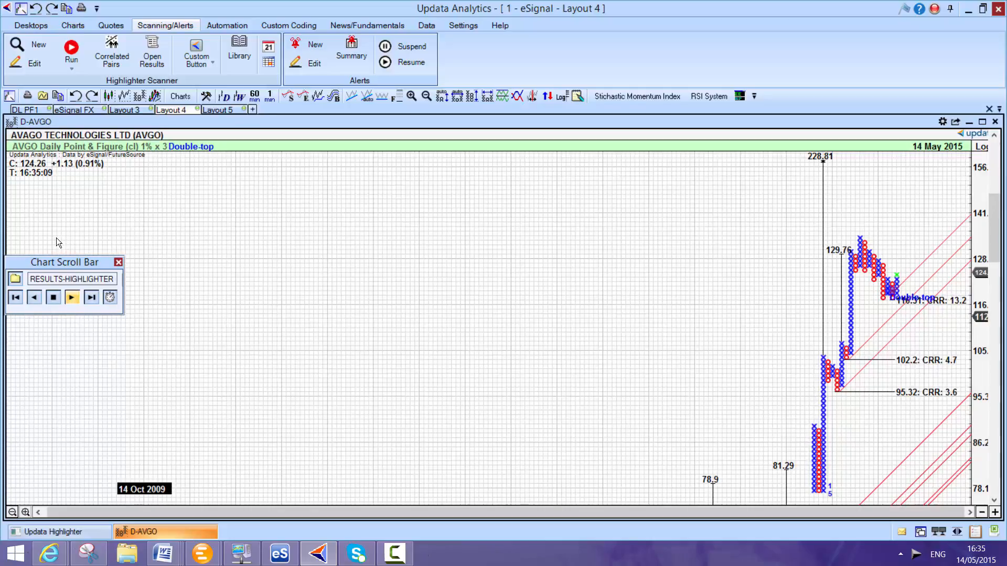
click(90, 297)
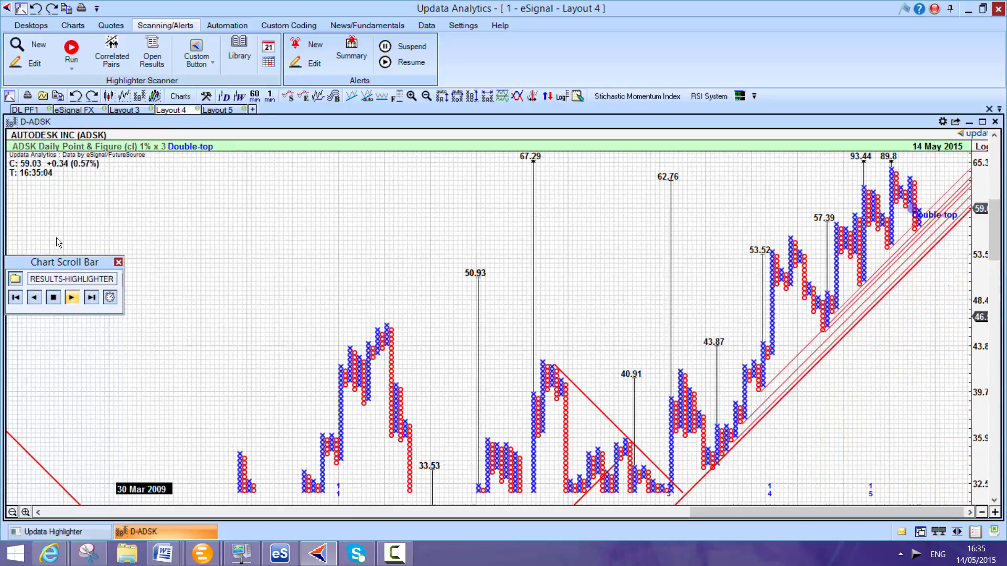
click(90, 297)
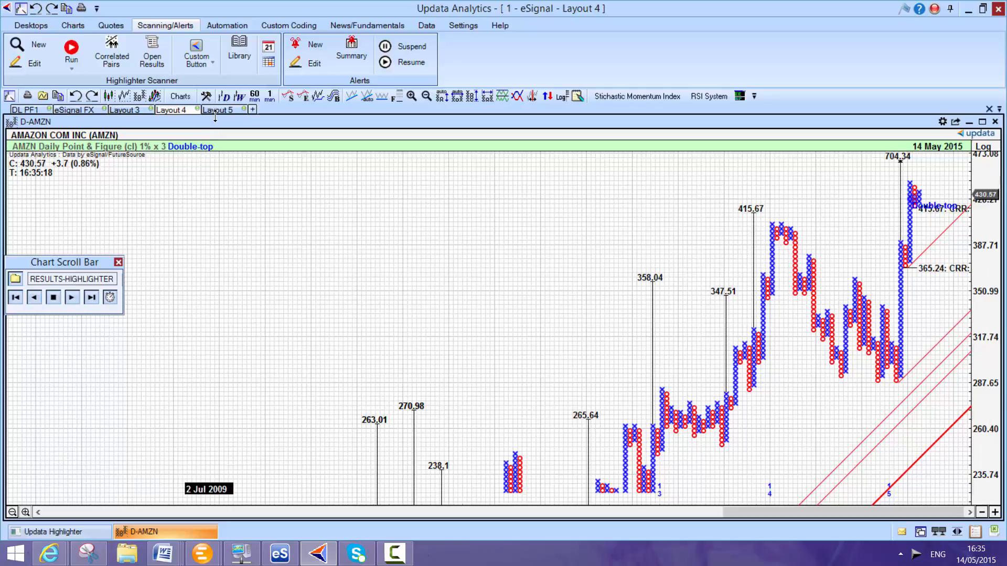
click(218, 110)
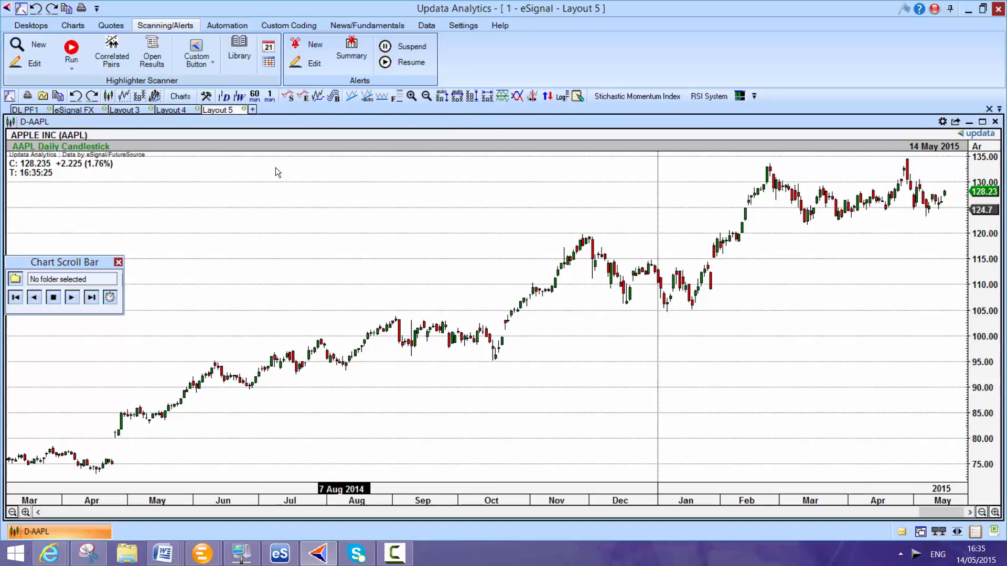
mouse_move(308, 246)
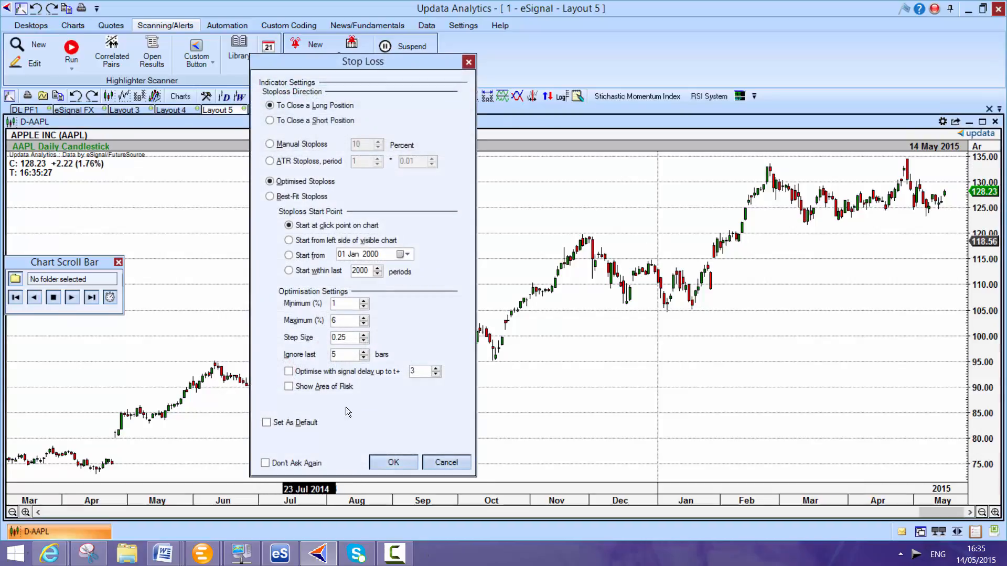
Apply the 4.75% optimised stop loss to AAPL, then show the Custom Coding ribbon.
click(446, 462)
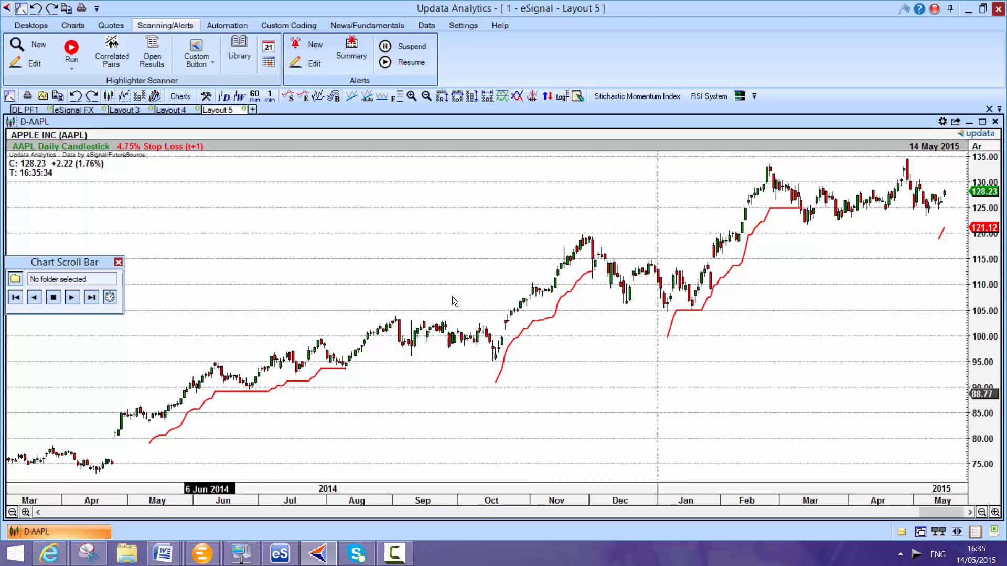
mouse_move(360, 205)
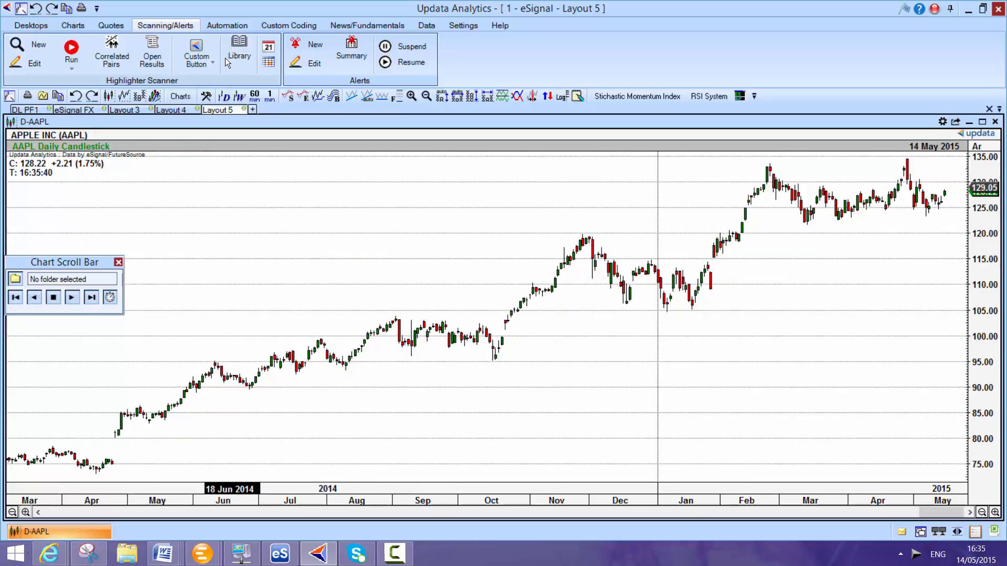
click(289, 26)
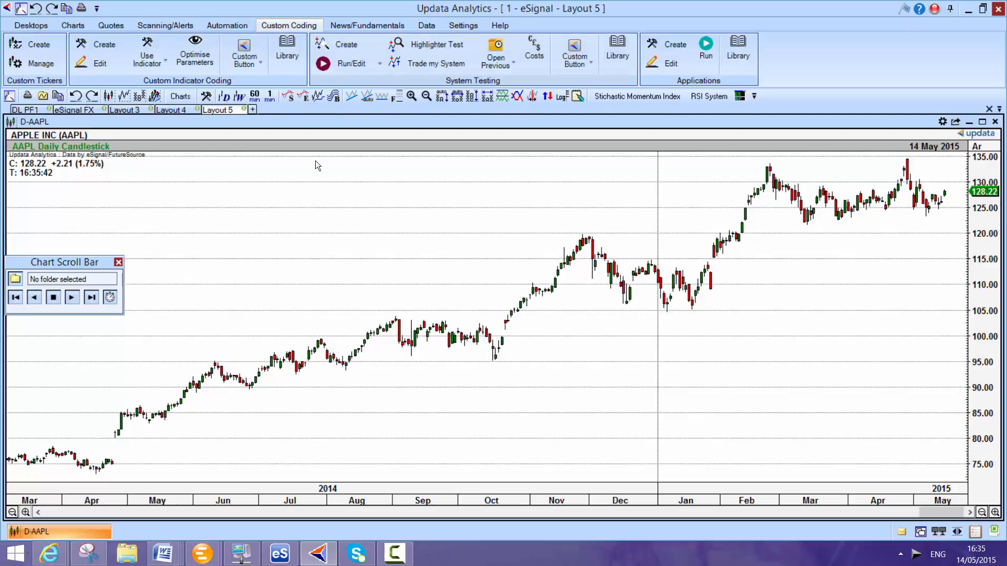
Open FlipFlopStoplossSystem in the System Analyser via Run/Edit.
click(379, 64)
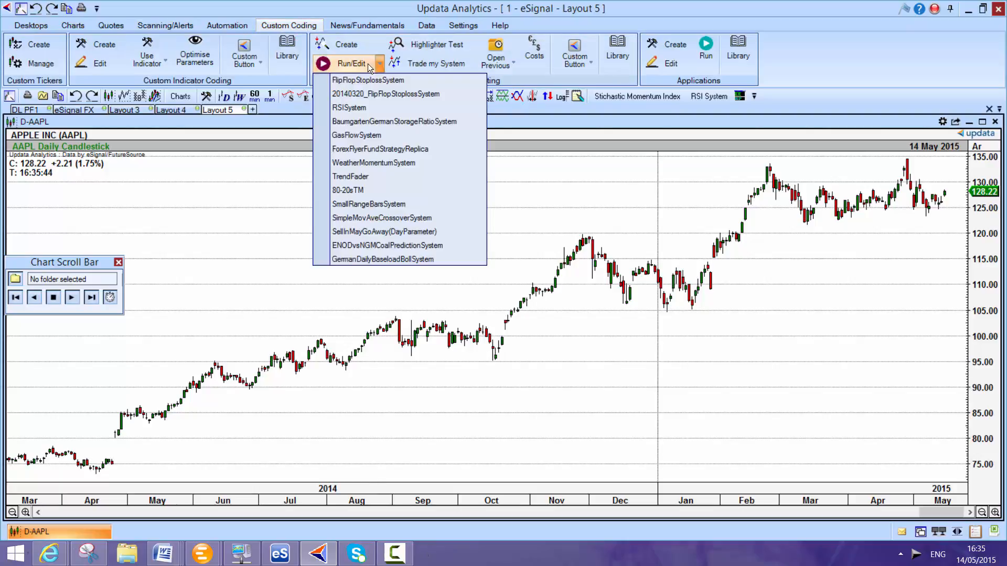
mouse_move(368, 80)
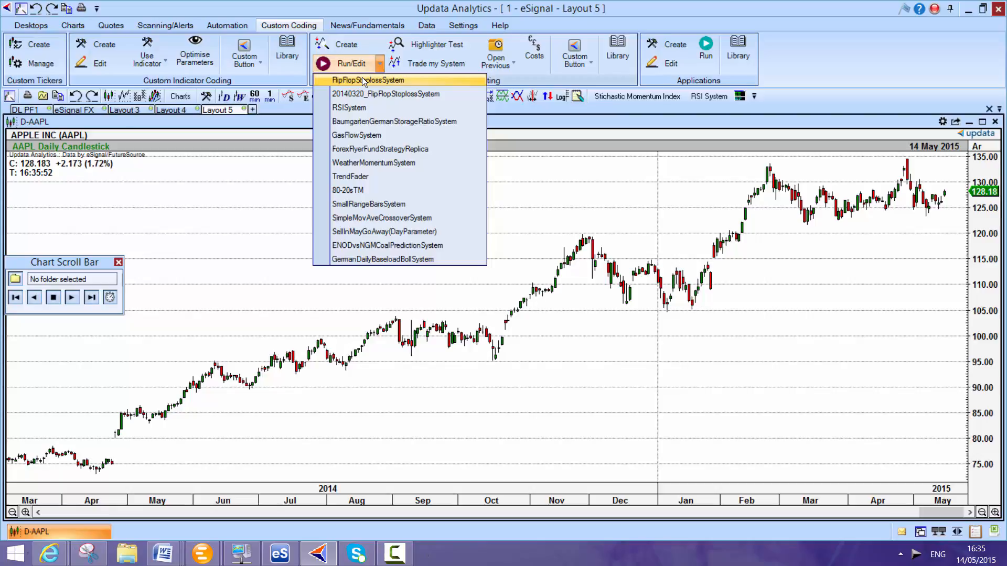
click(351, 63)
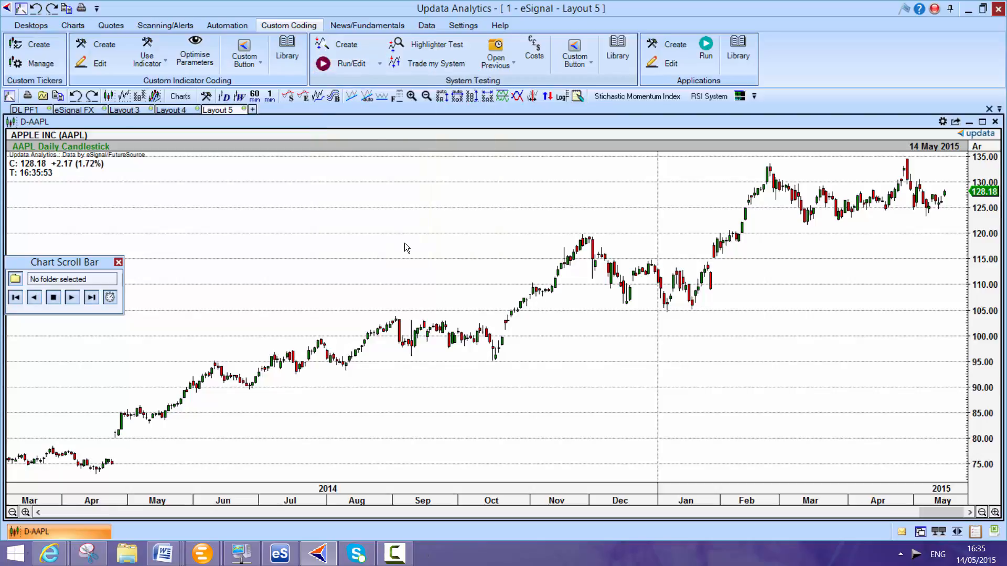
click(352, 64)
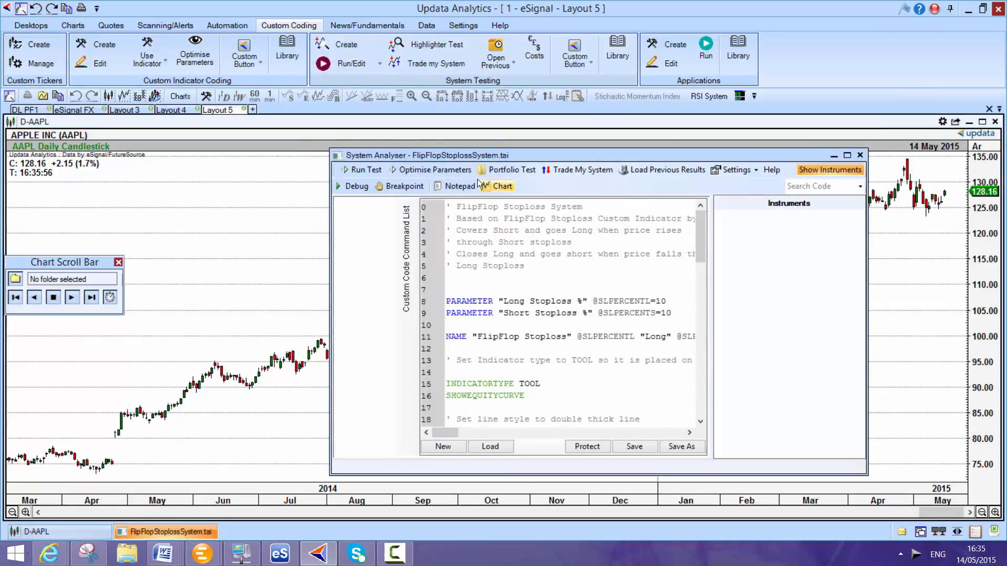
Choose Quick Optimisation and set the stop-loss ranges from 2 in 0.5 steps.
click(436, 170)
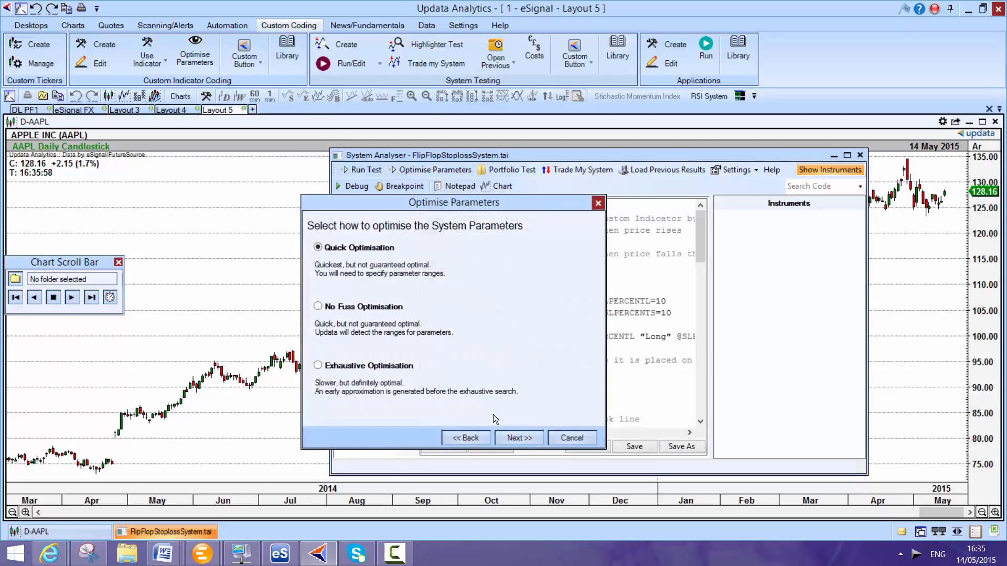
click(519, 437)
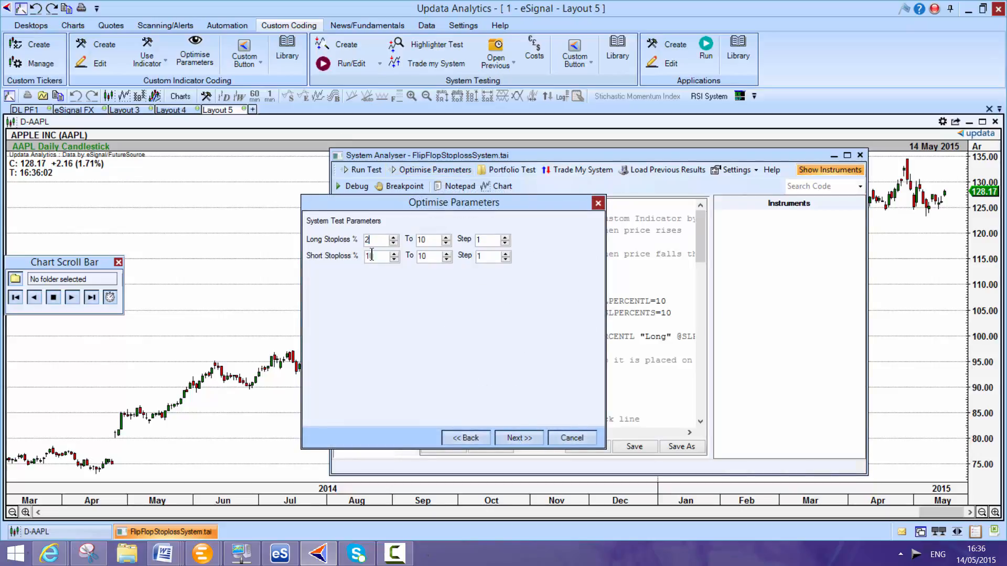
text(2)
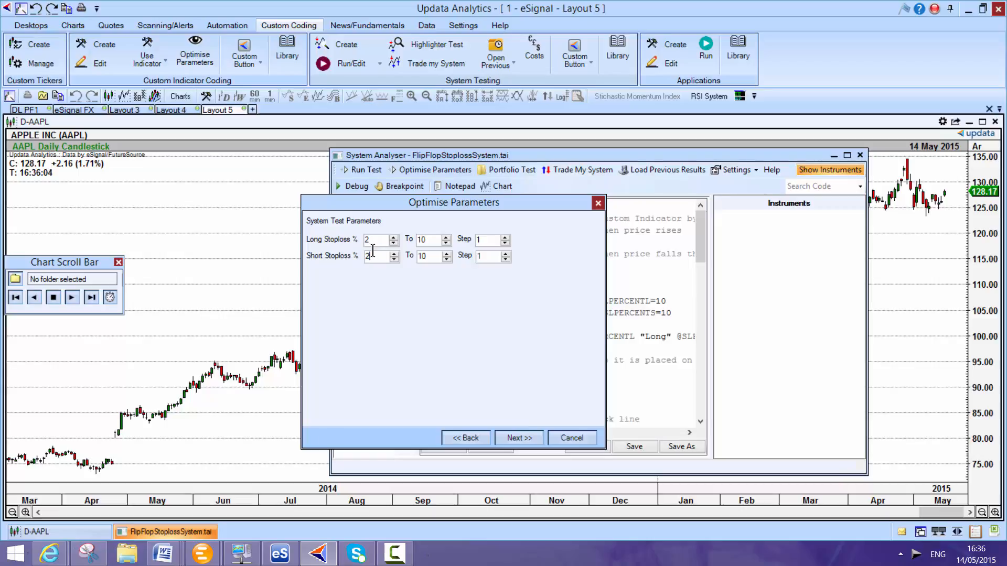
click(490, 239)
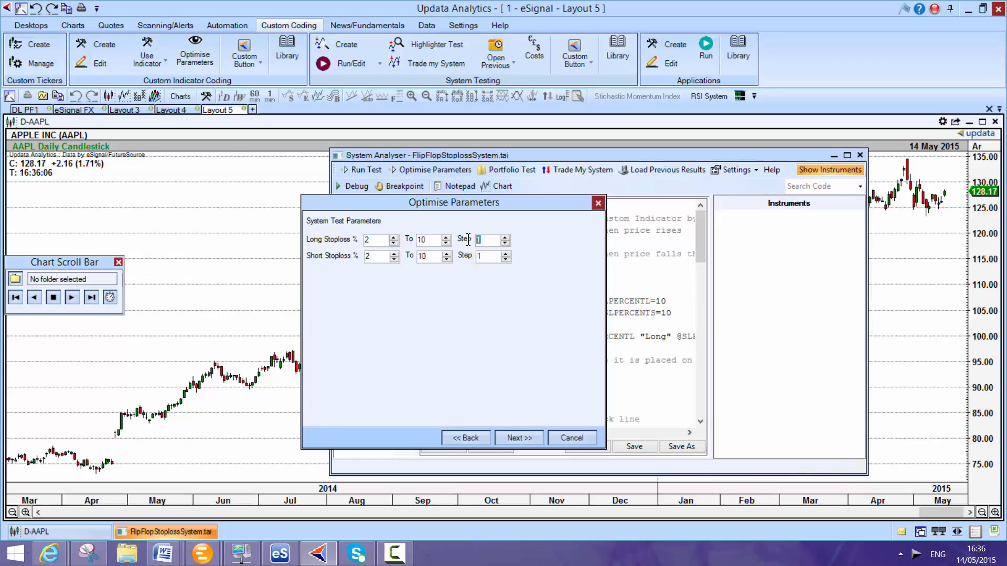
text(0.5)
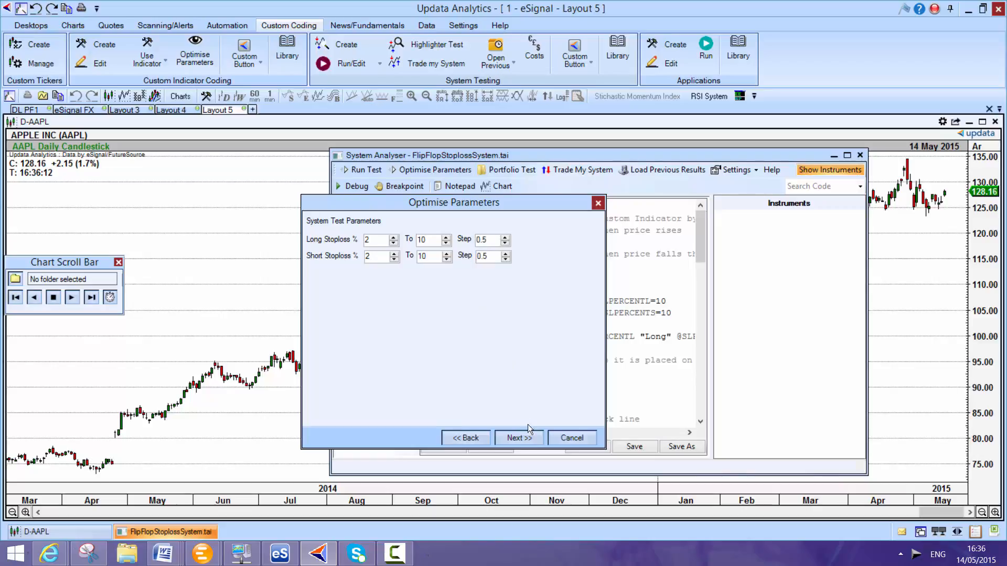
Select AAPL as the instrument to analyse and continue to the settings page.
click(518, 437)
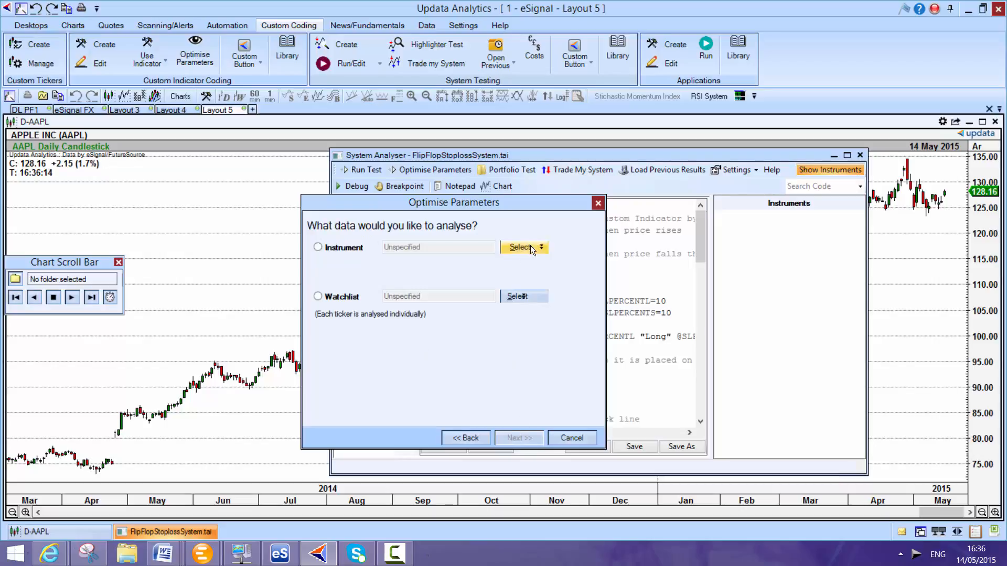
click(521, 247)
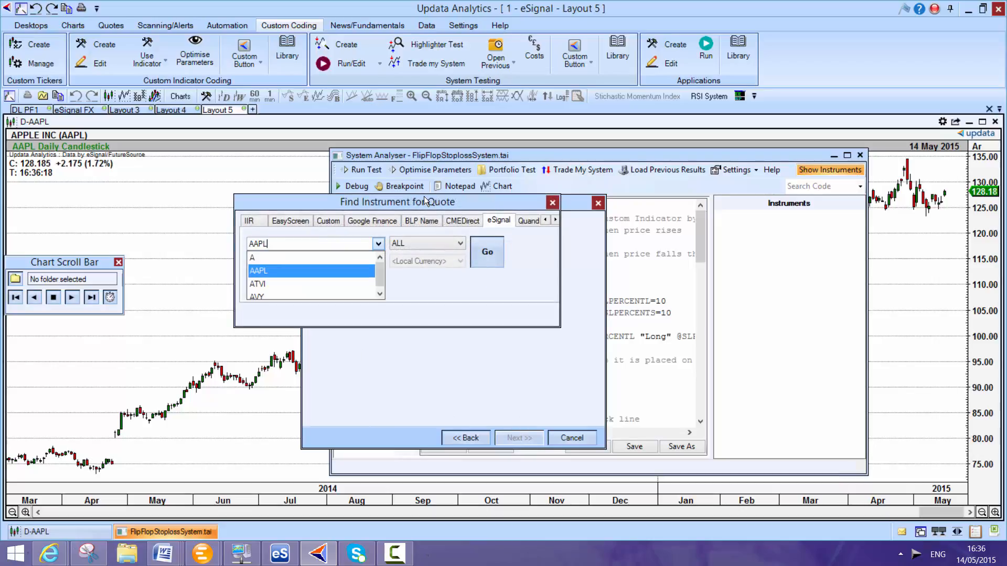
click(519, 438)
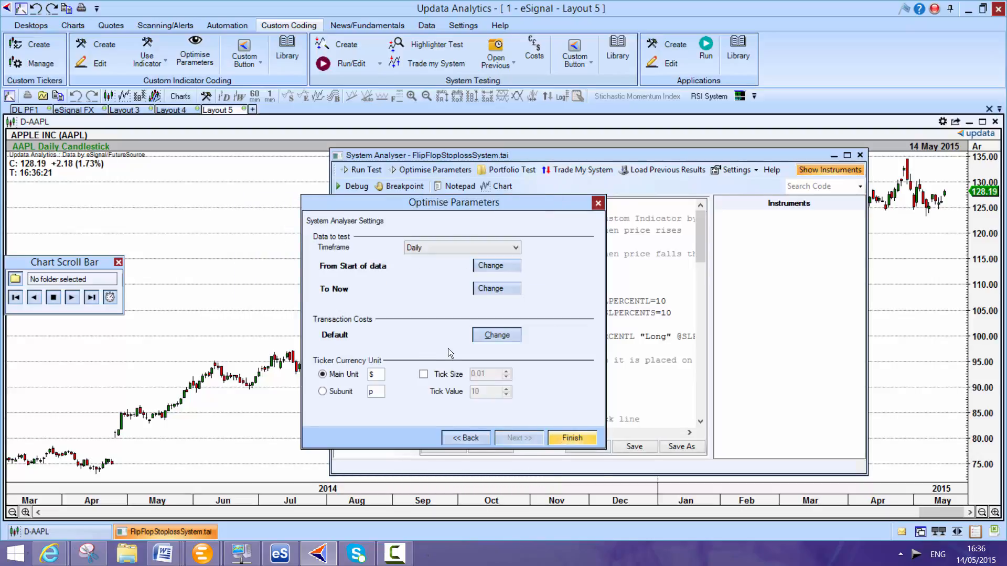
Finish the optimisation run and view the SLPERCENTL against SLPERCENTS heat map.
click(571, 438)
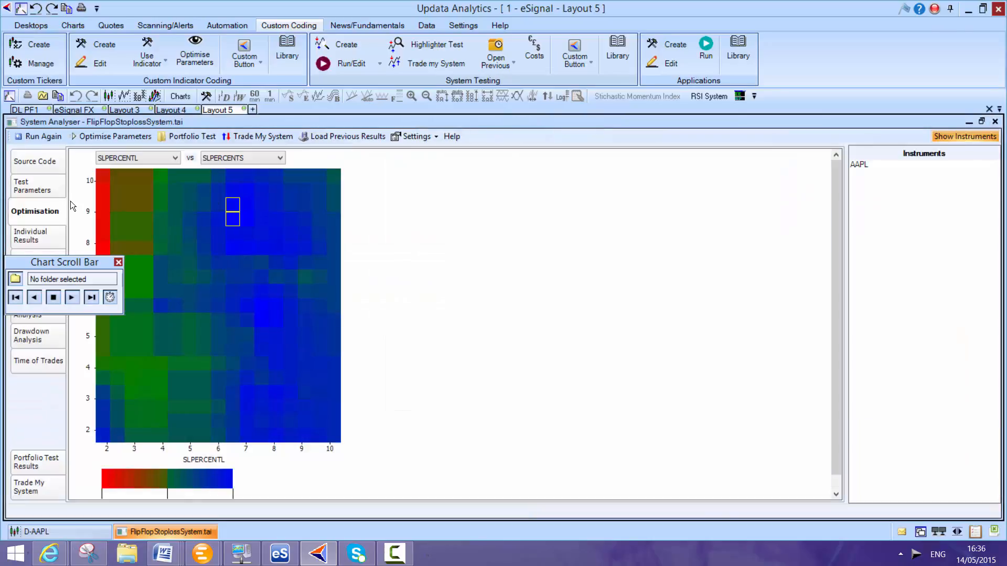
mouse_move(38, 154)
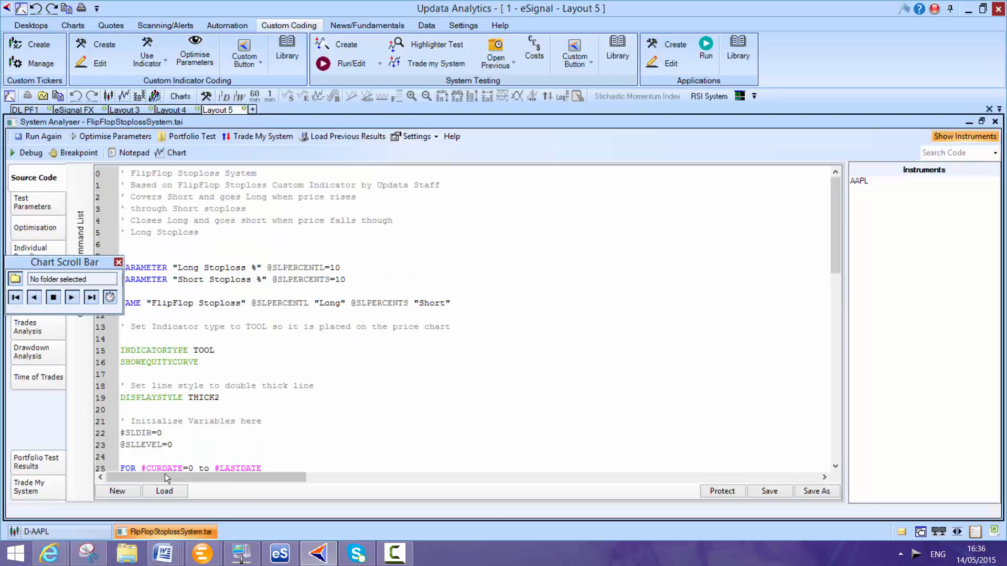
mouse_move(238, 468)
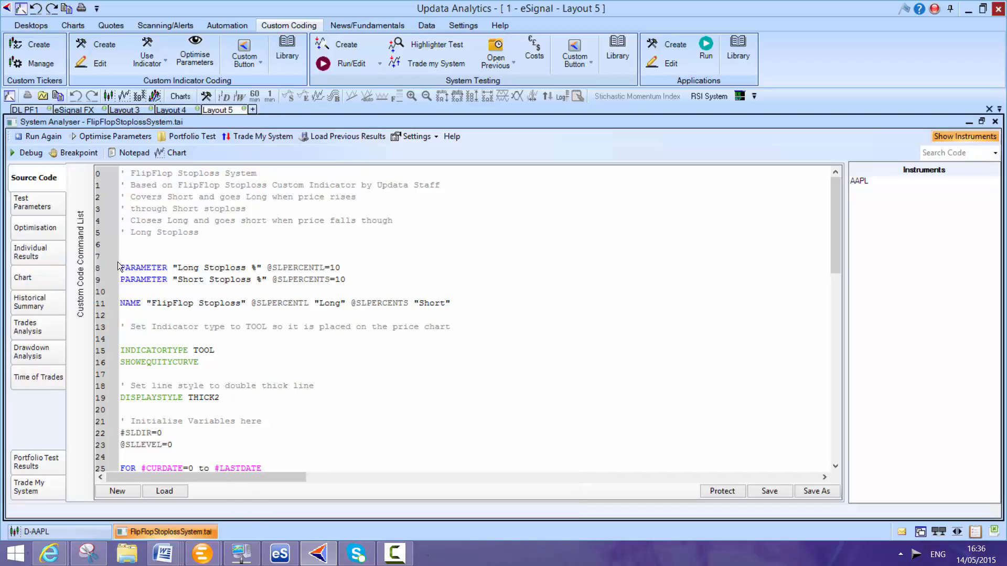
mouse_move(211, 263)
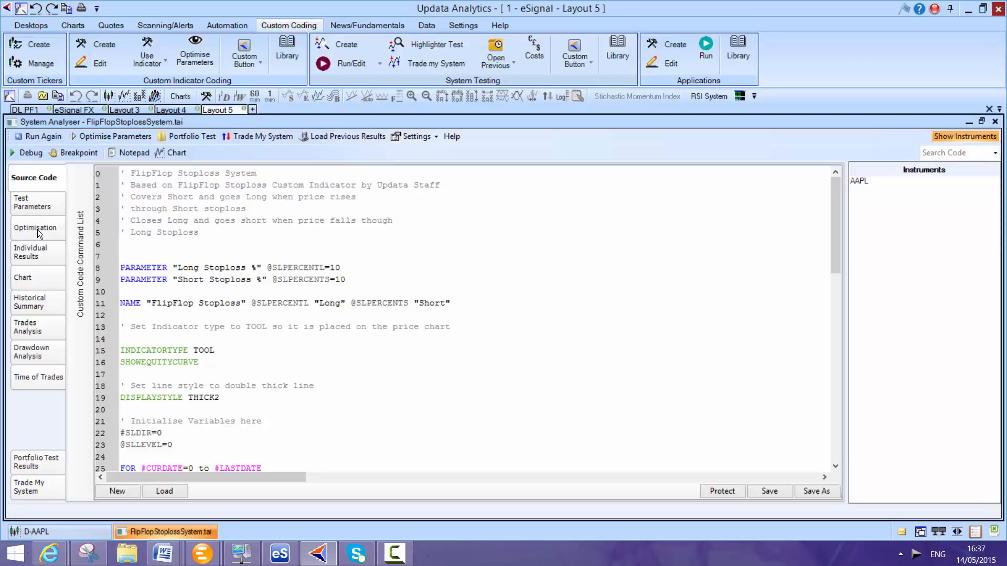
Show the individual results listing the best AAPL stoploss combinations, led by 6.5/9 at about $77,084.
click(35, 227)
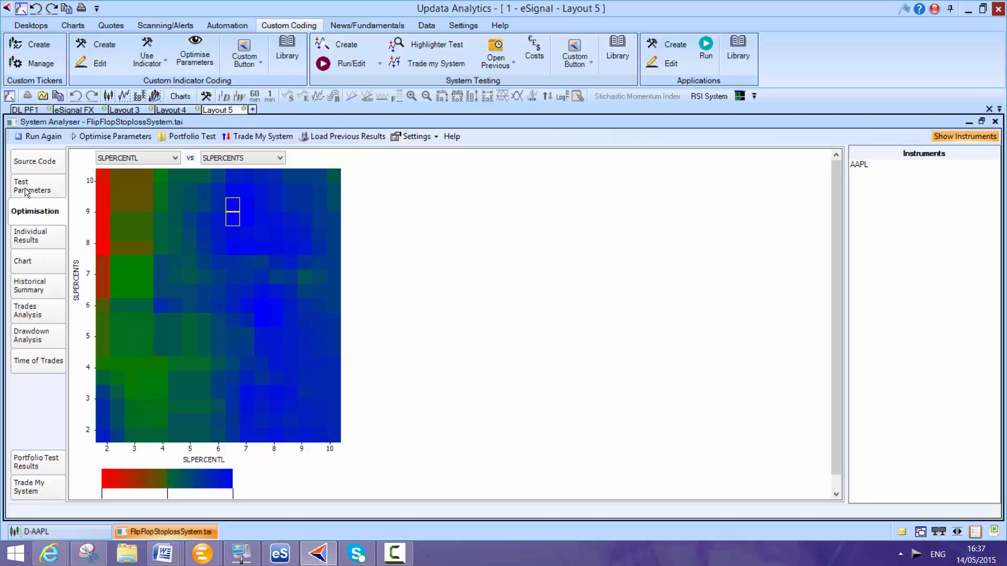
click(30, 236)
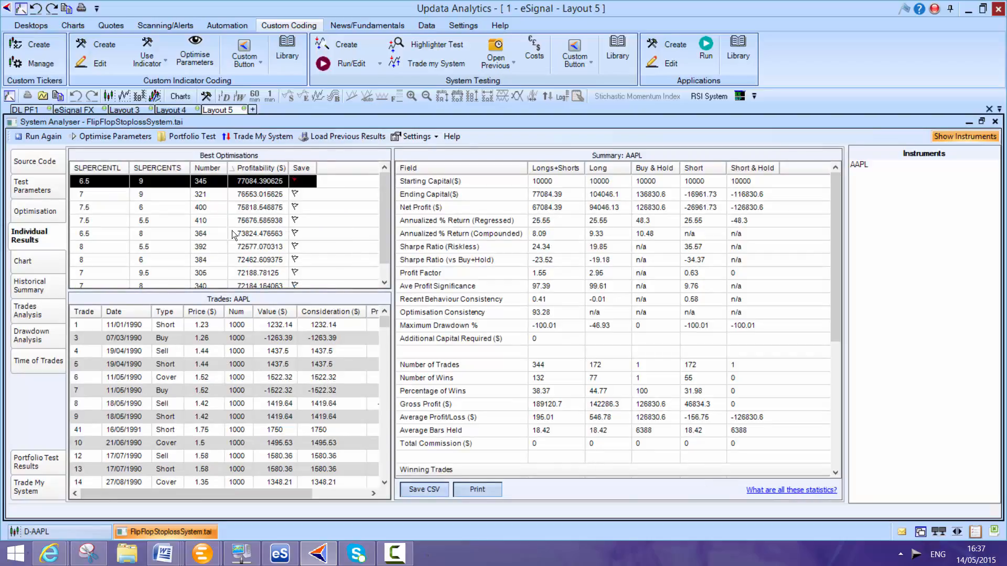
mouse_move(604, 183)
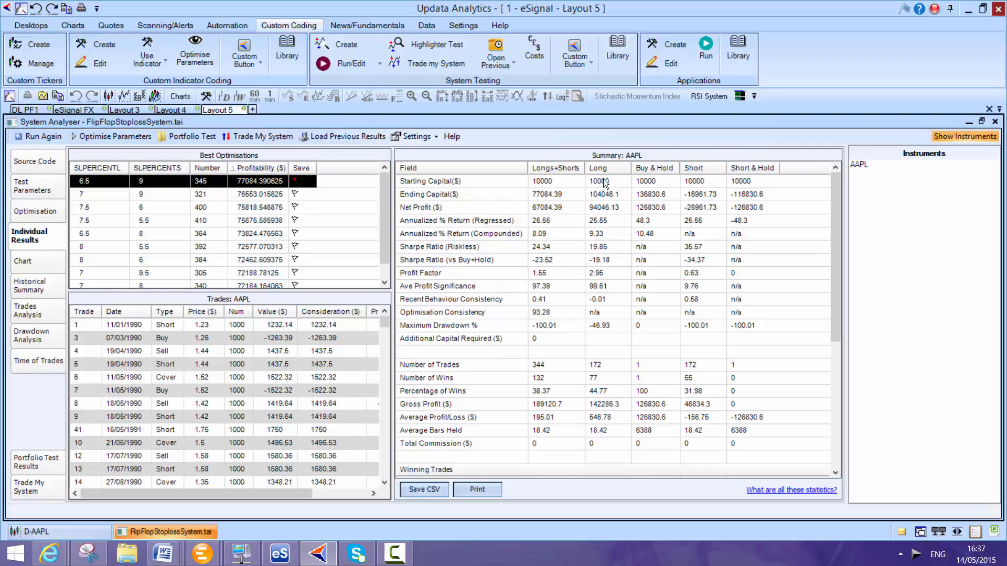
mouse_move(512, 311)
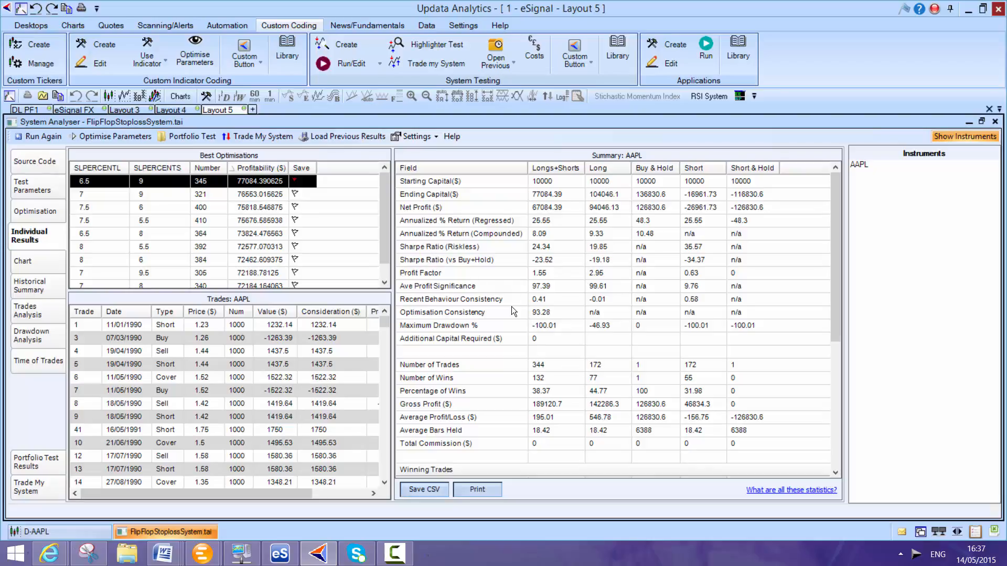
mouse_move(418, 548)
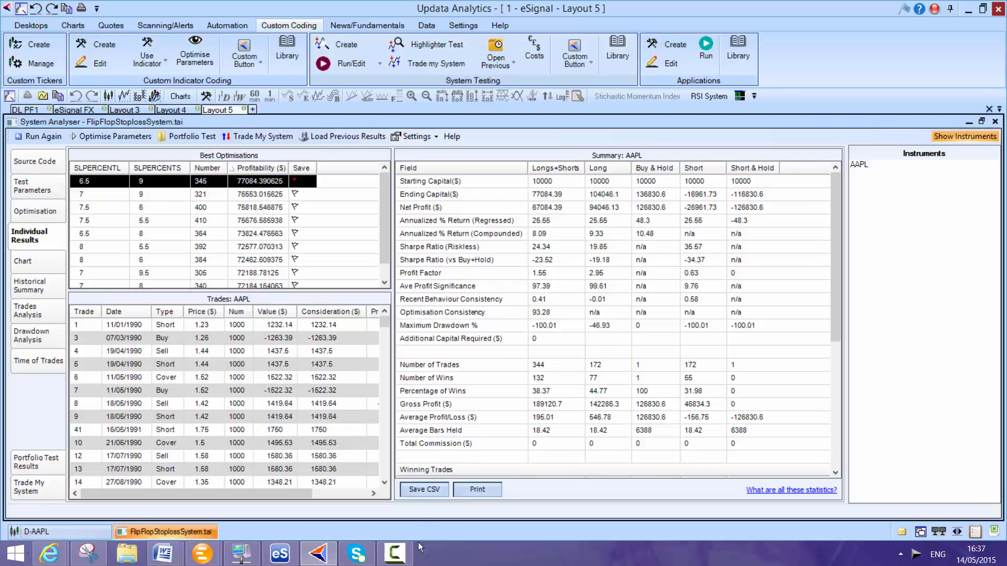
mouse_move(38, 266)
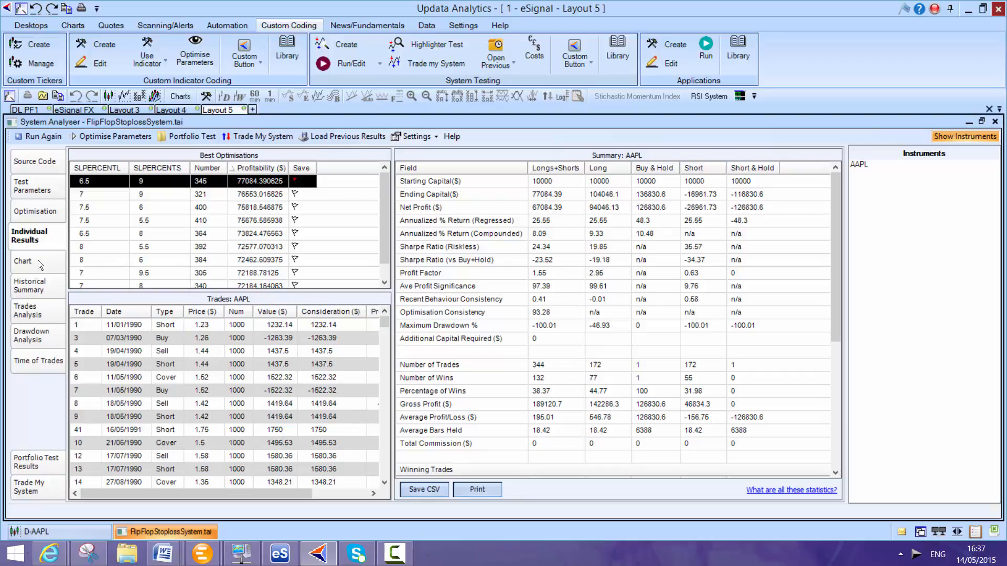
View the 6.5 Long 9 Short results chart with its equity line in its own window.
click(21, 261)
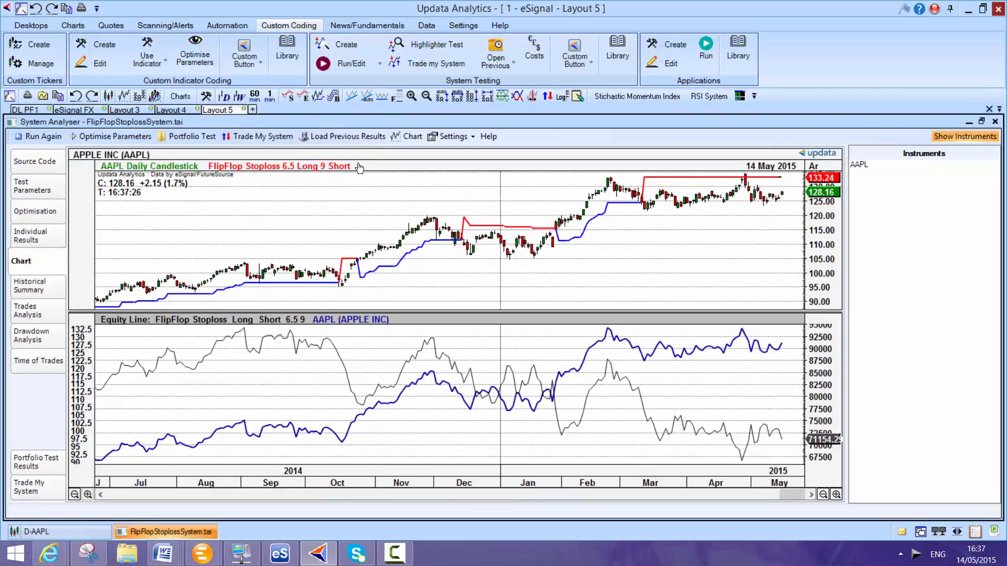
mouse_move(413, 136)
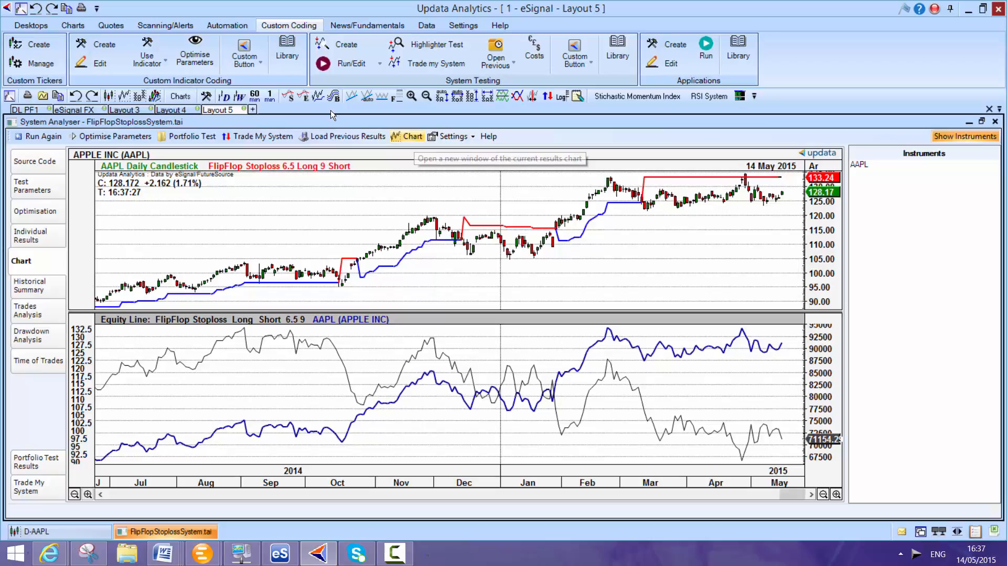
mouse_move(411, 137)
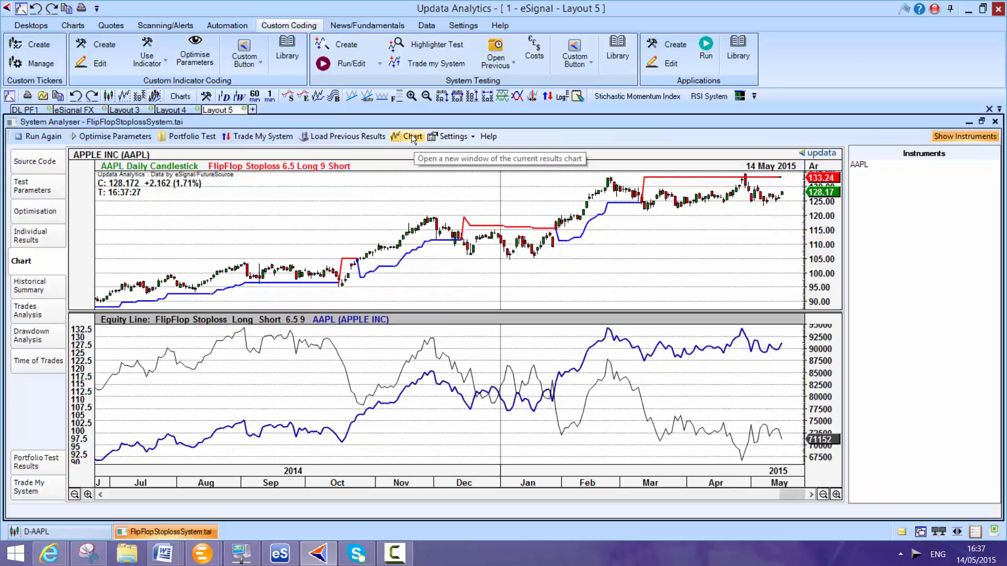
mouse_move(329, 112)
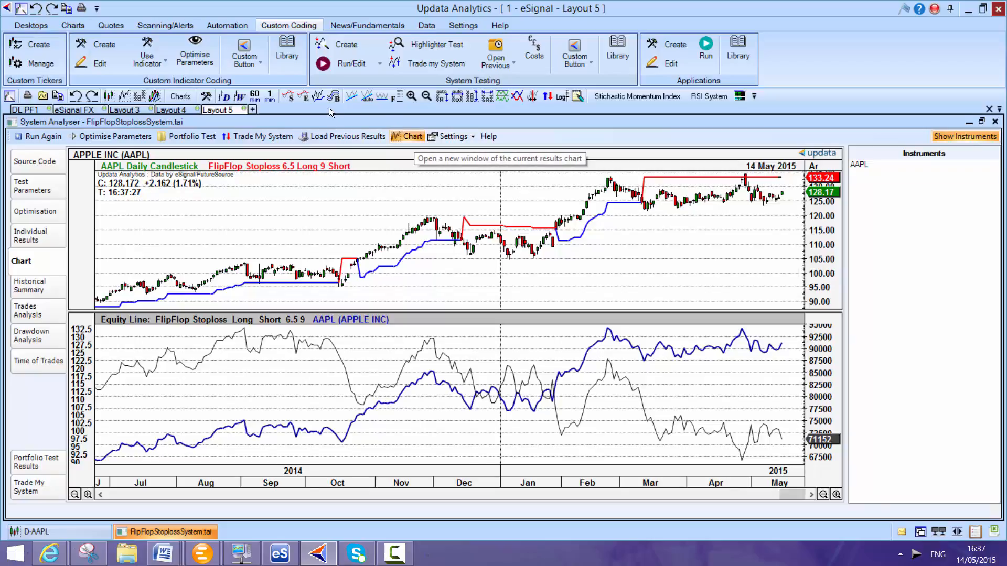
click(411, 136)
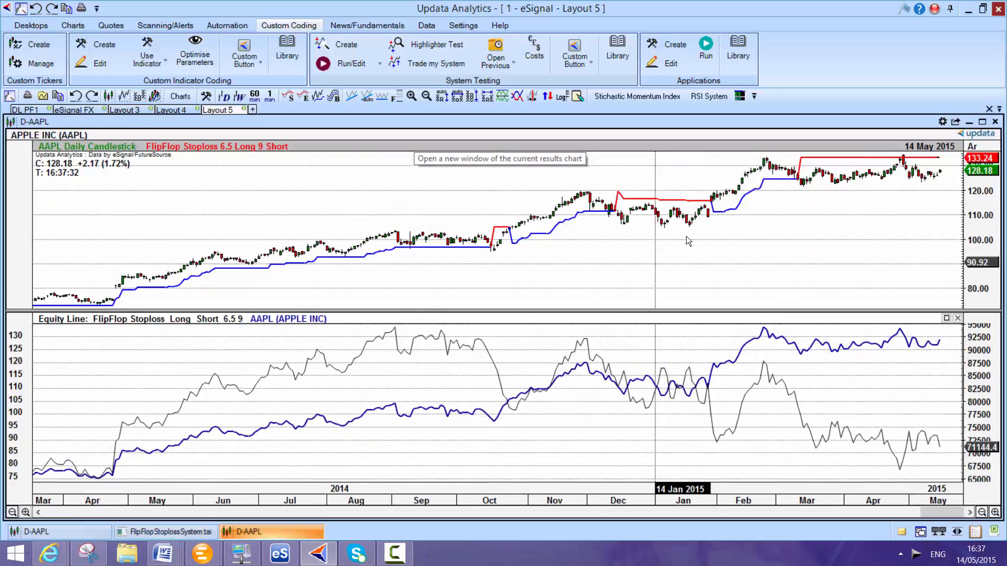
Show the trade signal arrows across the full D-AAPL history, then return to Layout 3.
click(574, 95)
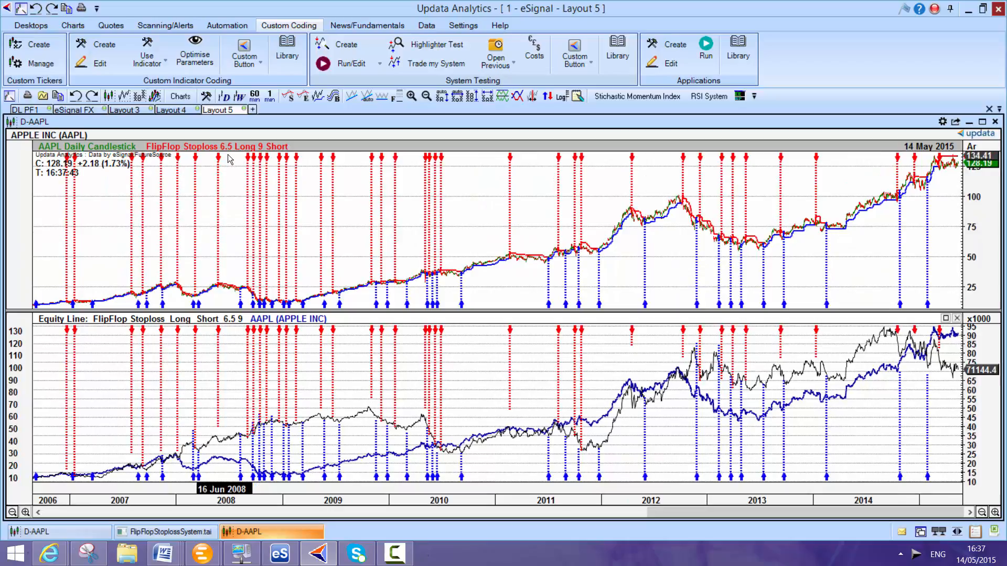
mouse_move(263, 157)
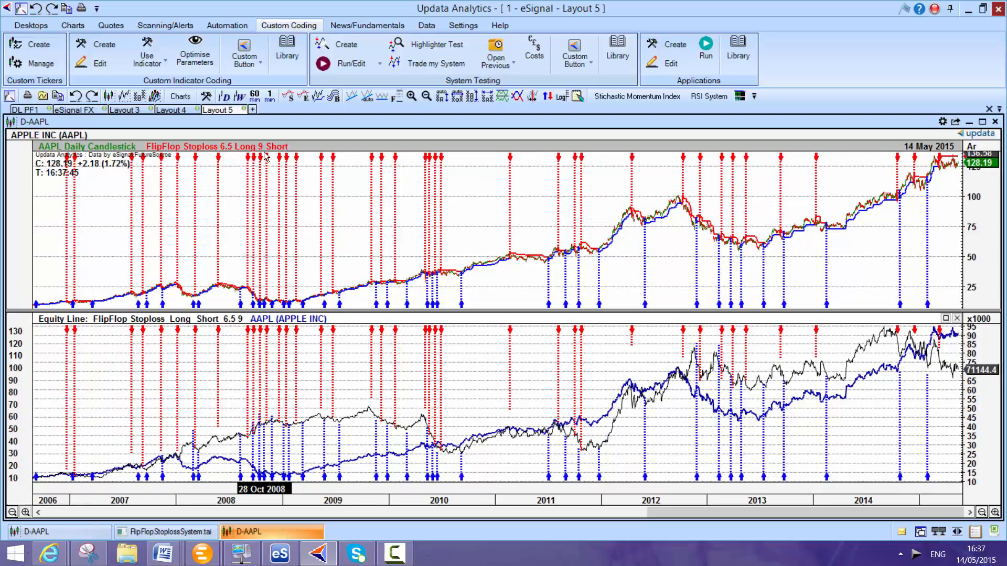
mouse_move(879, 241)
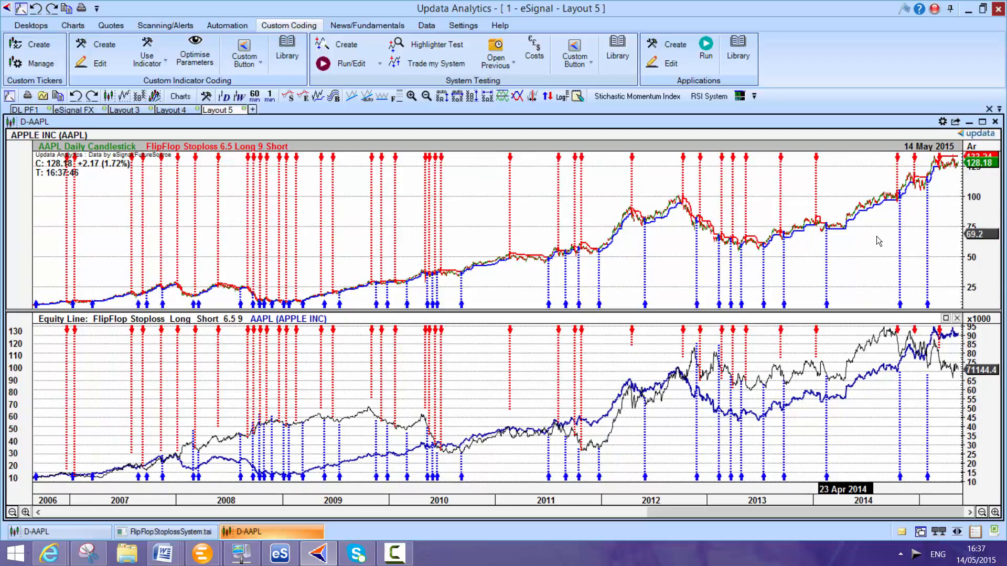
mouse_move(922, 239)
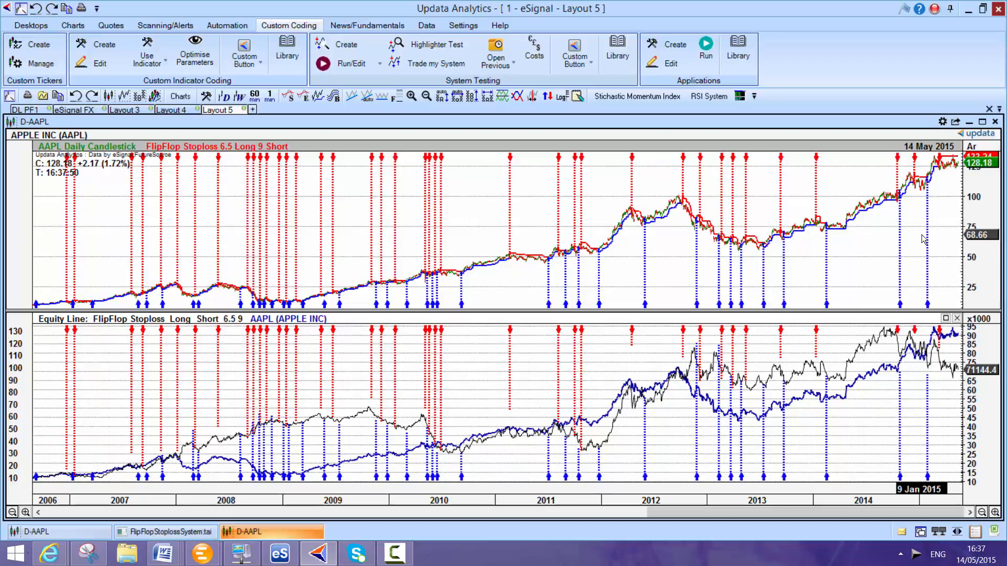
mouse_move(928, 236)
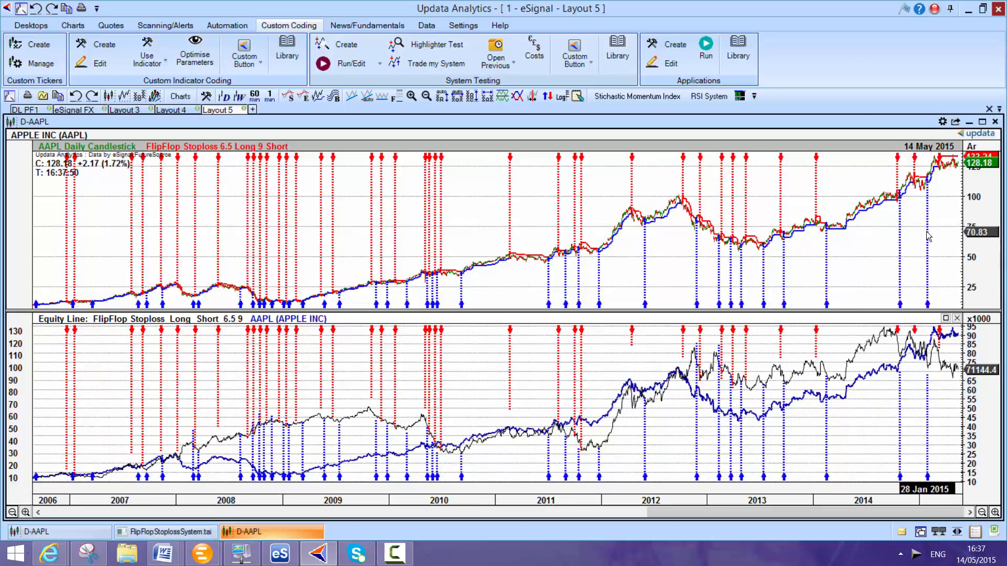
mouse_move(928, 236)
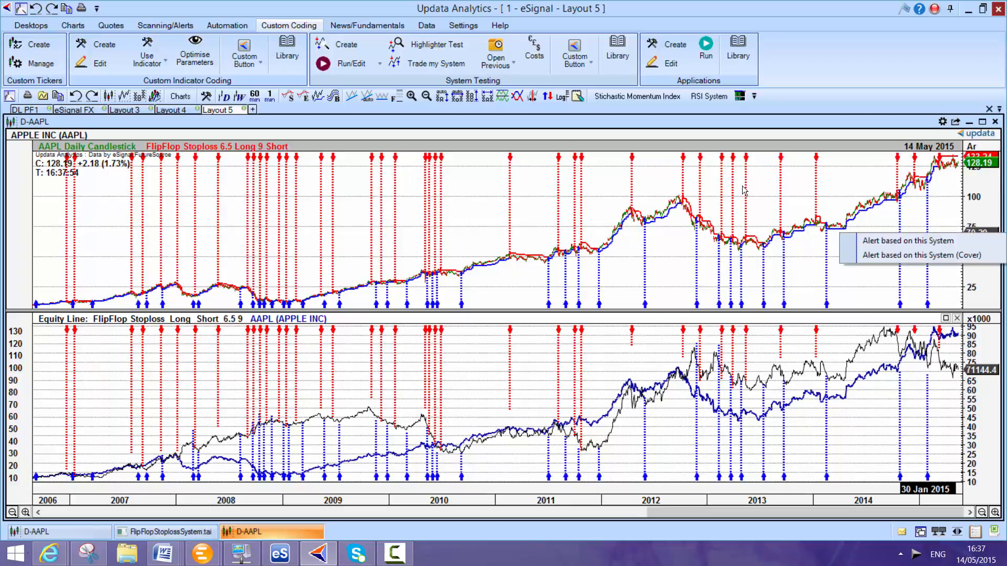
mouse_move(930, 236)
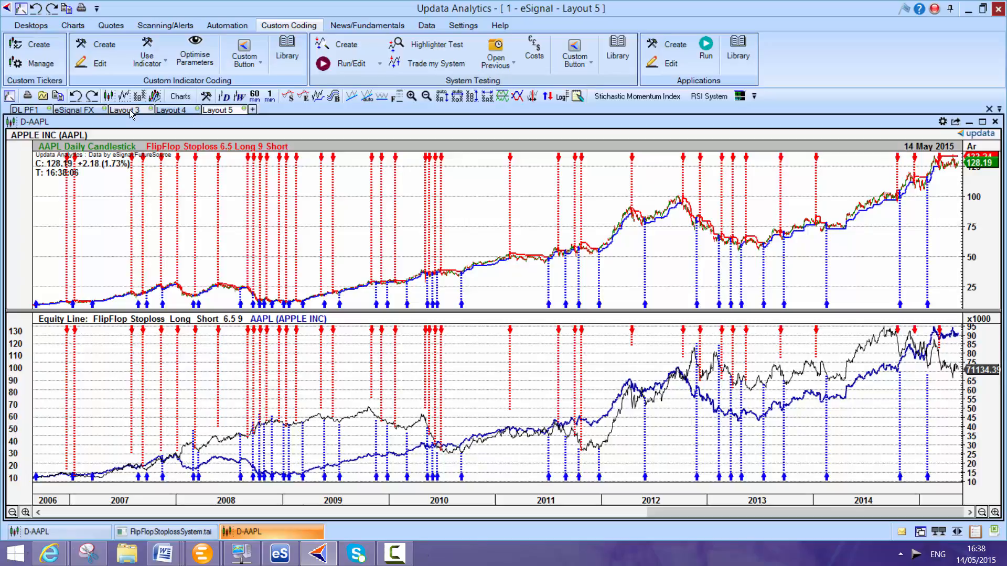
click(124, 110)
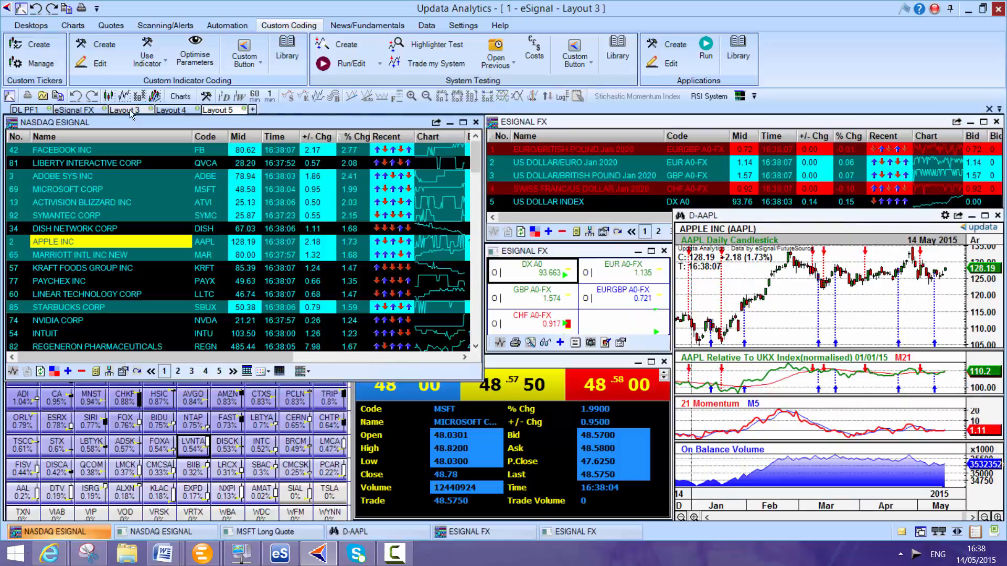